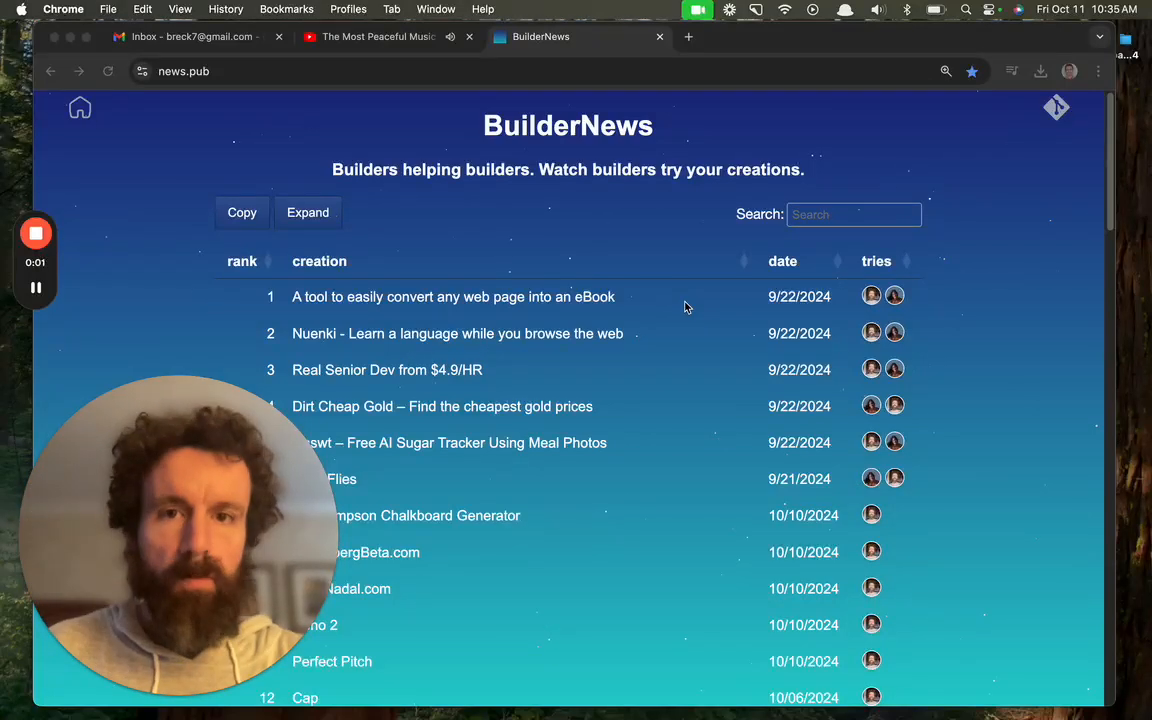
mouse_move(704, 50)
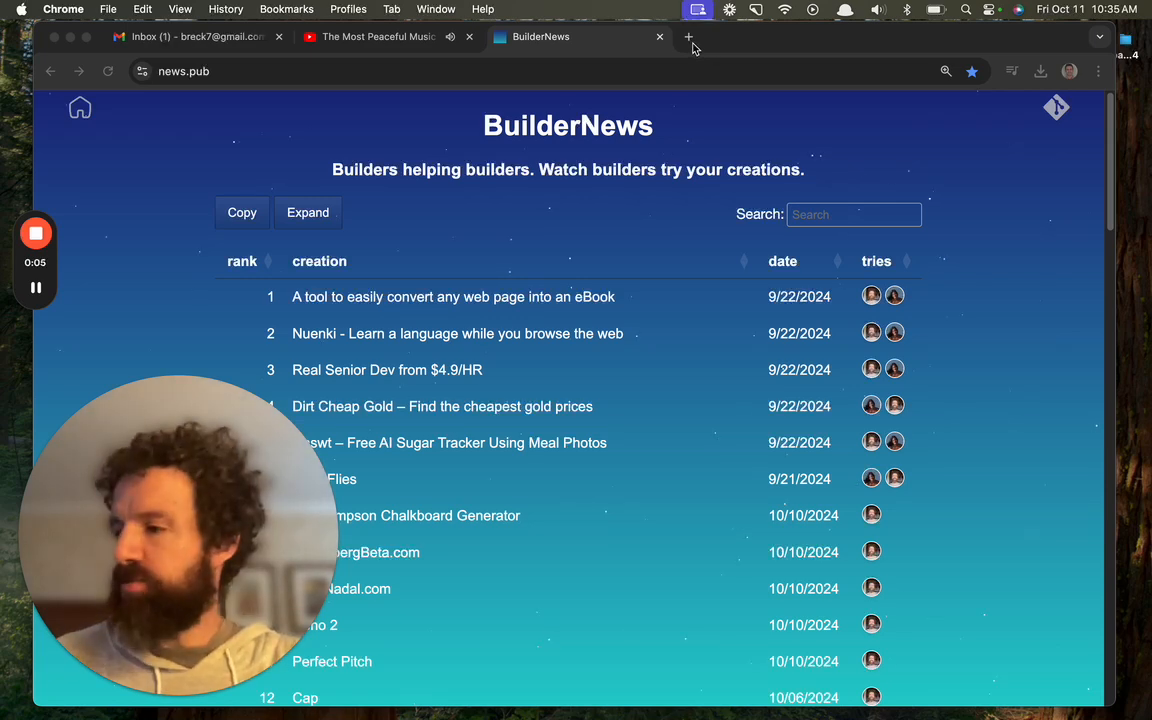
Start a new blank browser tab next to the BuilderNews rankings tab.
click(688, 36)
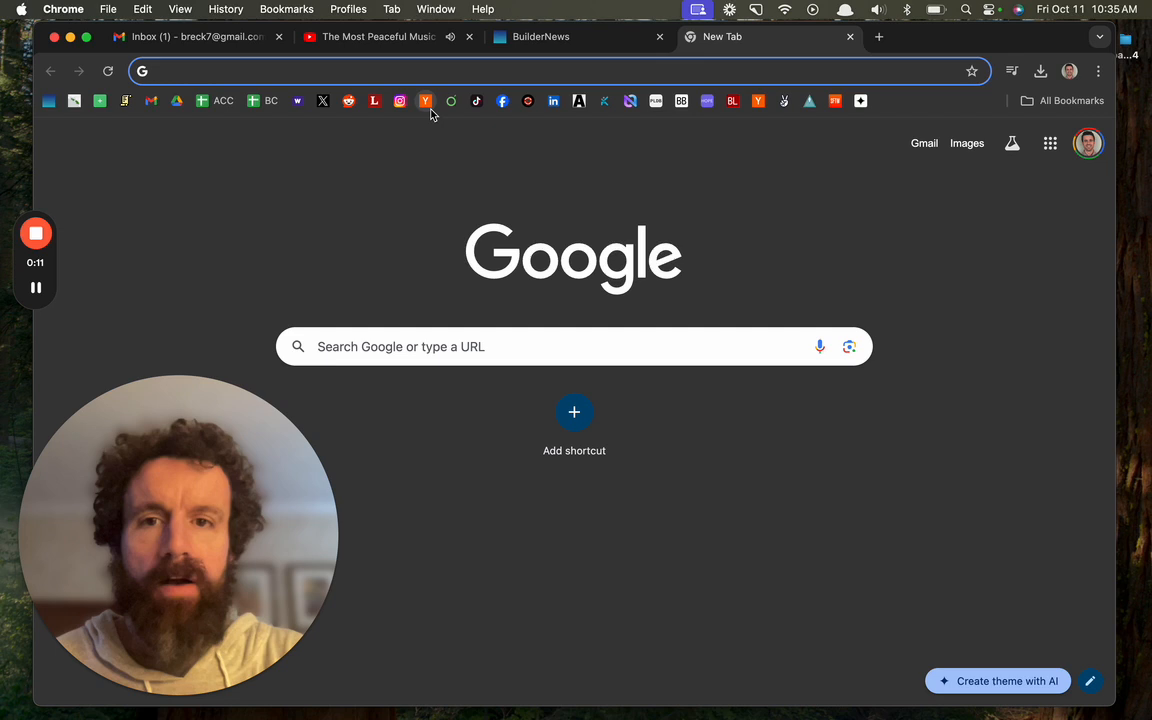
mouse_move(424, 100)
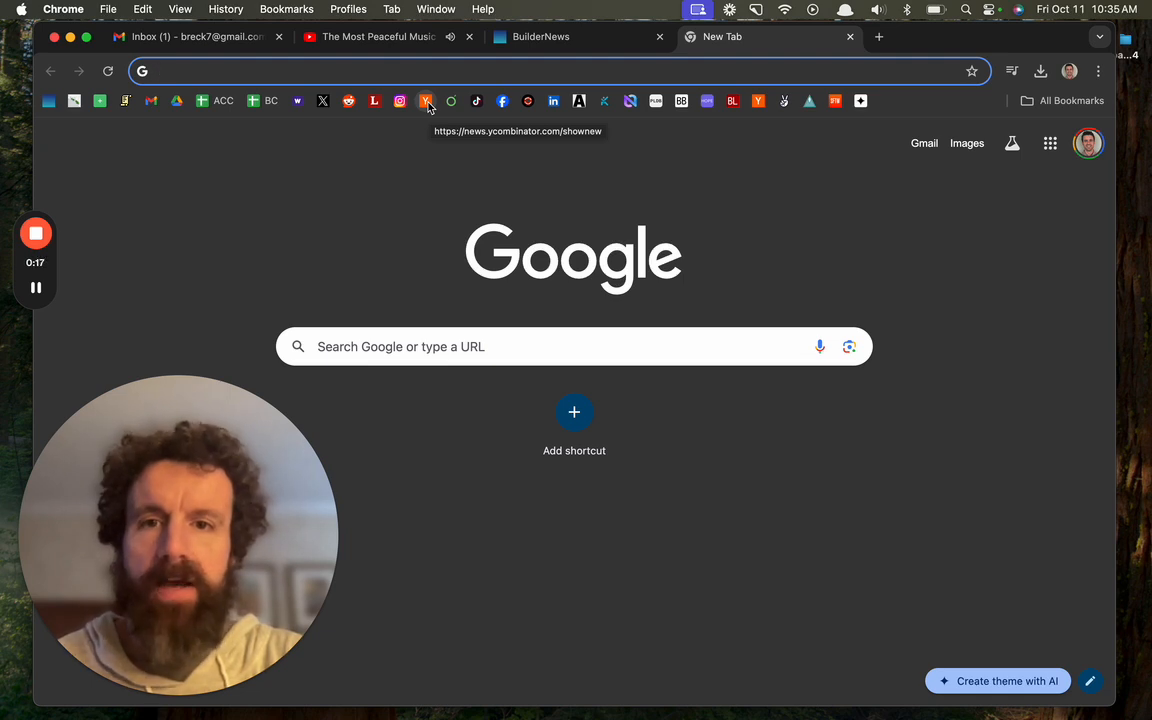
Go to the newest Show HN posts, read to the bottom and load the next page.
click(428, 100)
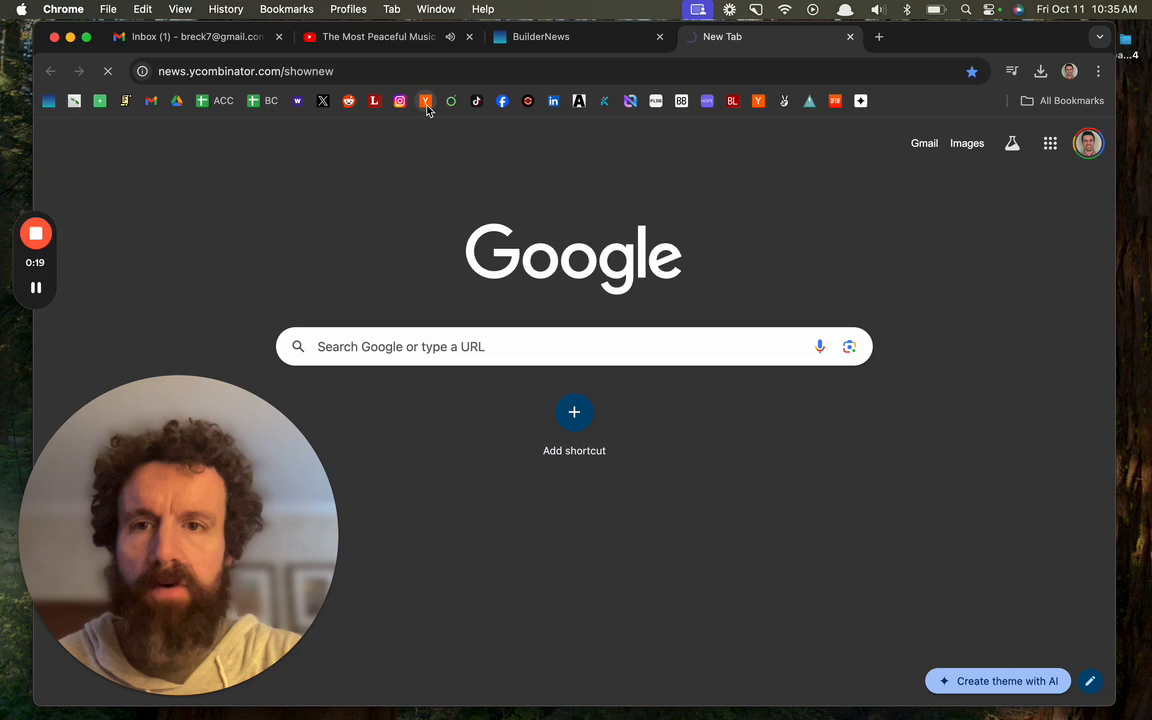
click(426, 100)
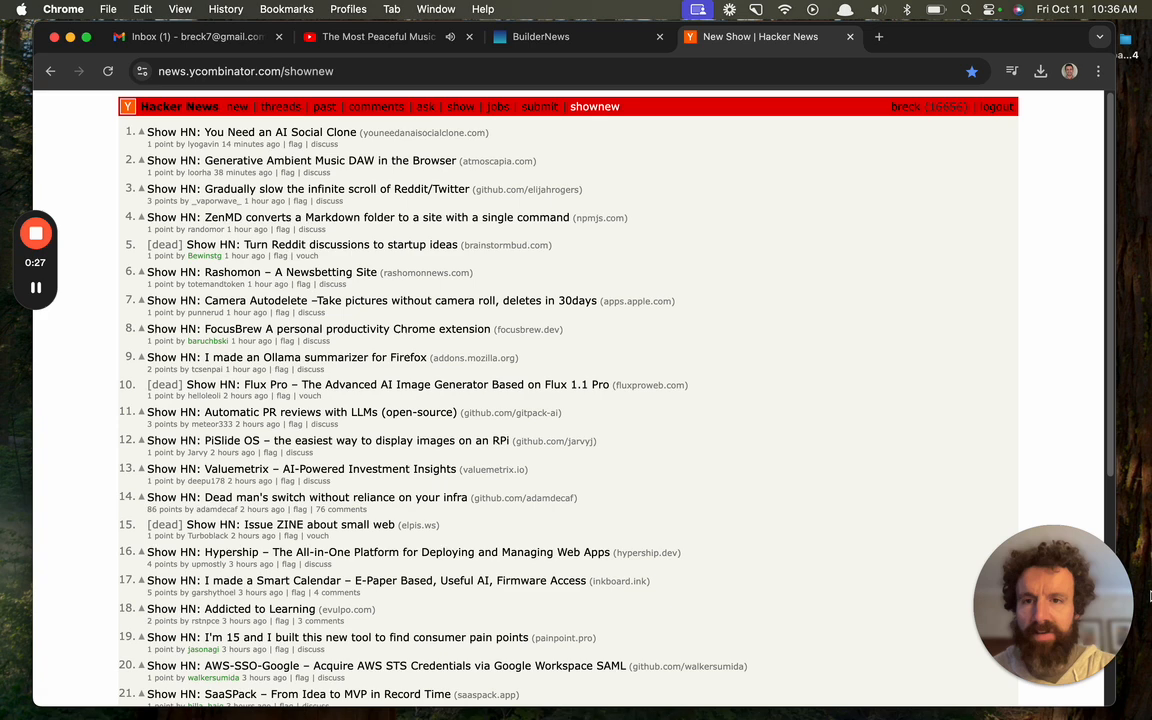
mouse_move(912, 262)
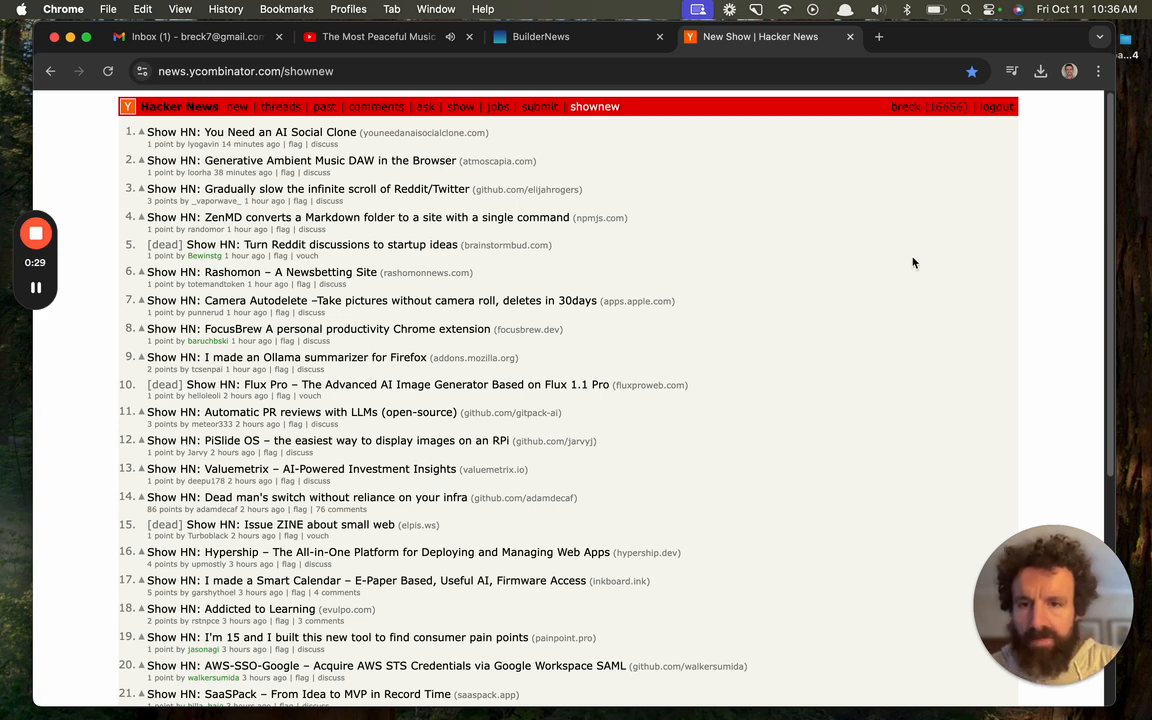
scroll(down, 3)
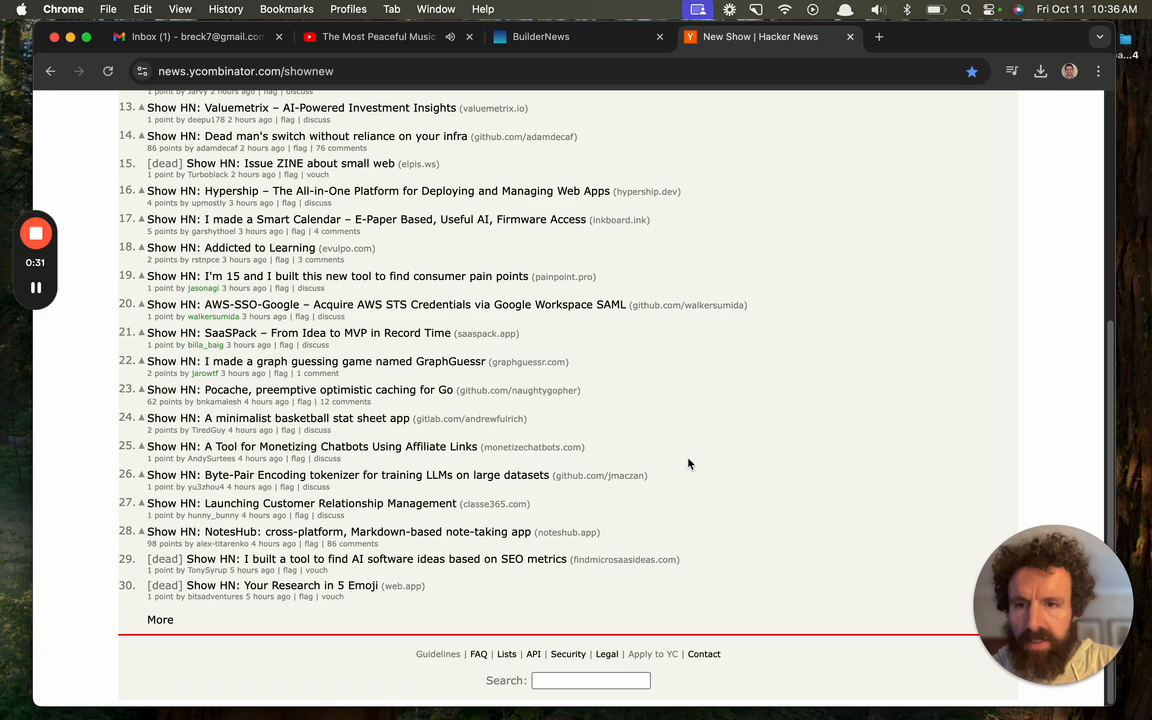
mouse_move(238, 630)
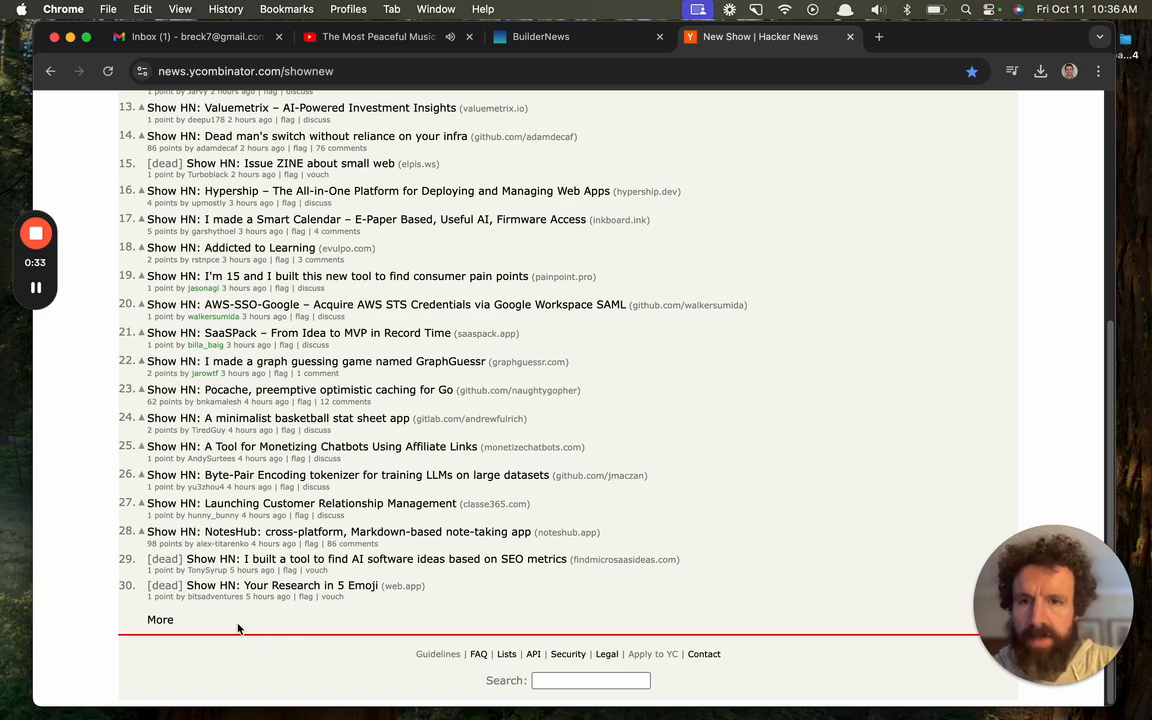
click(160, 620)
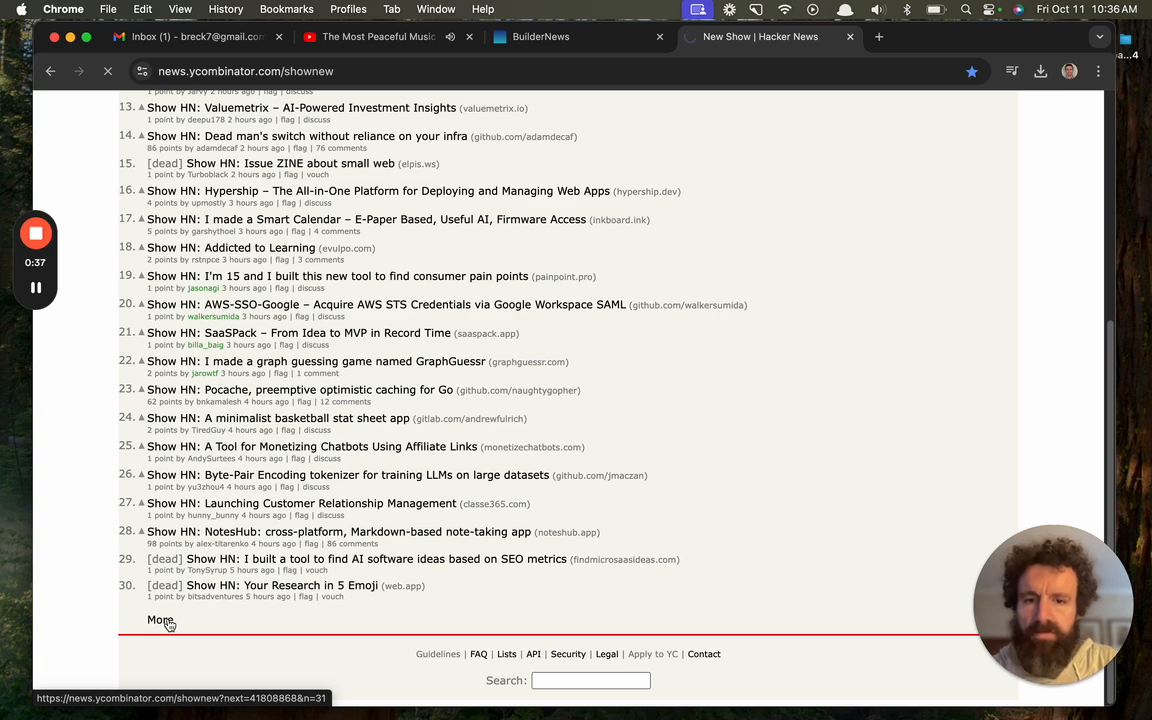
Load page two of Show HN to find the 'Marketplace for Digital Products' post.
click(160, 620)
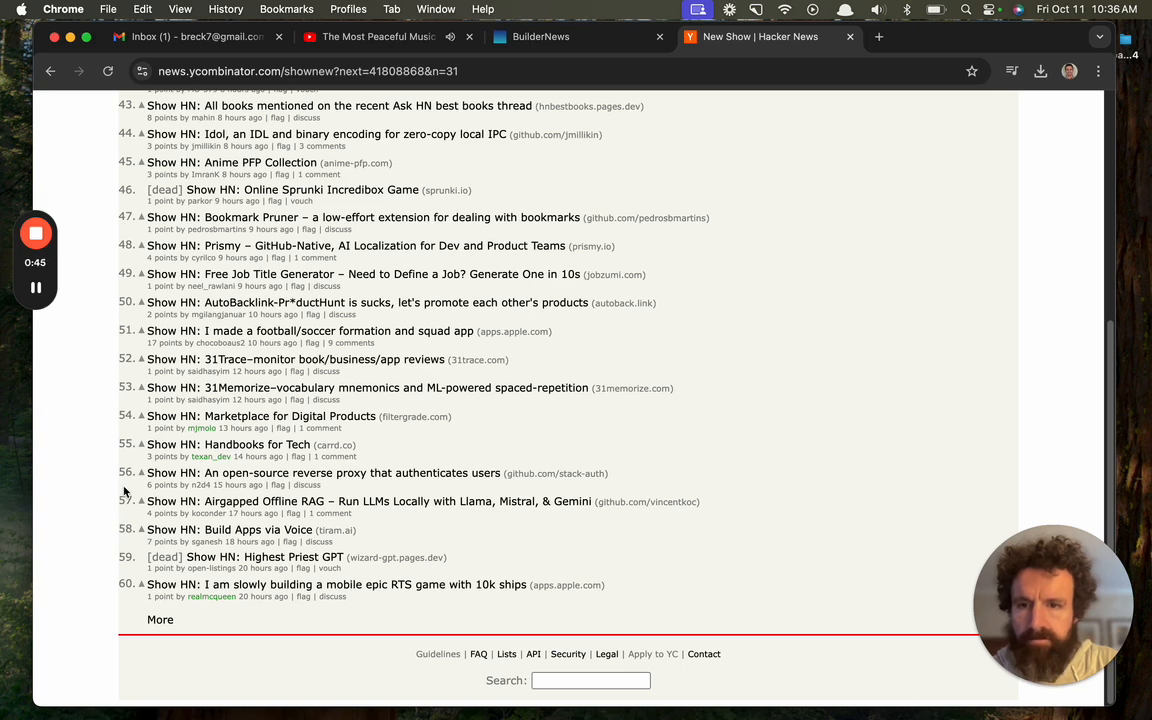
mouse_move(194, 452)
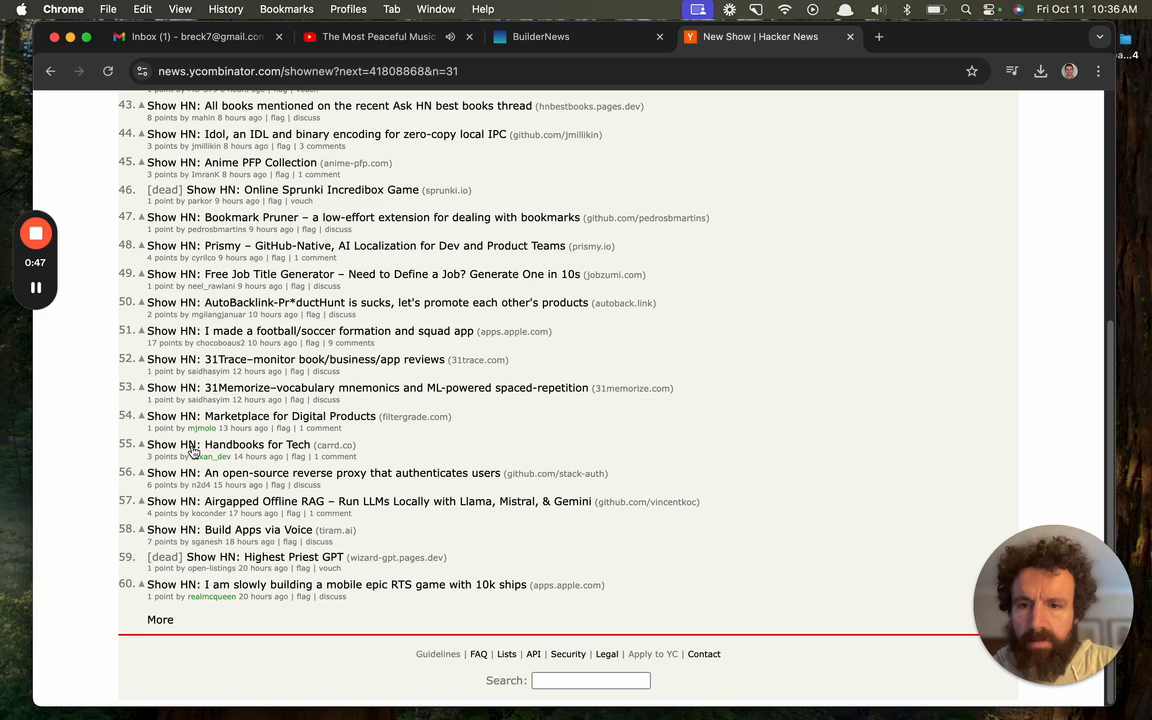
mouse_move(210, 444)
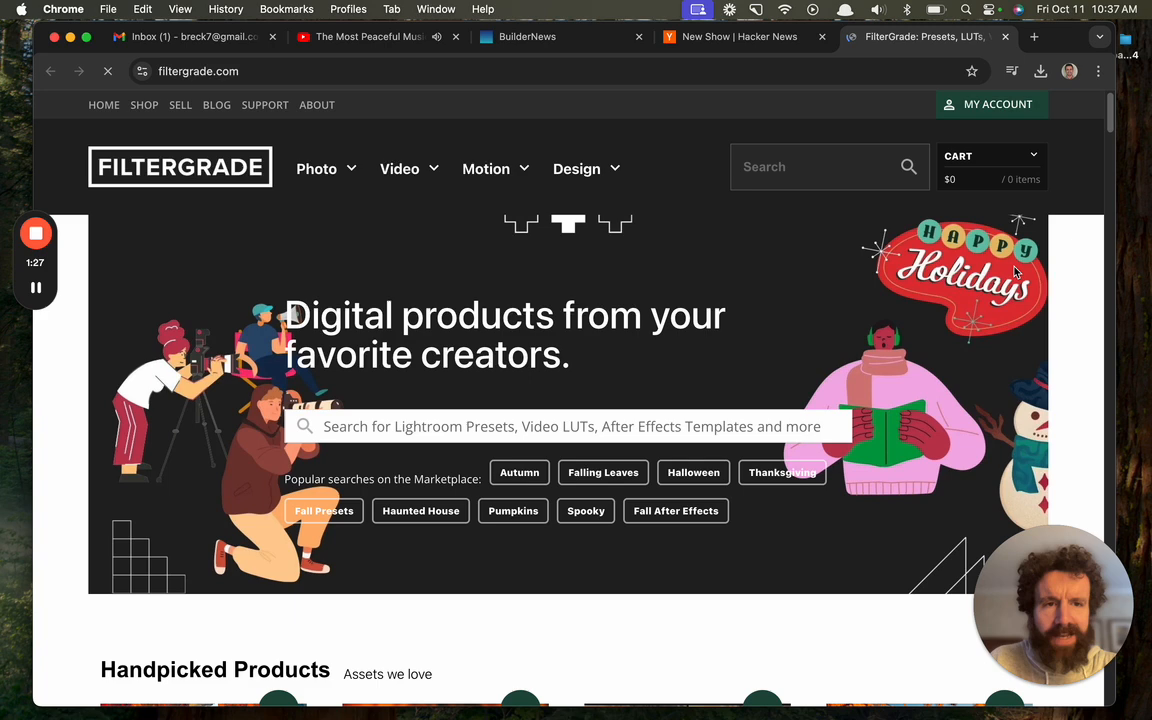
Visit the FilterGrade marketplace homepage and reveal the Video category's product types.
scroll(down, 3)
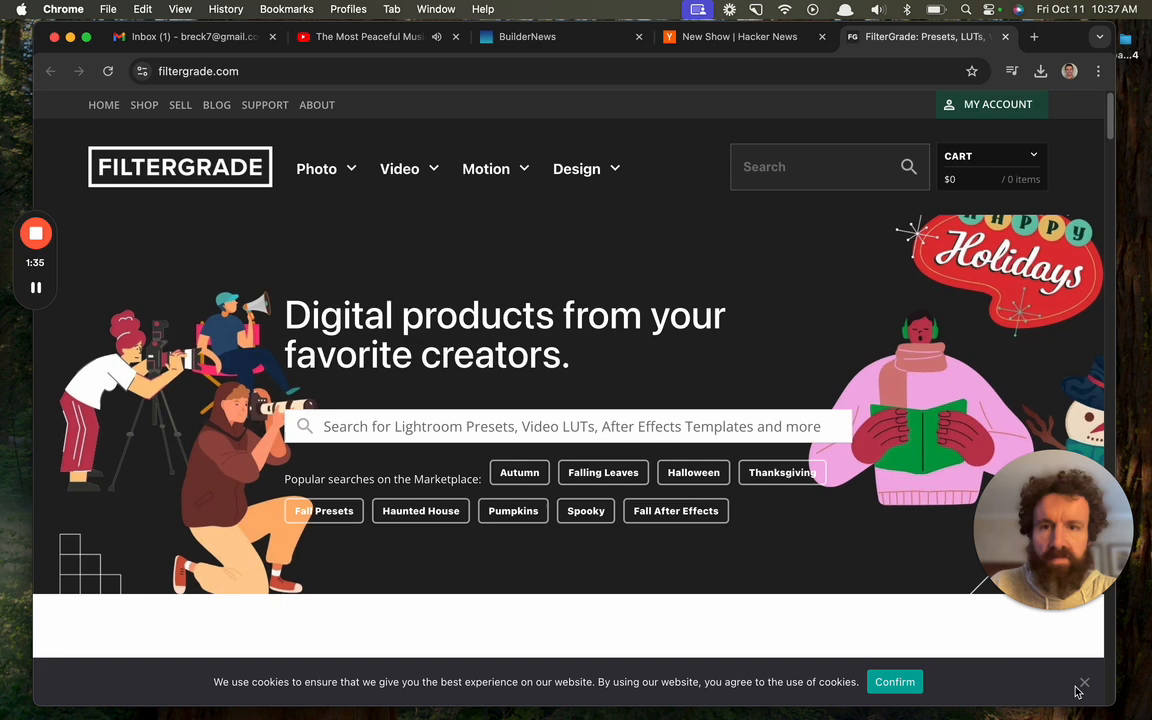
mouse_move(144, 104)
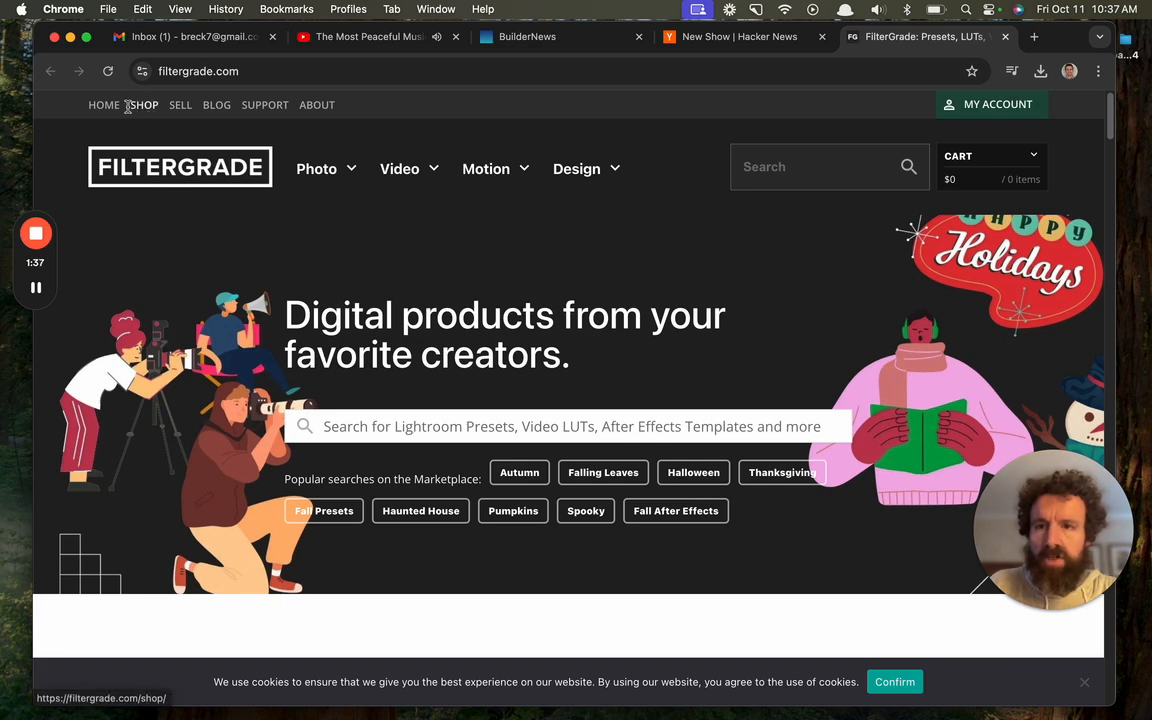
click(316, 168)
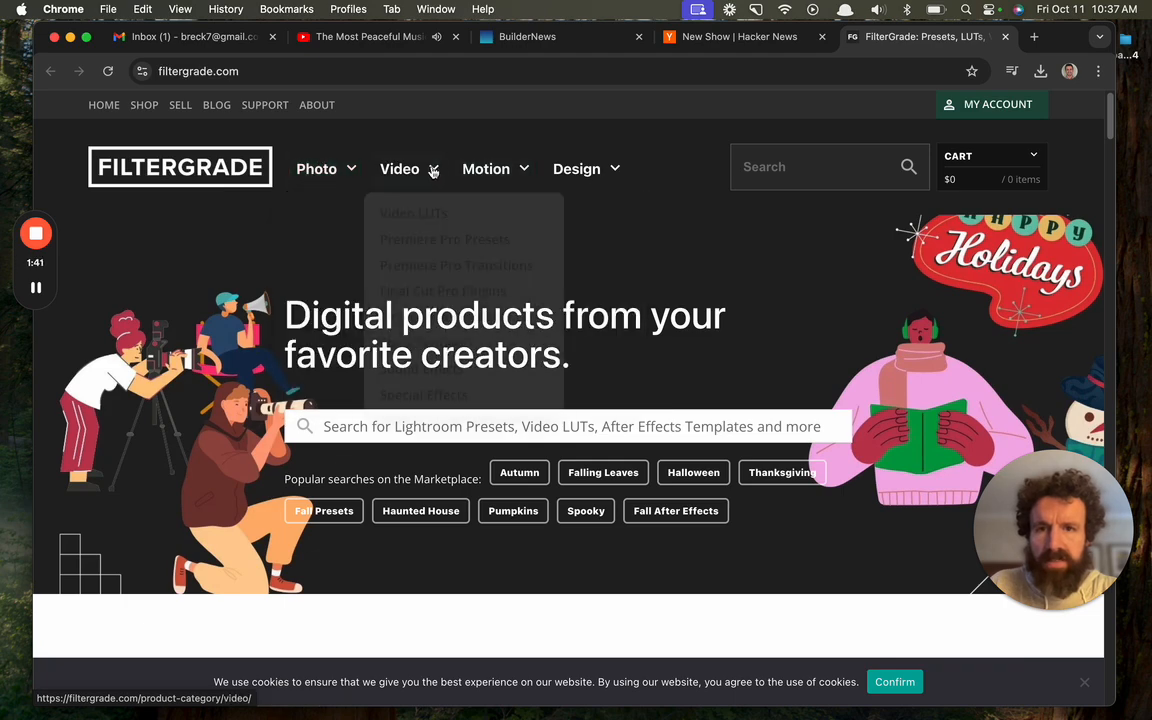
Browse the FilterGrade homepage through popular and new products to the footer and back to the top.
scroll(down, 3)
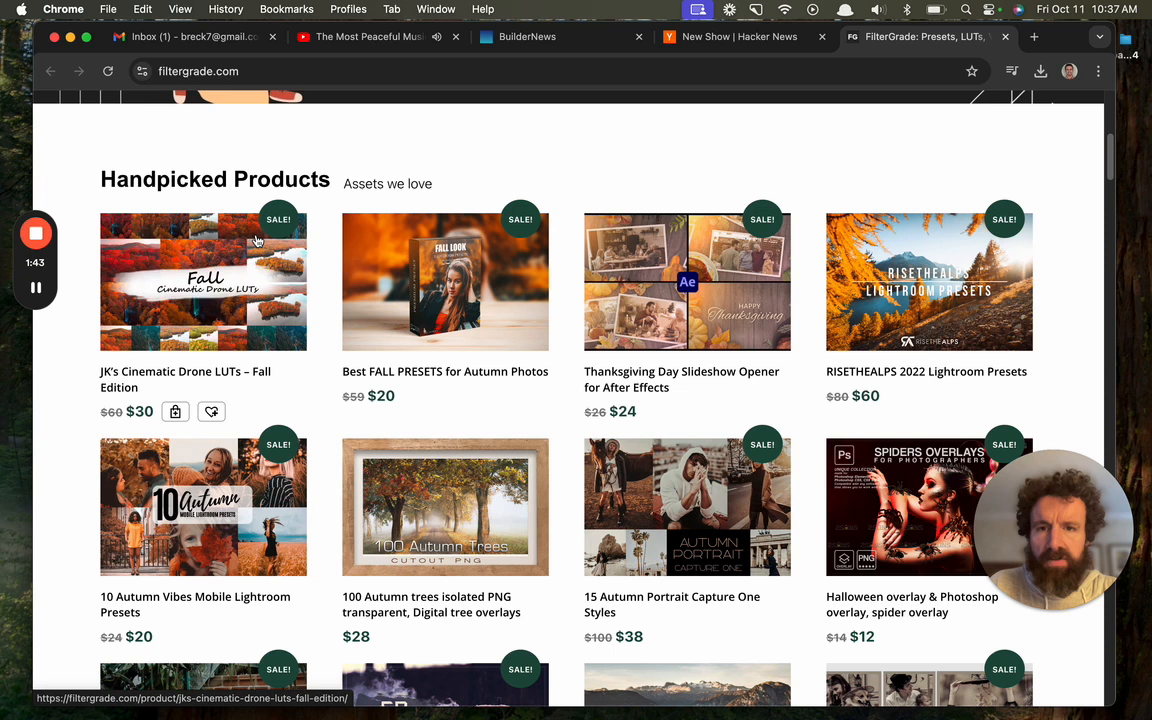
mouse_move(398, 172)
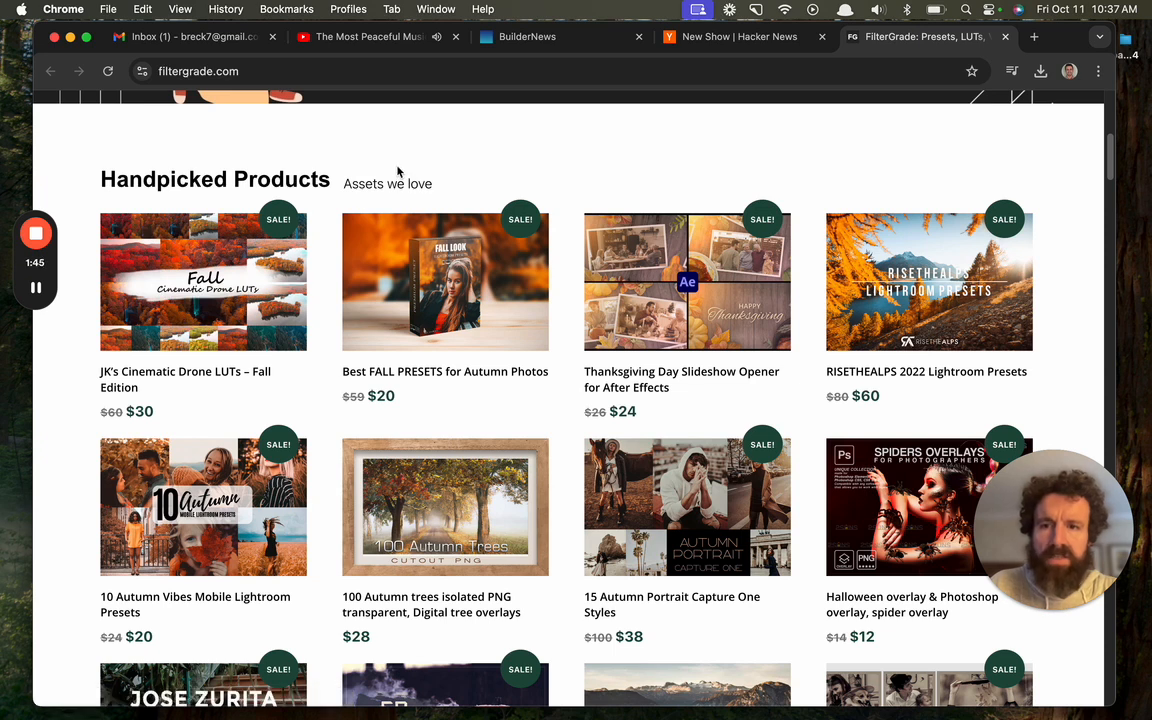
mouse_move(430, 166)
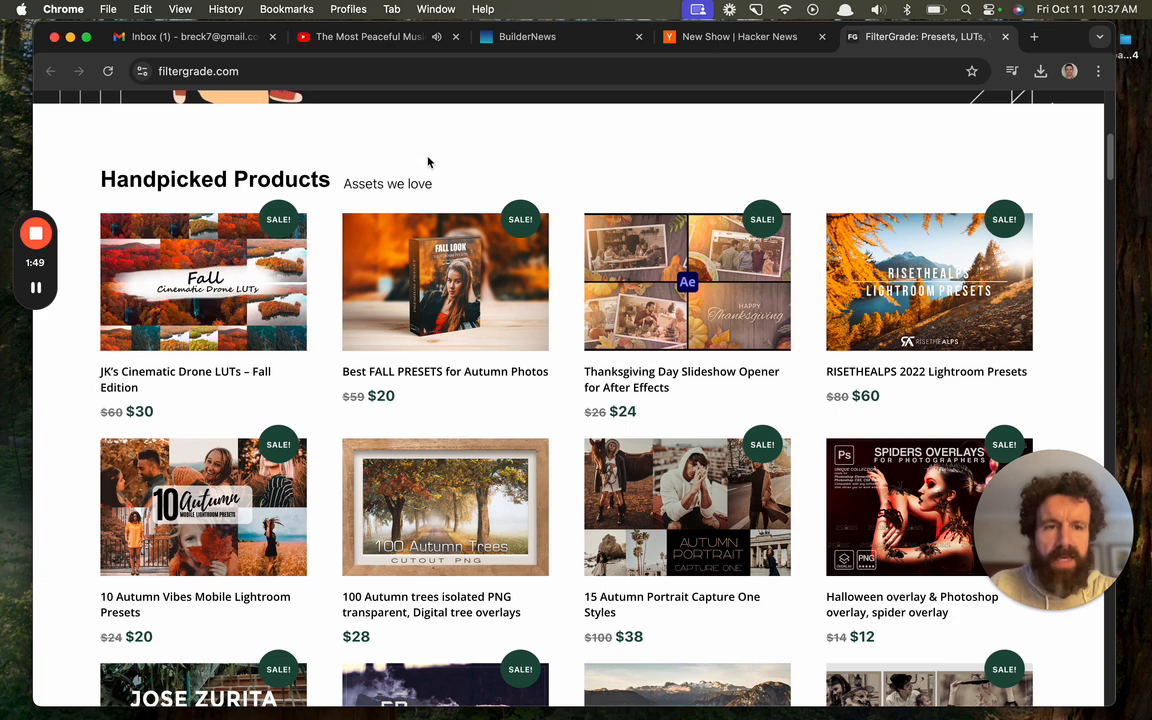
scroll(down, 3)
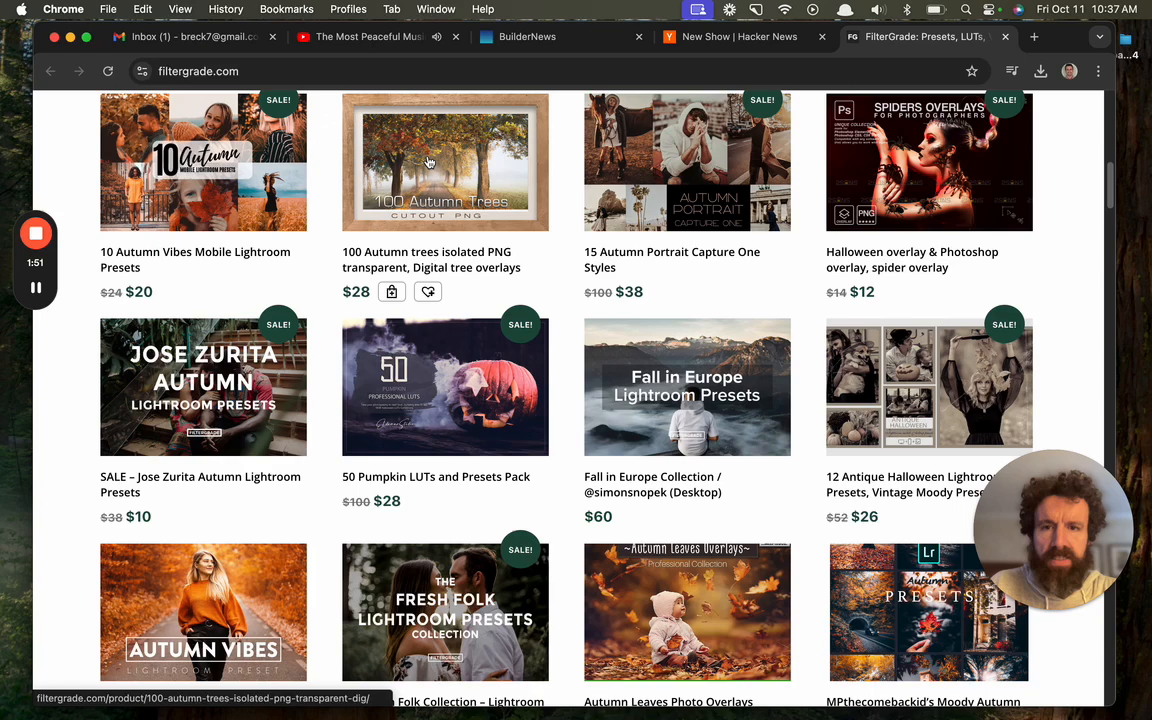
scroll(down, 3)
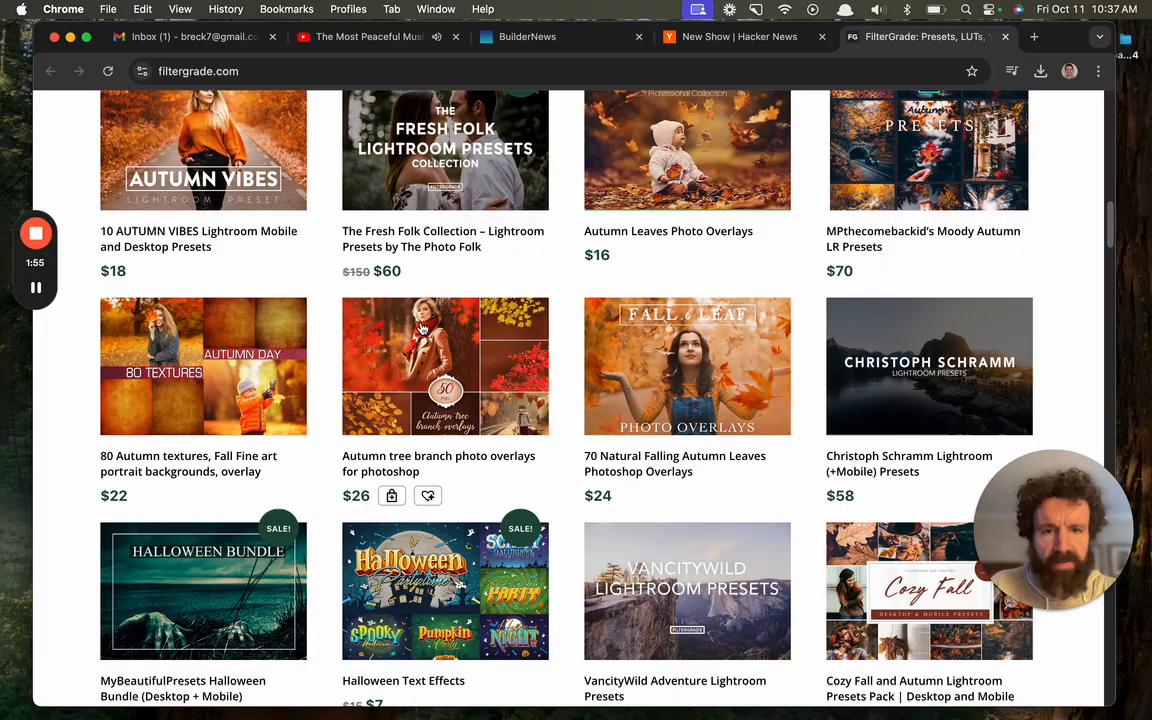
scroll(down, 3)
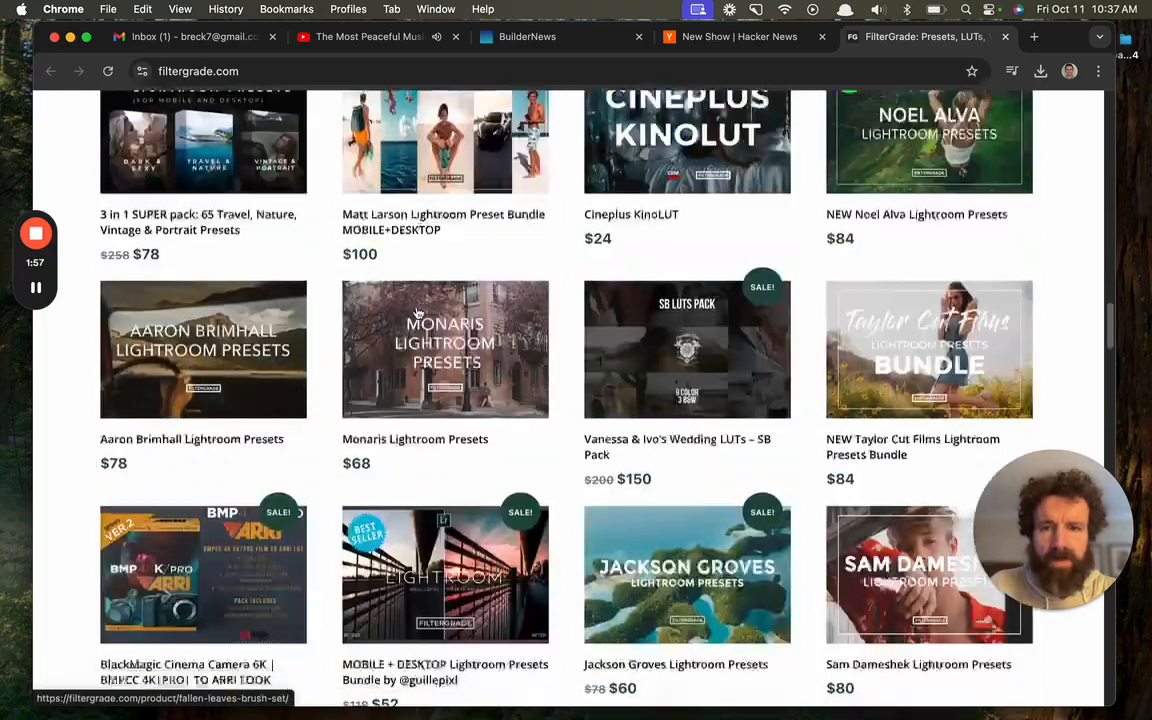
scroll(up, 3)
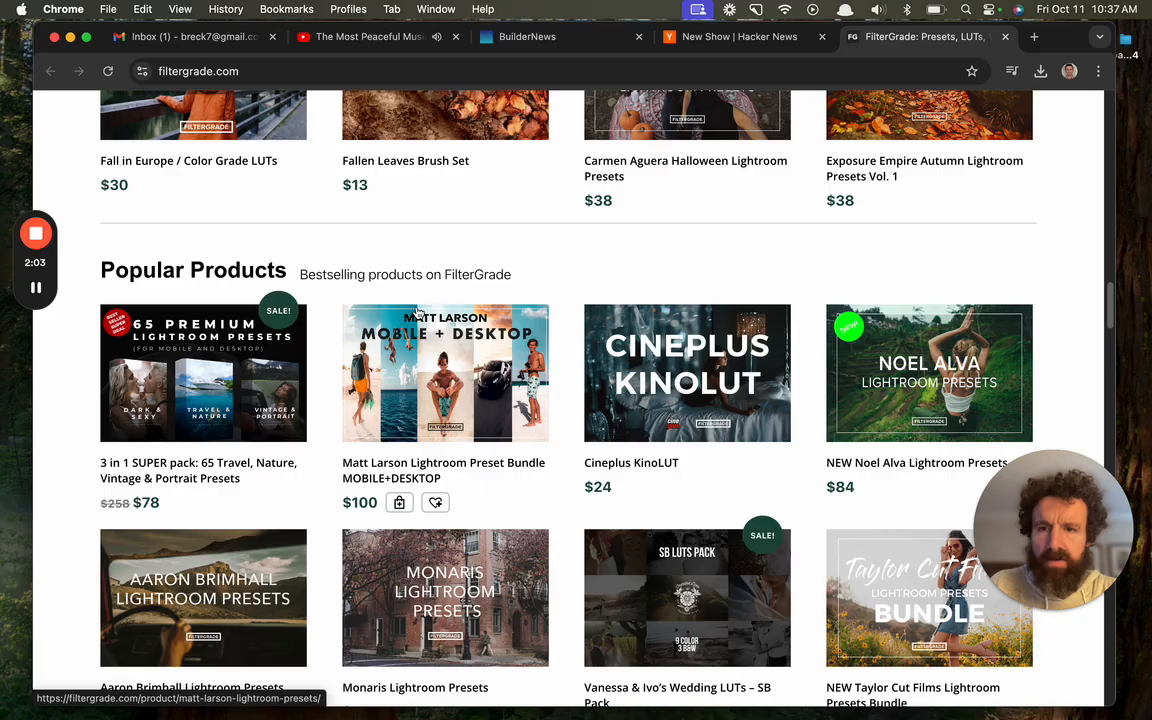
scroll(down, 3)
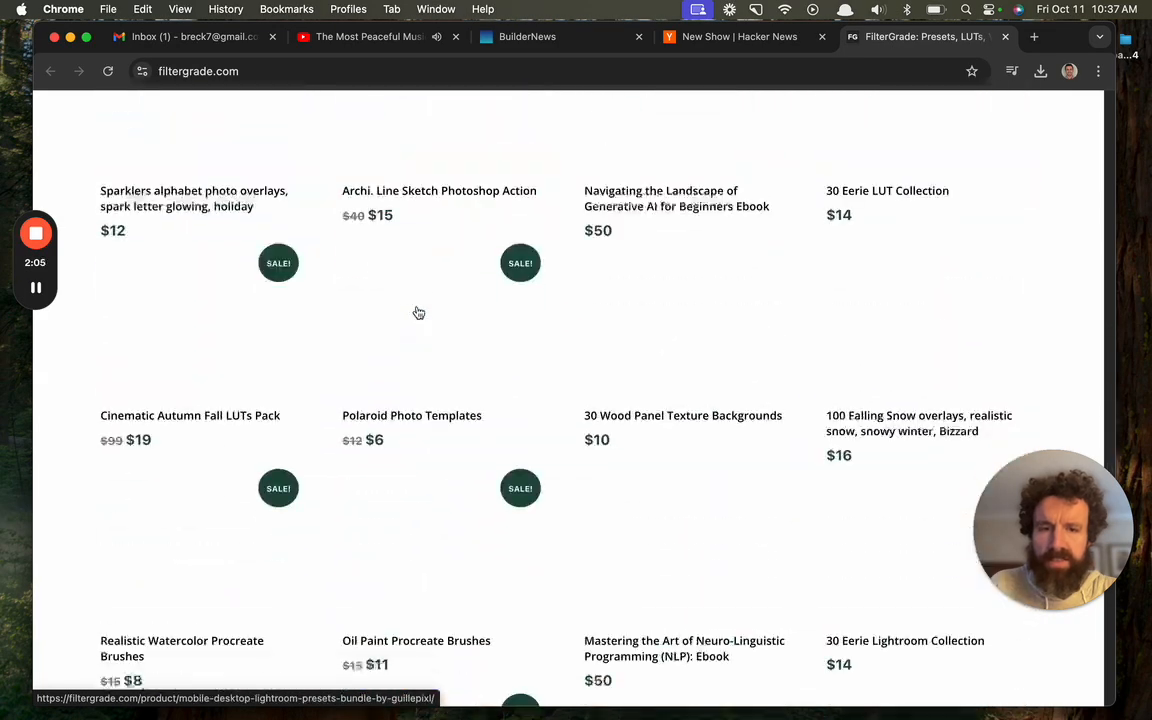
scroll(down, 3)
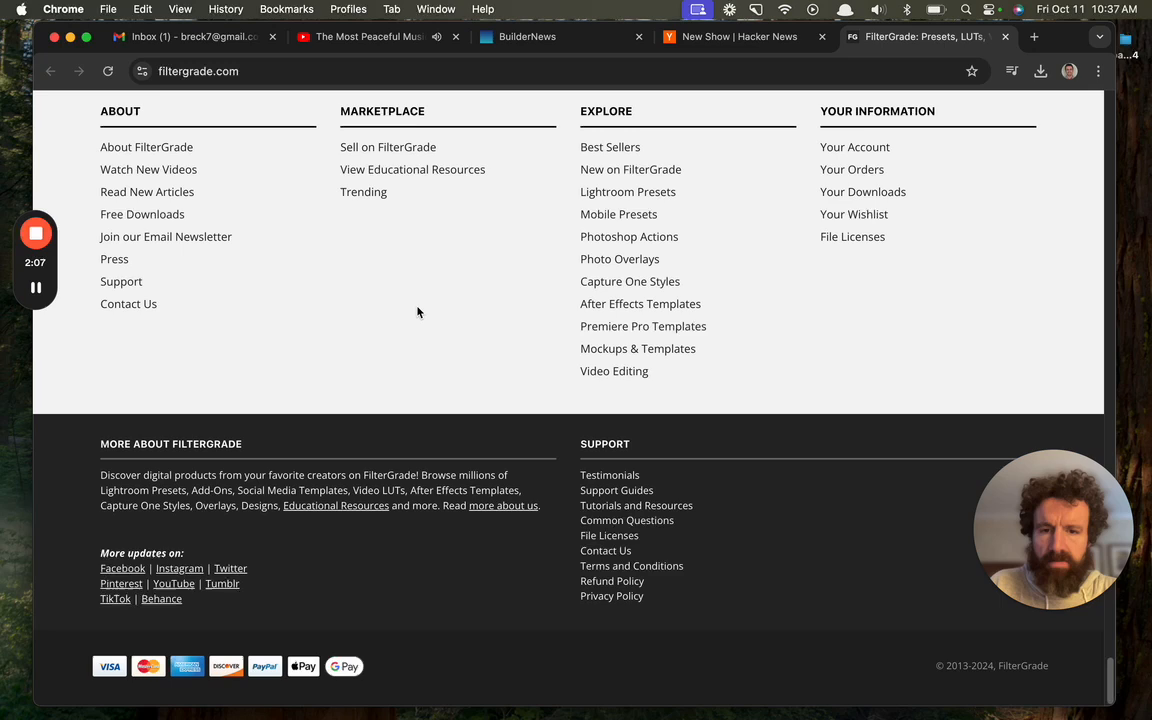
mouse_move(856, 664)
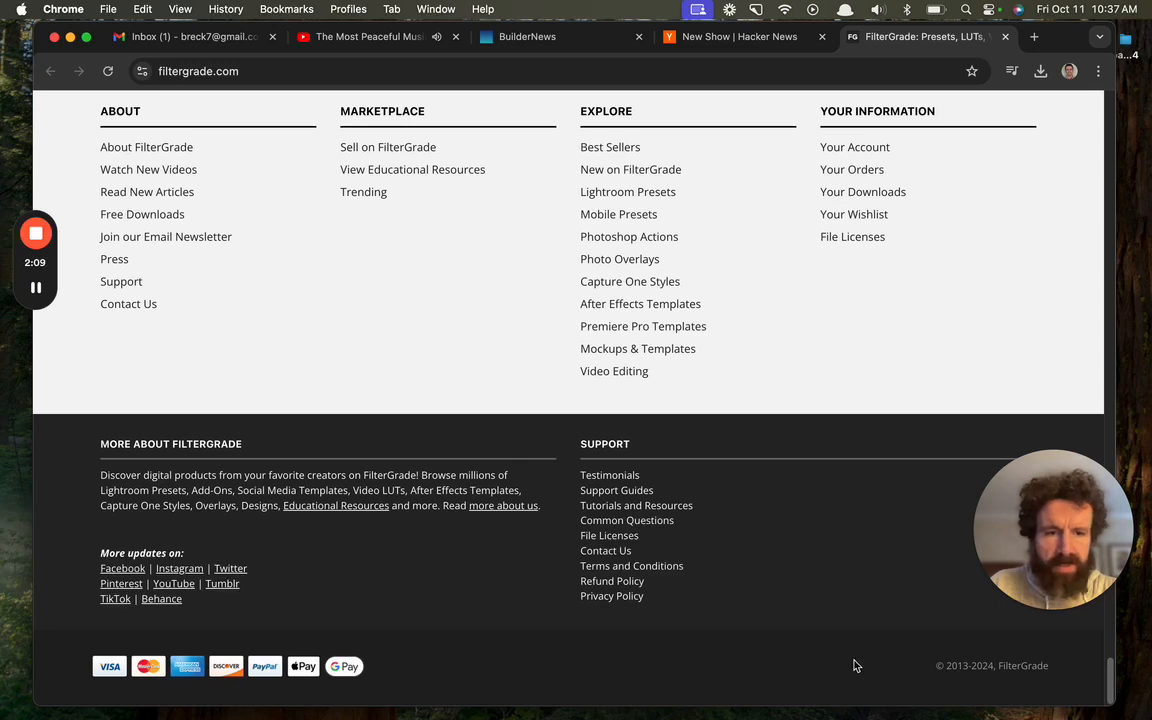
mouse_move(1004, 668)
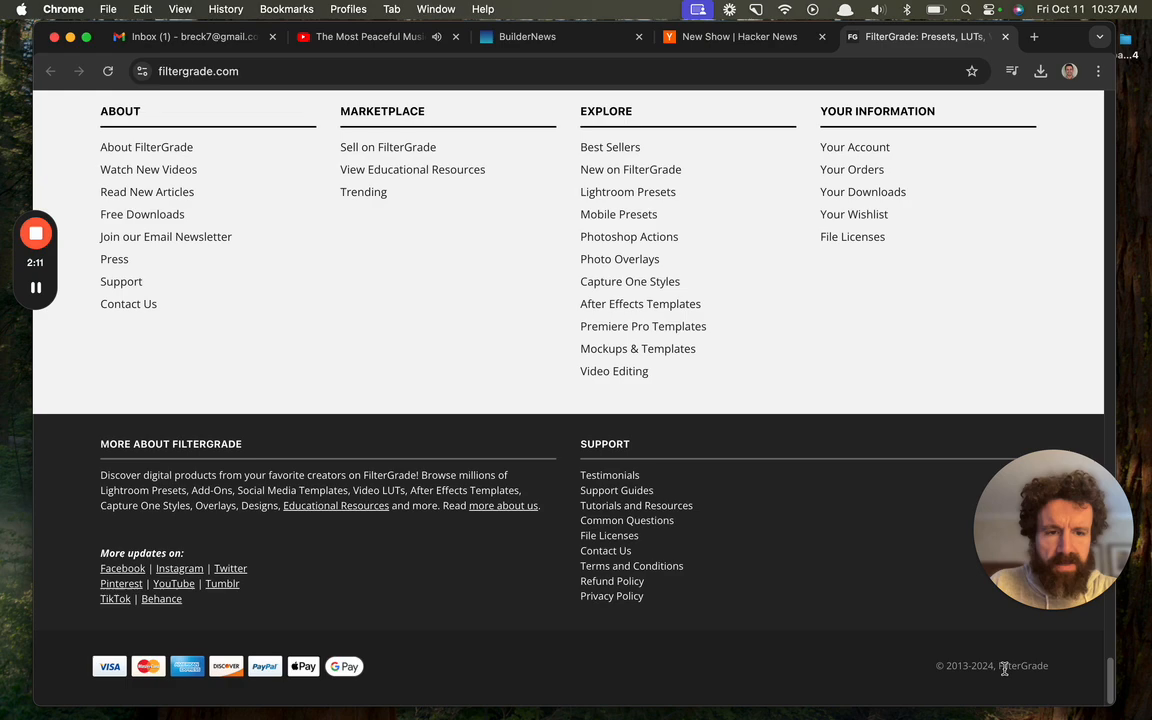
mouse_move(492, 322)
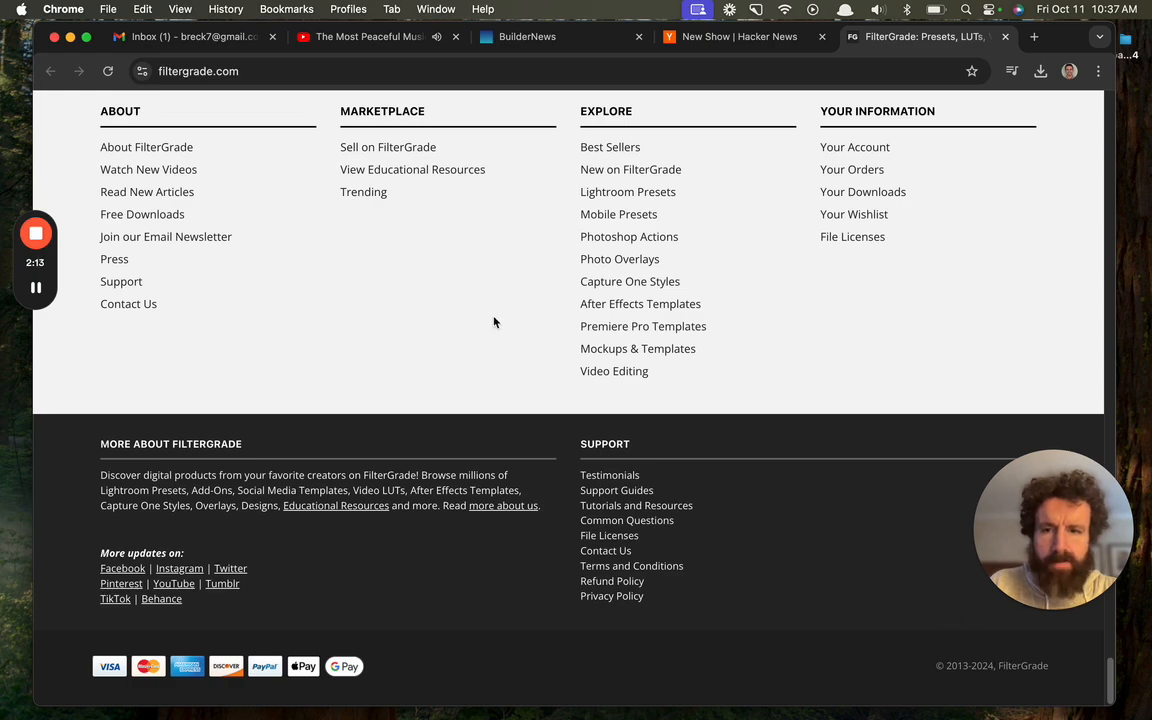
scroll(up, 3)
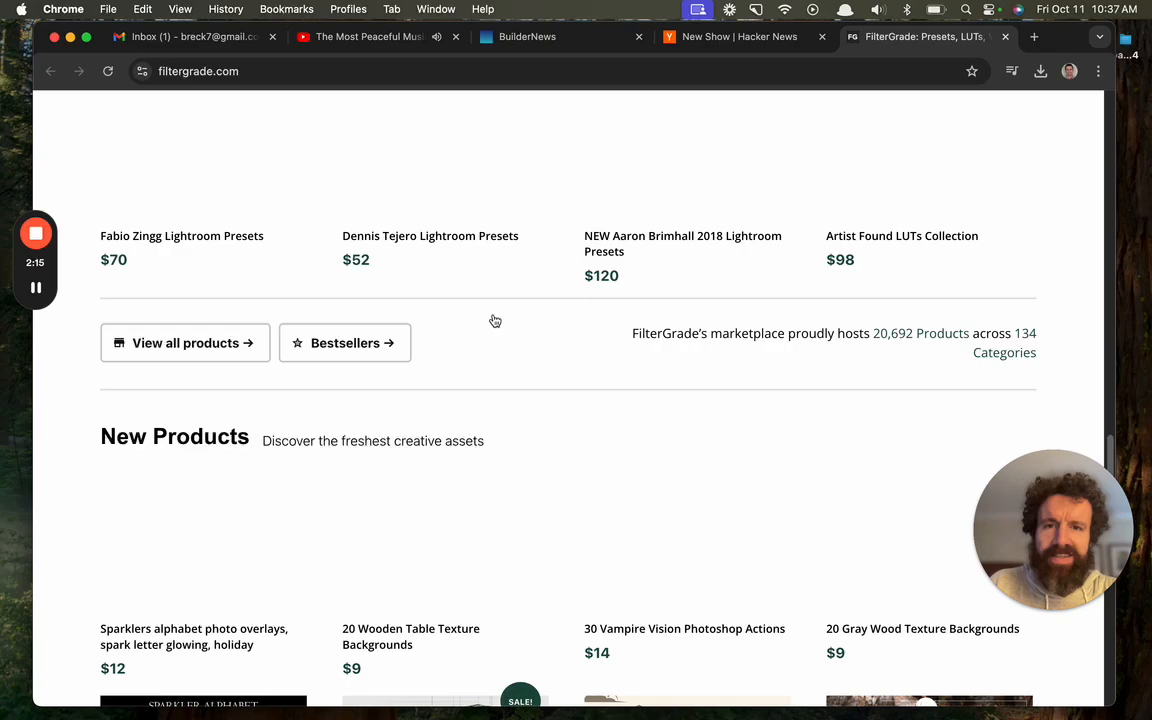
scroll(up, 3)
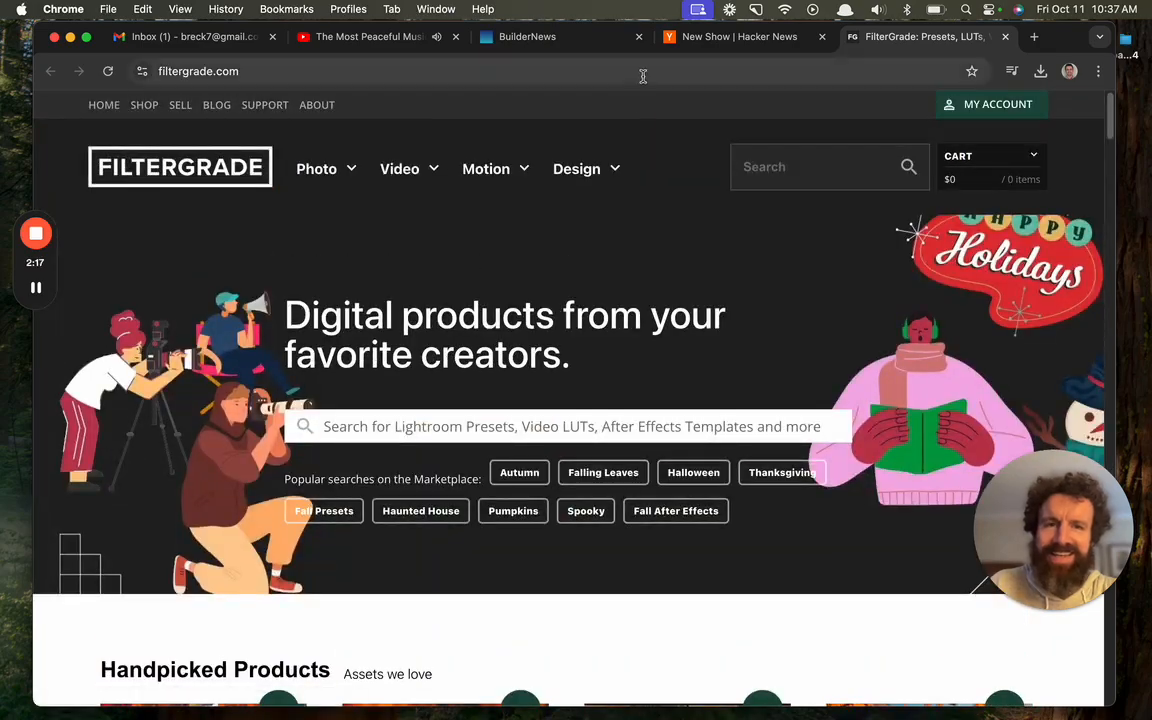
Return to Hacker News and view the 'Show HN: Marketplace for Digital Products' discussion page.
click(740, 36)
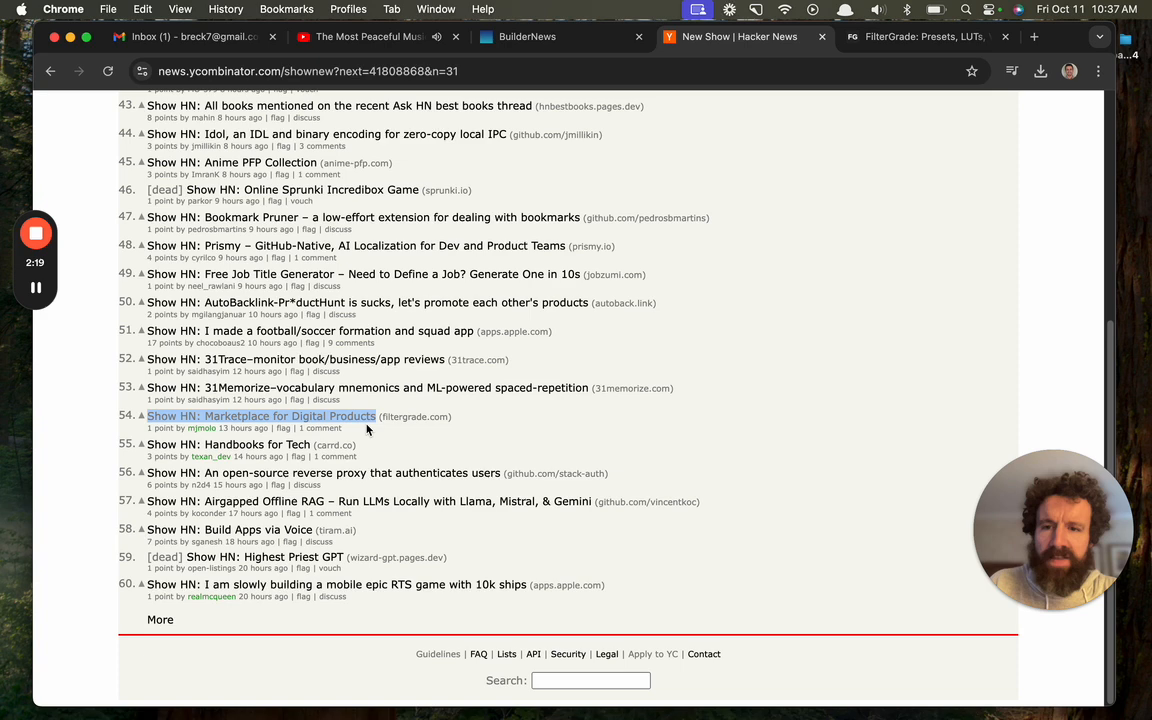
click(320, 428)
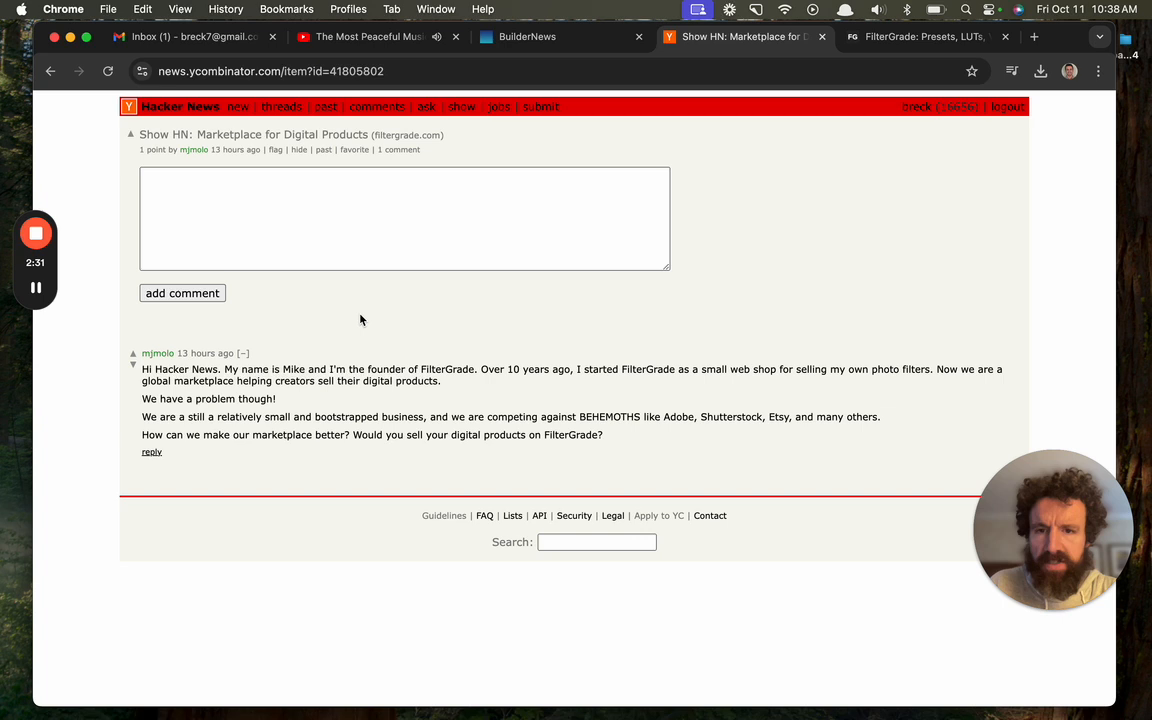
mouse_move(324, 400)
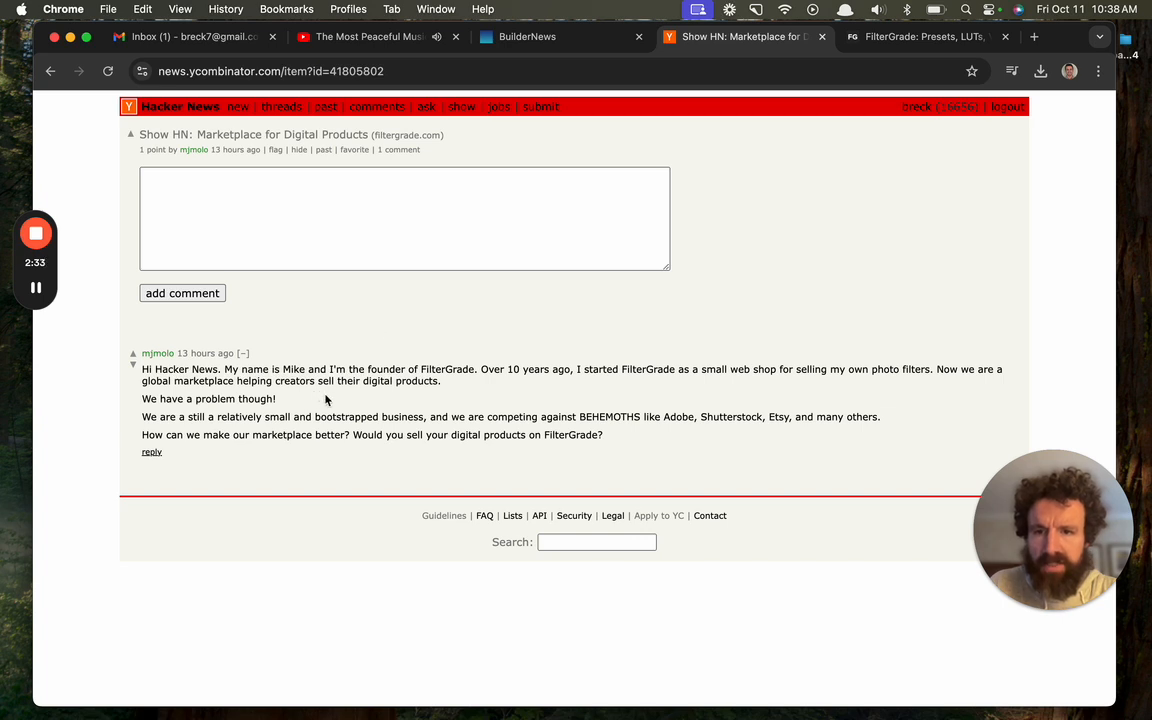
mouse_move(436, 368)
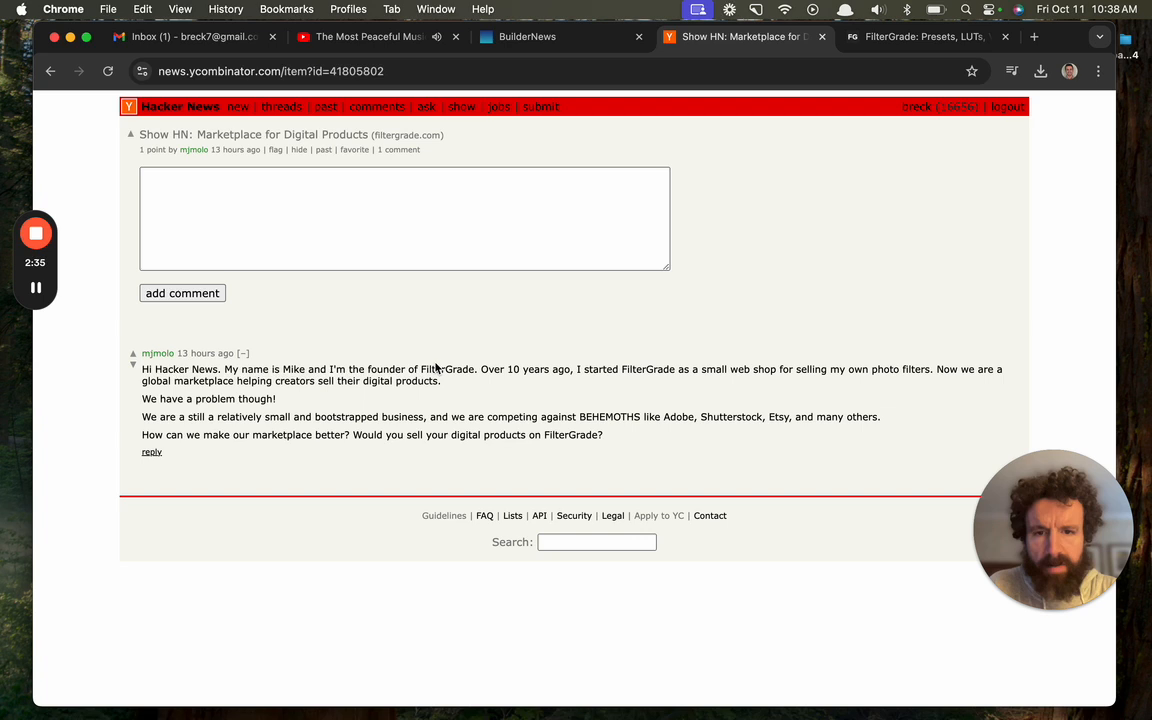
mouse_move(690, 358)
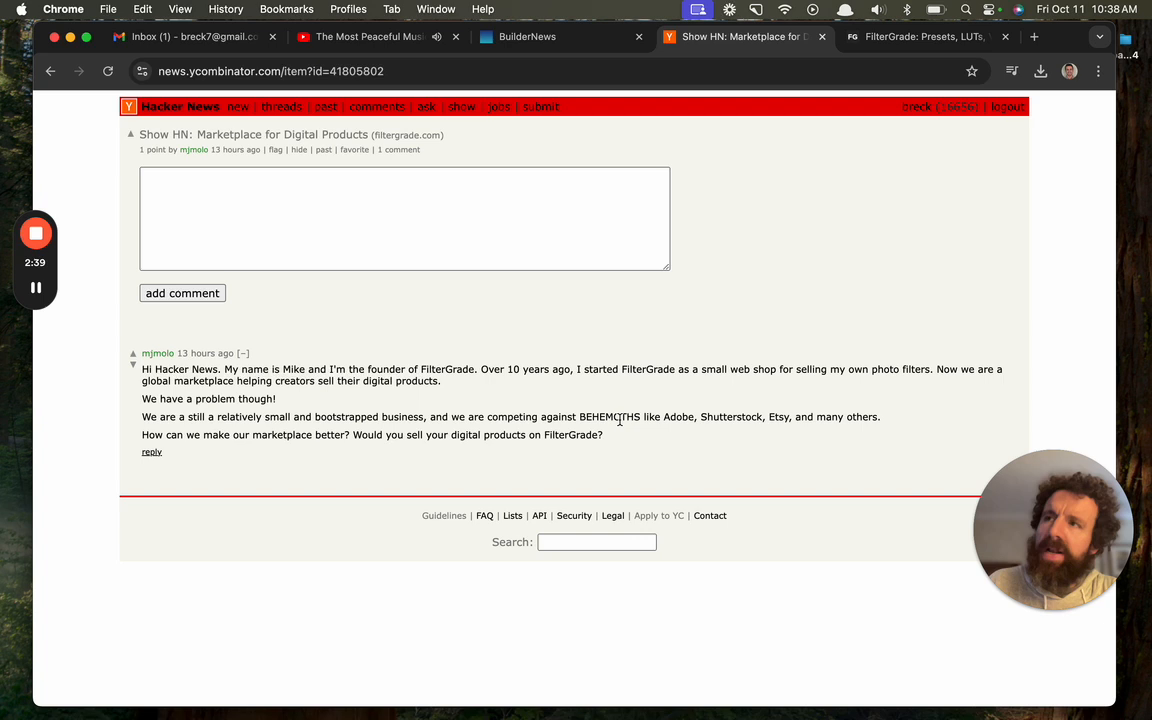
mouse_move(628, 432)
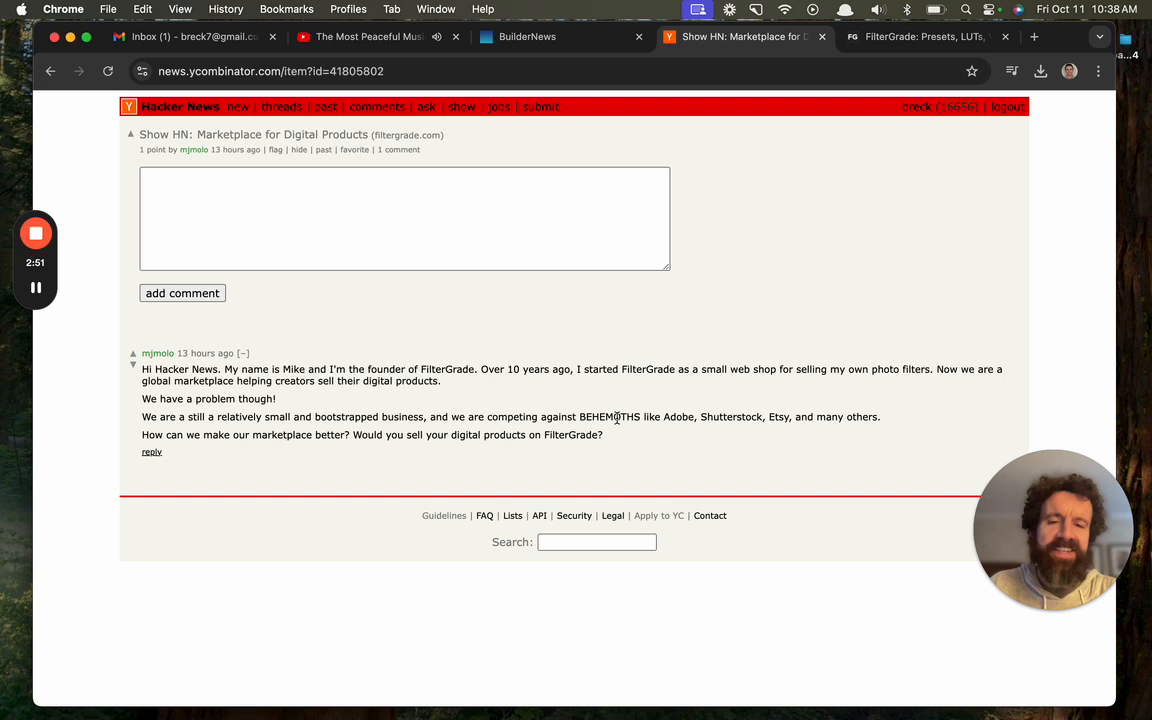
mouse_move(664, 364)
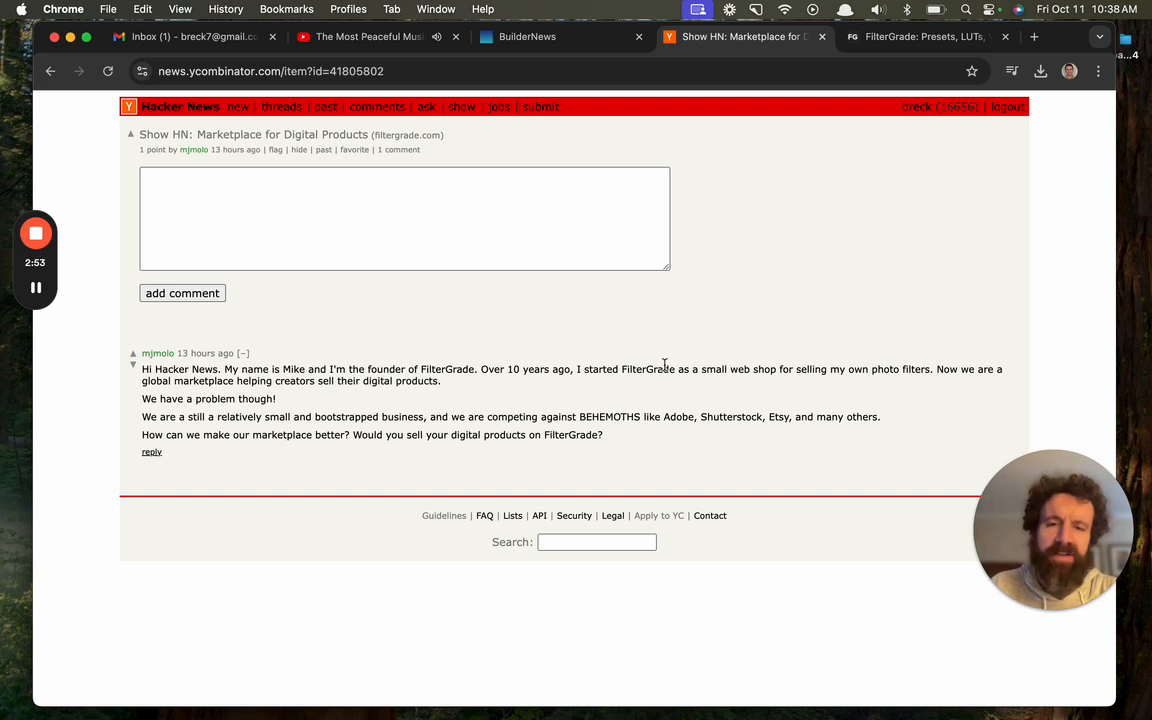
mouse_move(734, 258)
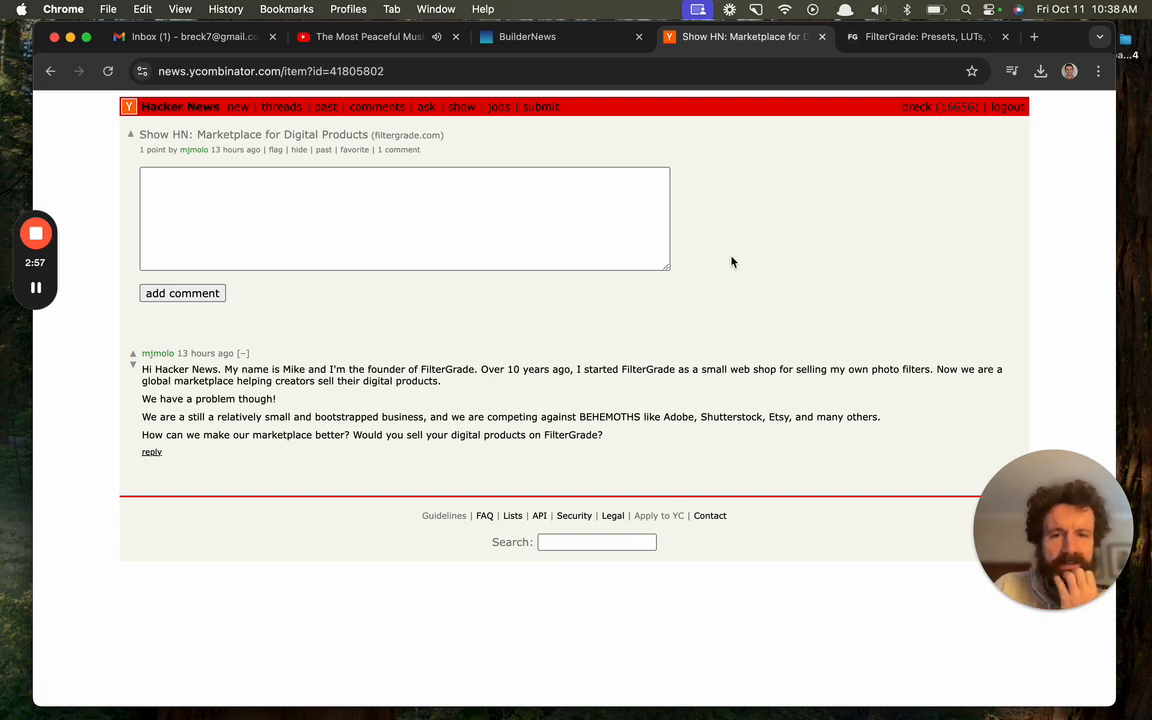
mouse_move(656, 374)
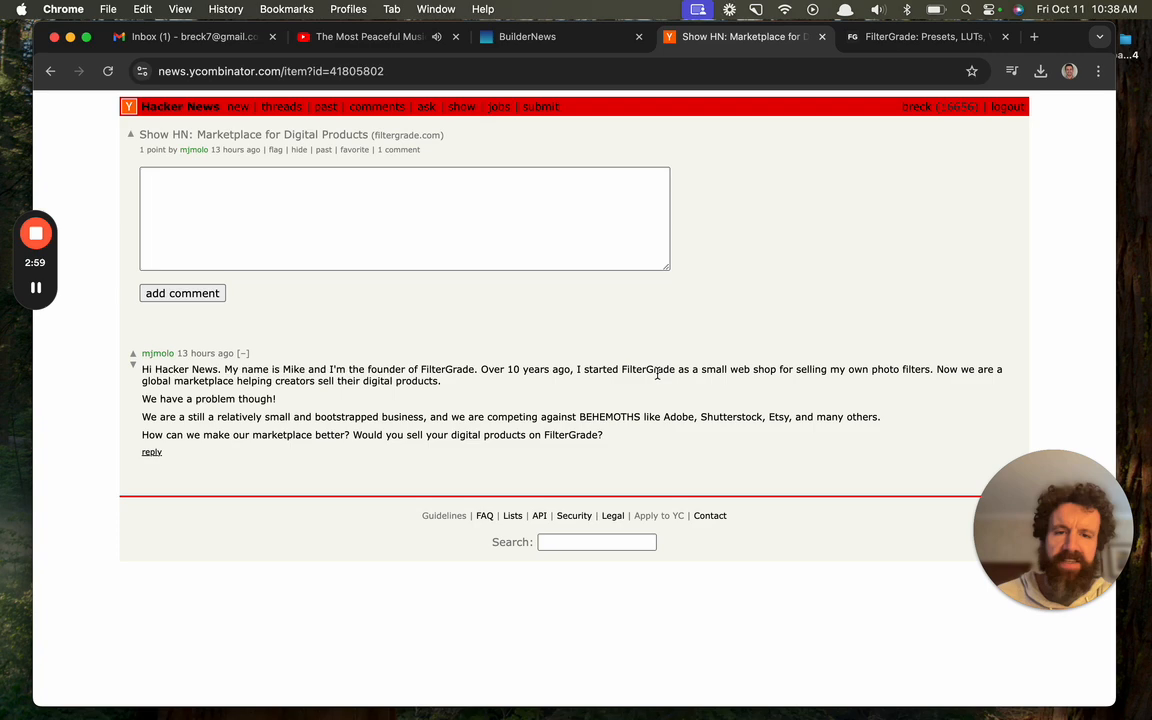
Search Google for the selected word BEHEMOTHS to see its dictionary definition.
right_click(608, 418)
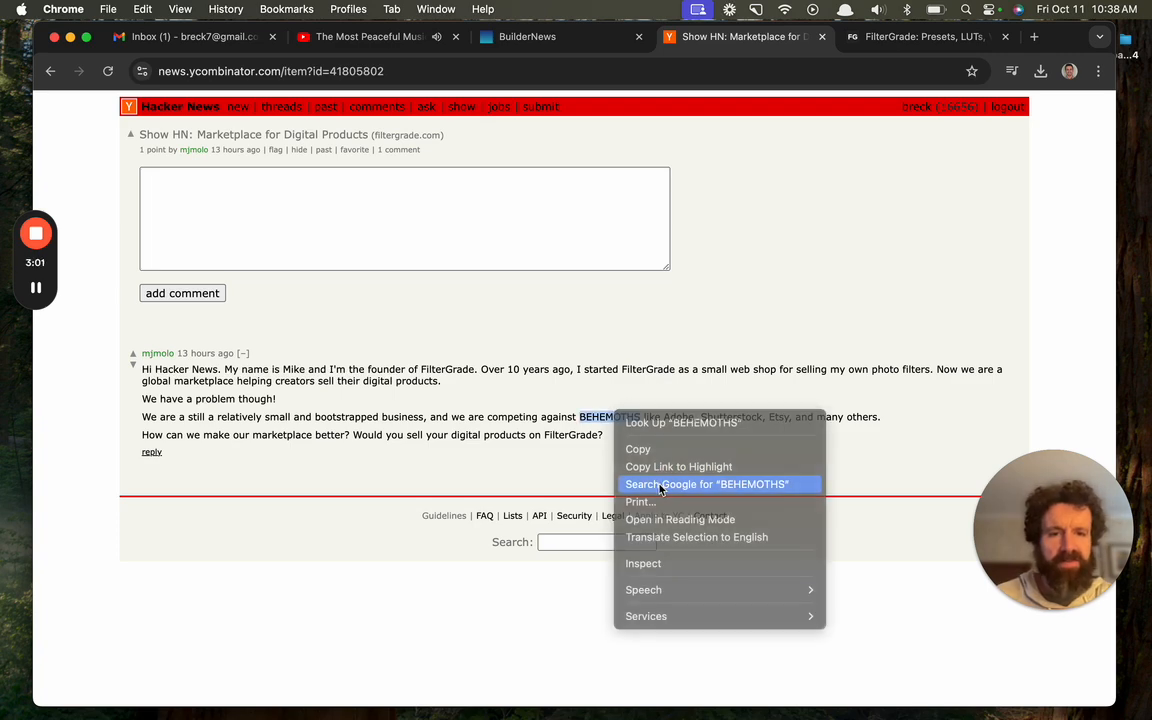
click(708, 484)
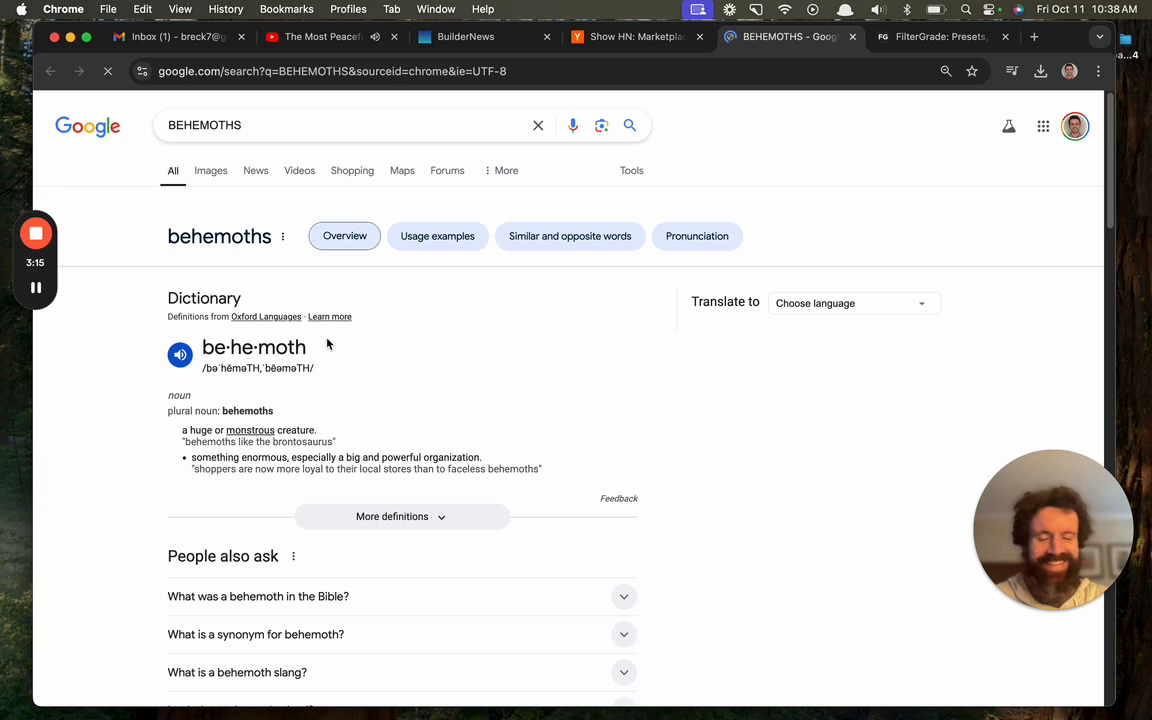
mouse_move(470, 324)
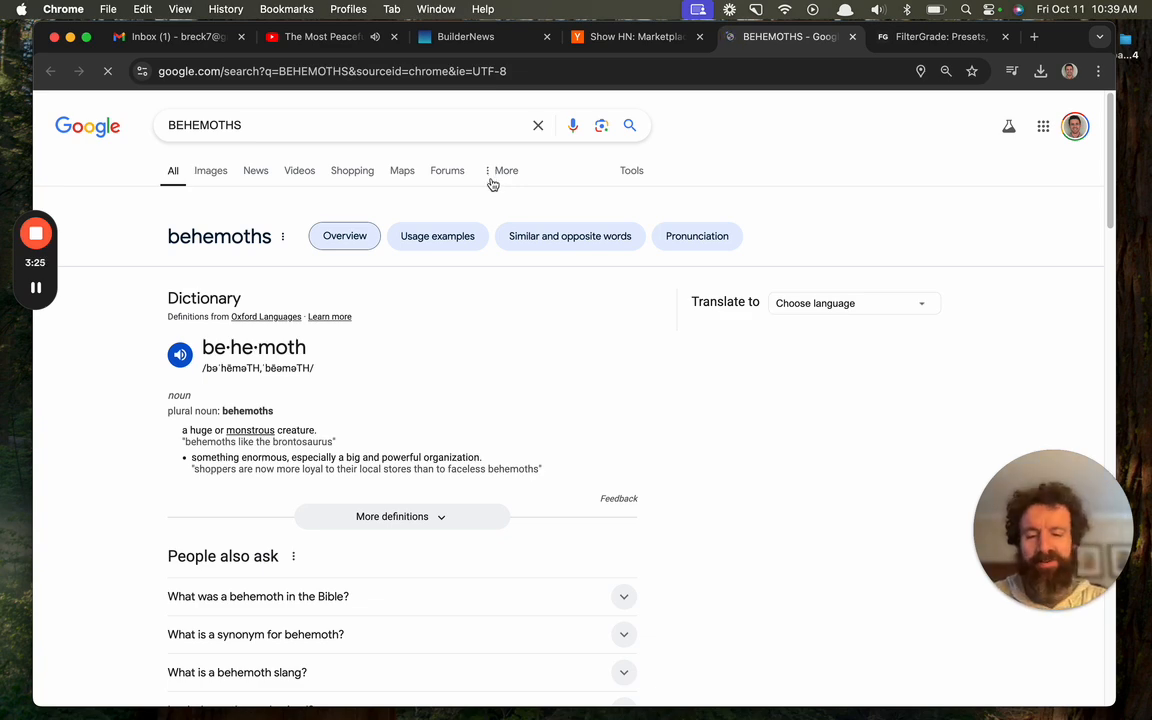
Search 'hours deveours' in a new tab, accept the 'hors devours' suggestion, then return to the Show HN discussion.
click(1032, 36)
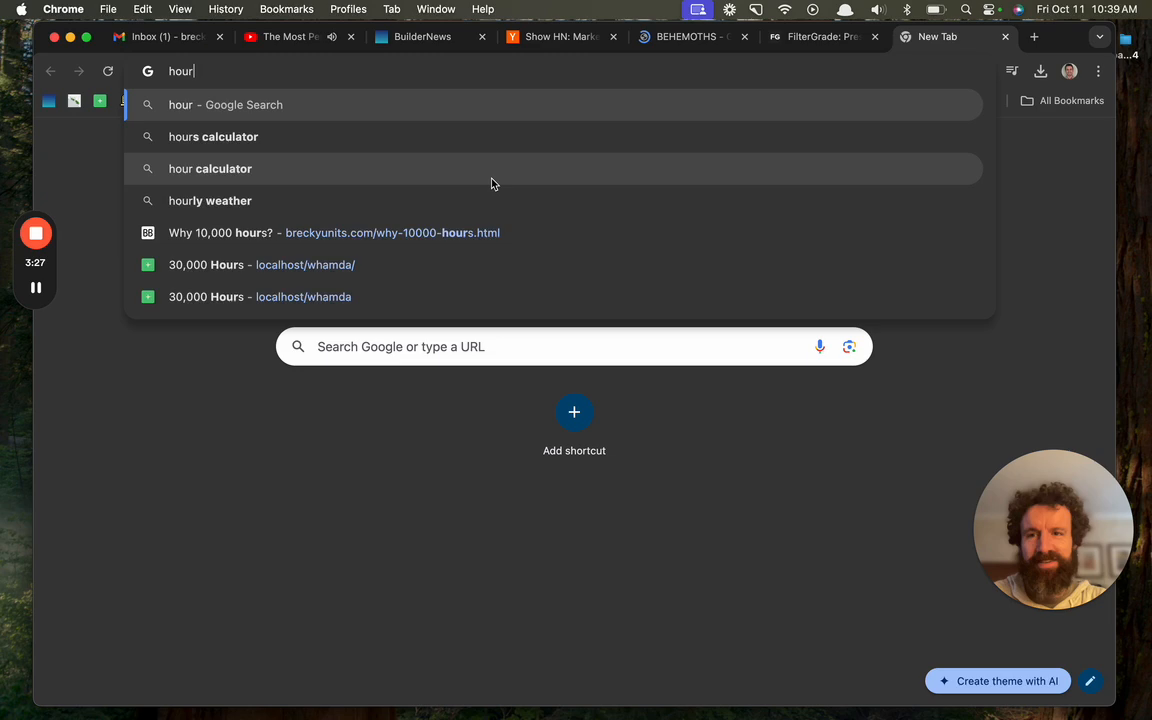
text(s devoeurs)
key(Return)
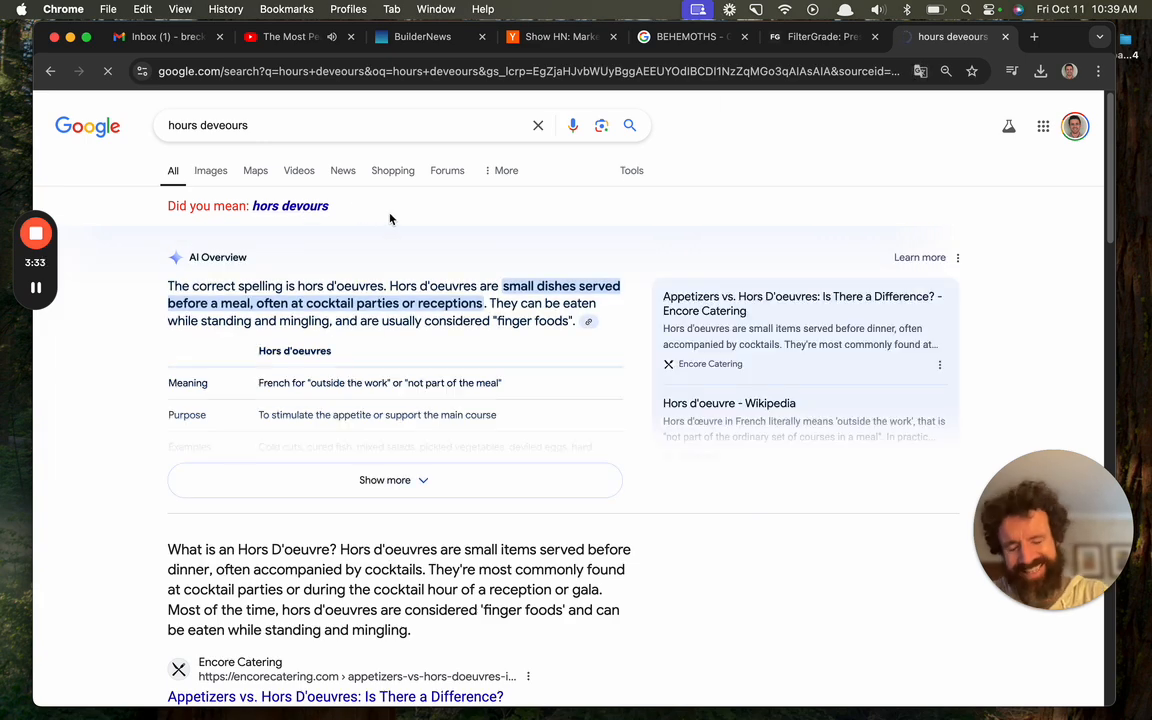
click(290, 204)
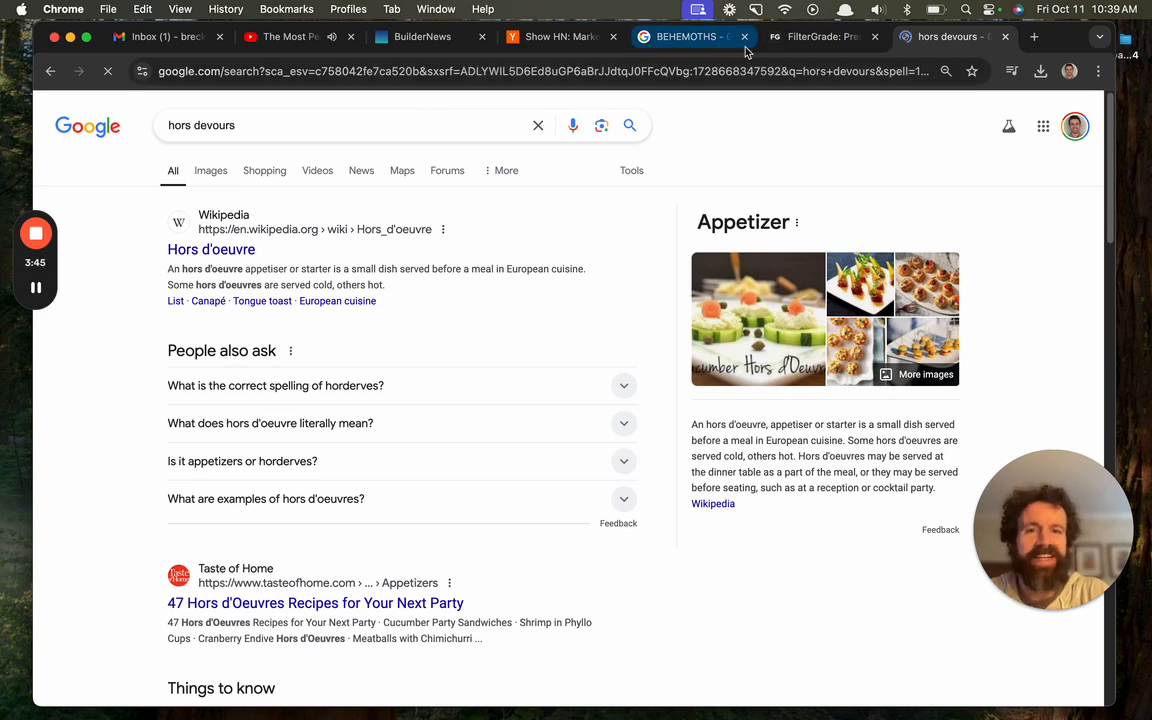
click(684, 36)
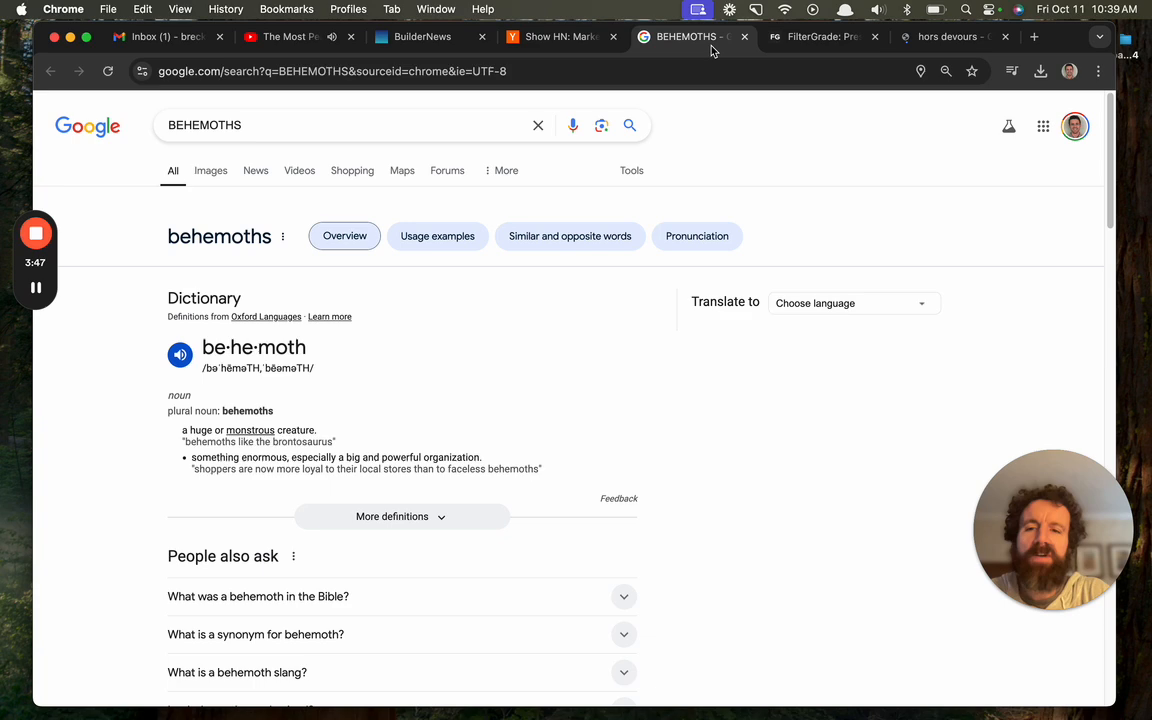
click(560, 36)
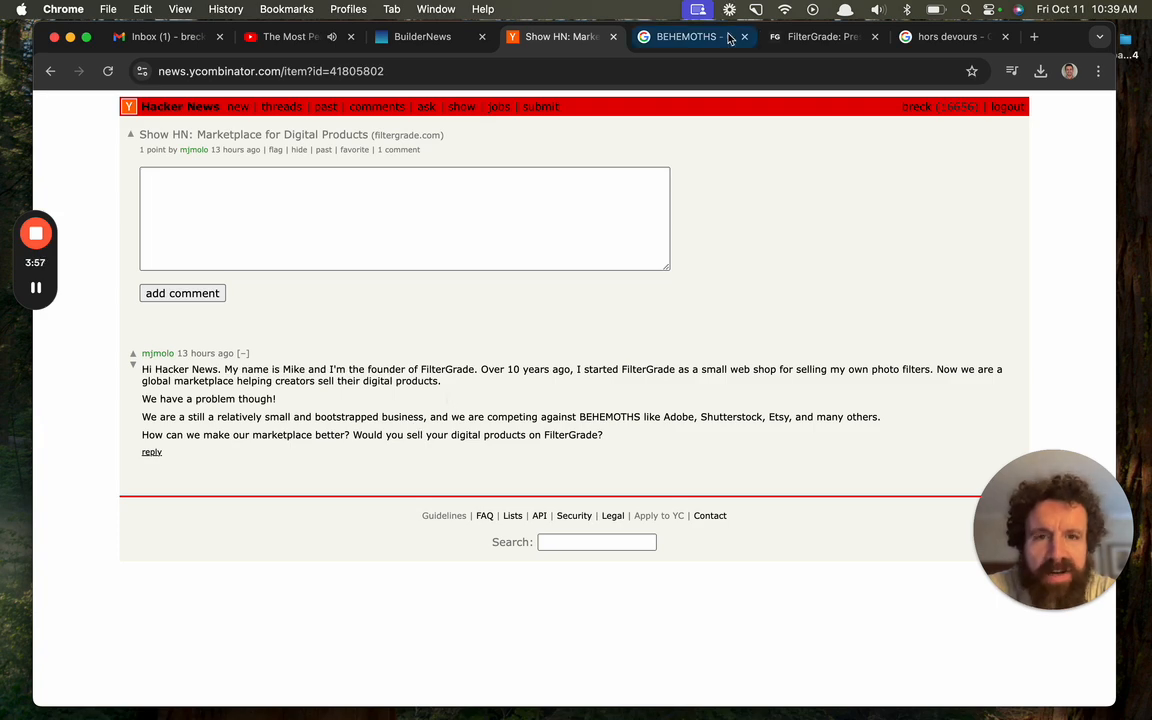
Revisit FilterGrade's Photo product categories, skim the page, then start a new tab for the breckyunits.com blog.
click(820, 36)
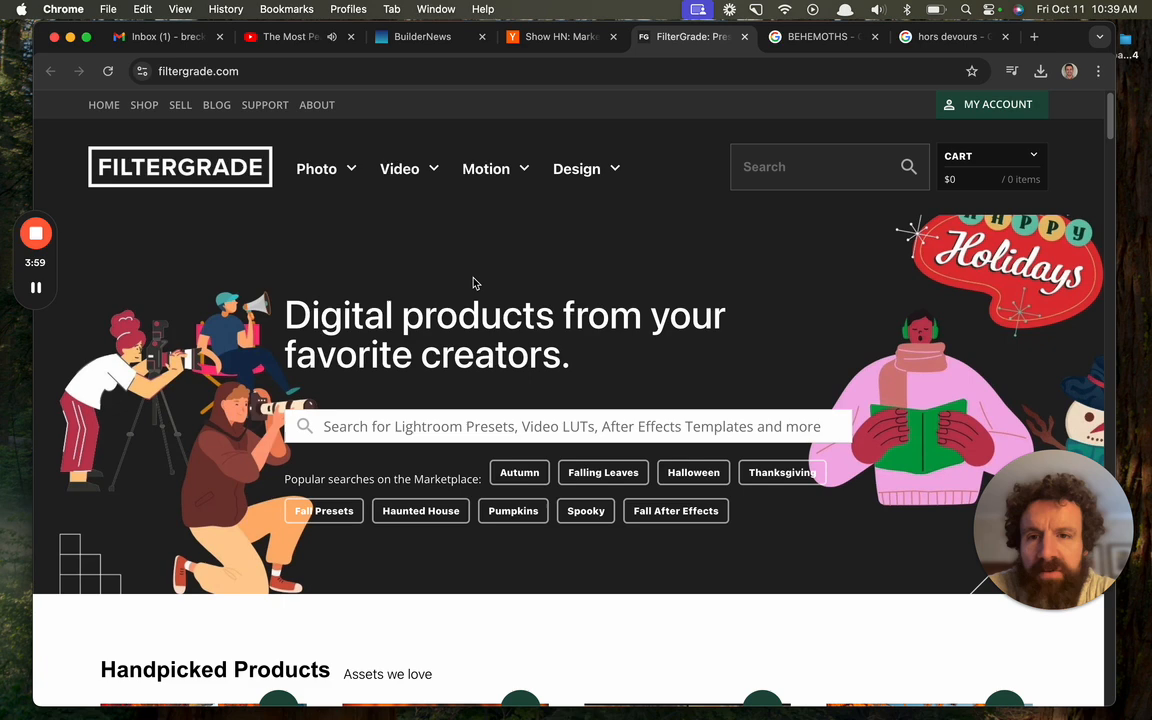
click(316, 168)
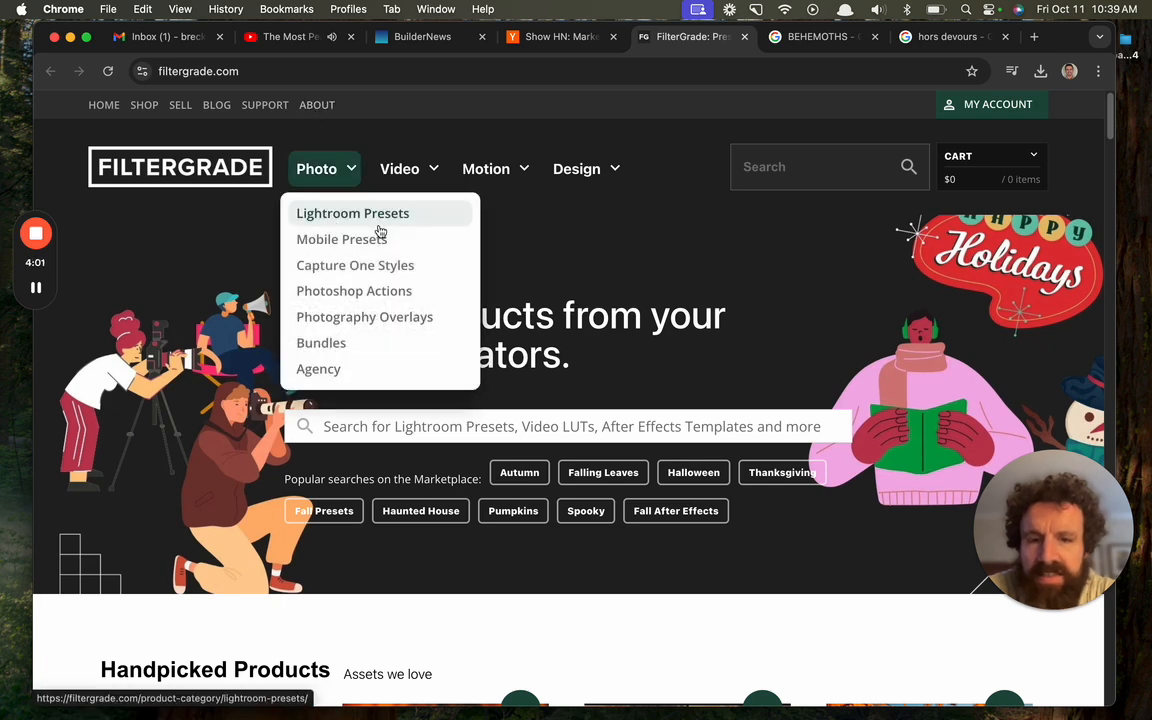
scroll(down, 3)
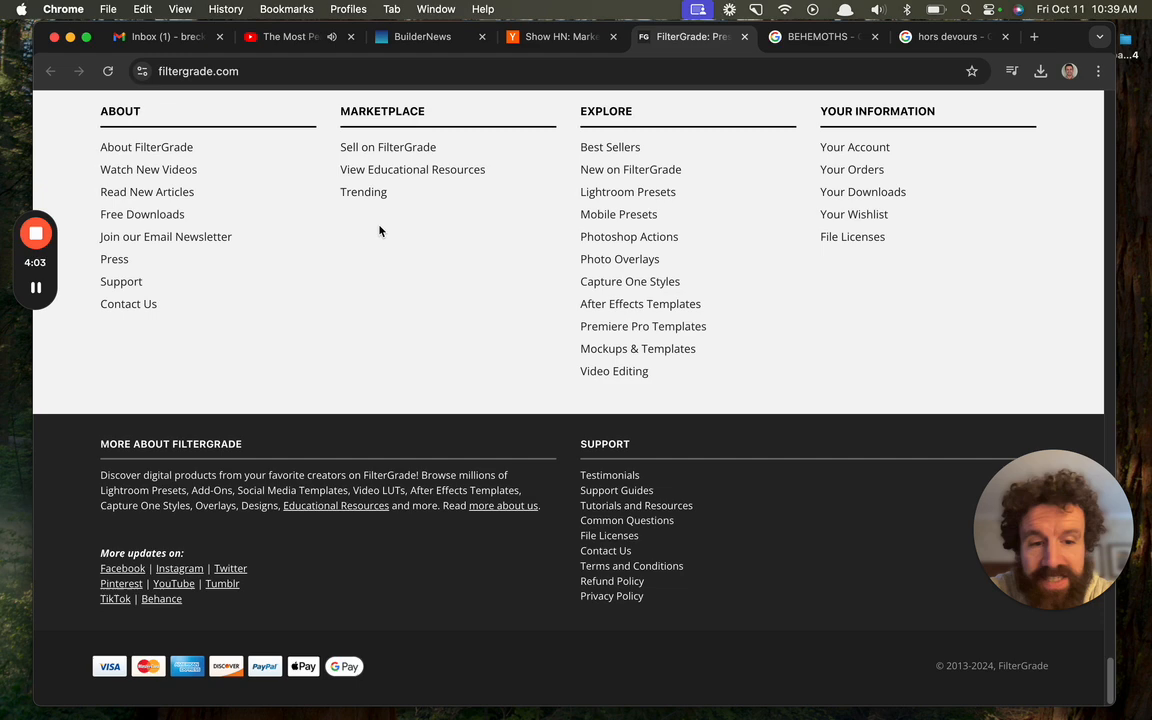
scroll(up, 3)
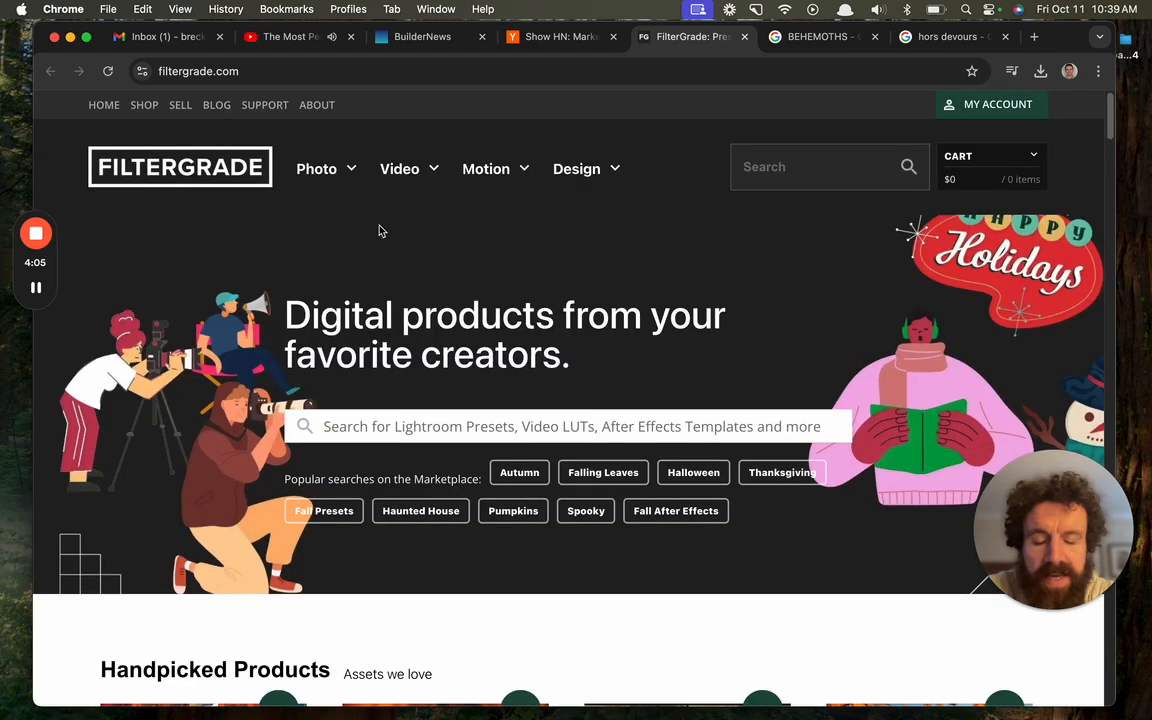
click(1032, 36)
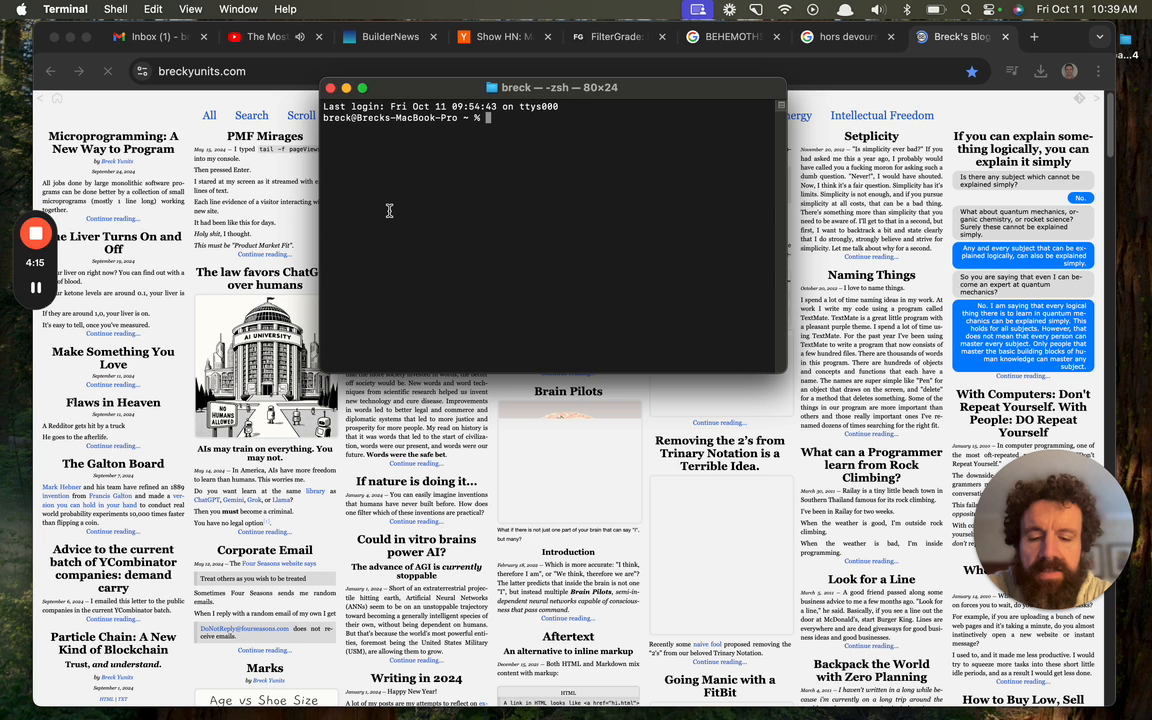
Run wws fetch breck in Terminal, widen the window, and cancel the stalled clone with Ctrl+C.
text(ww)
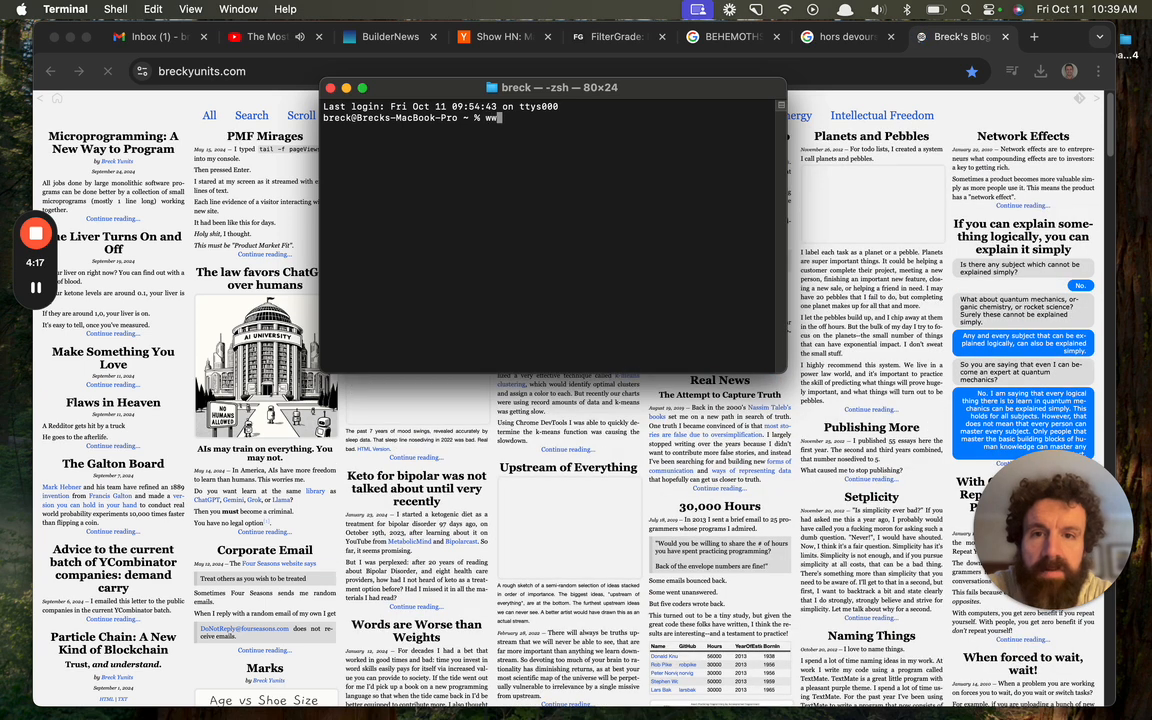
key(Return)
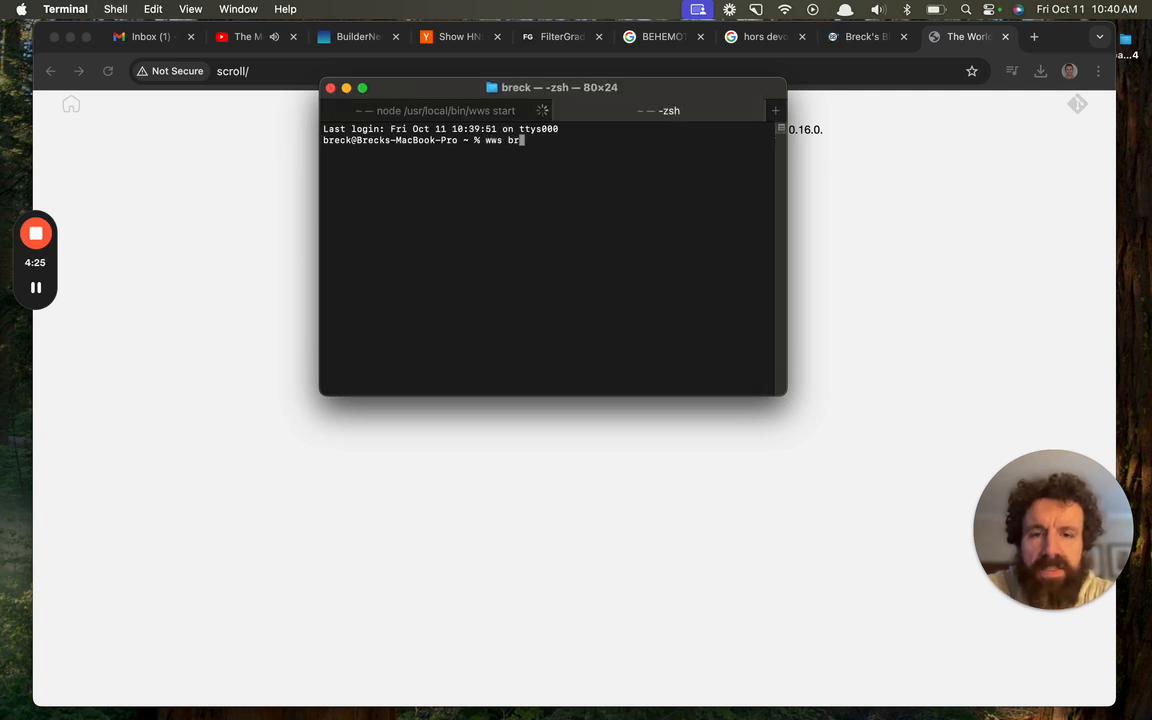
text(fetch)
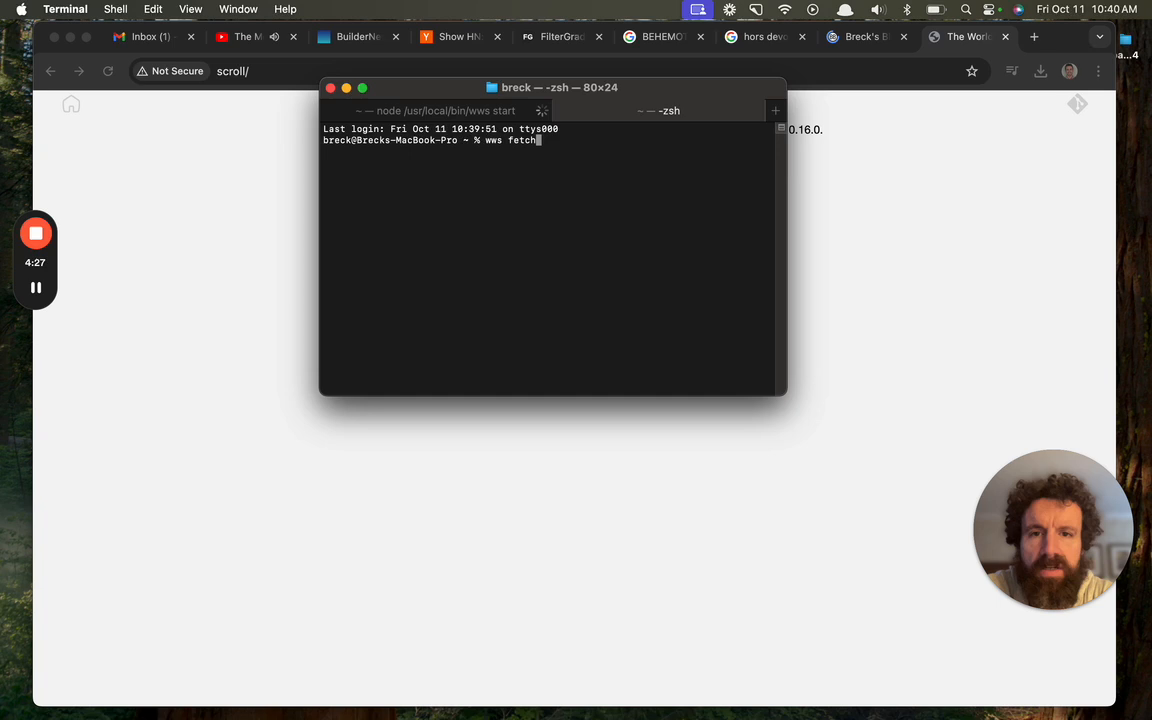
key(Return)
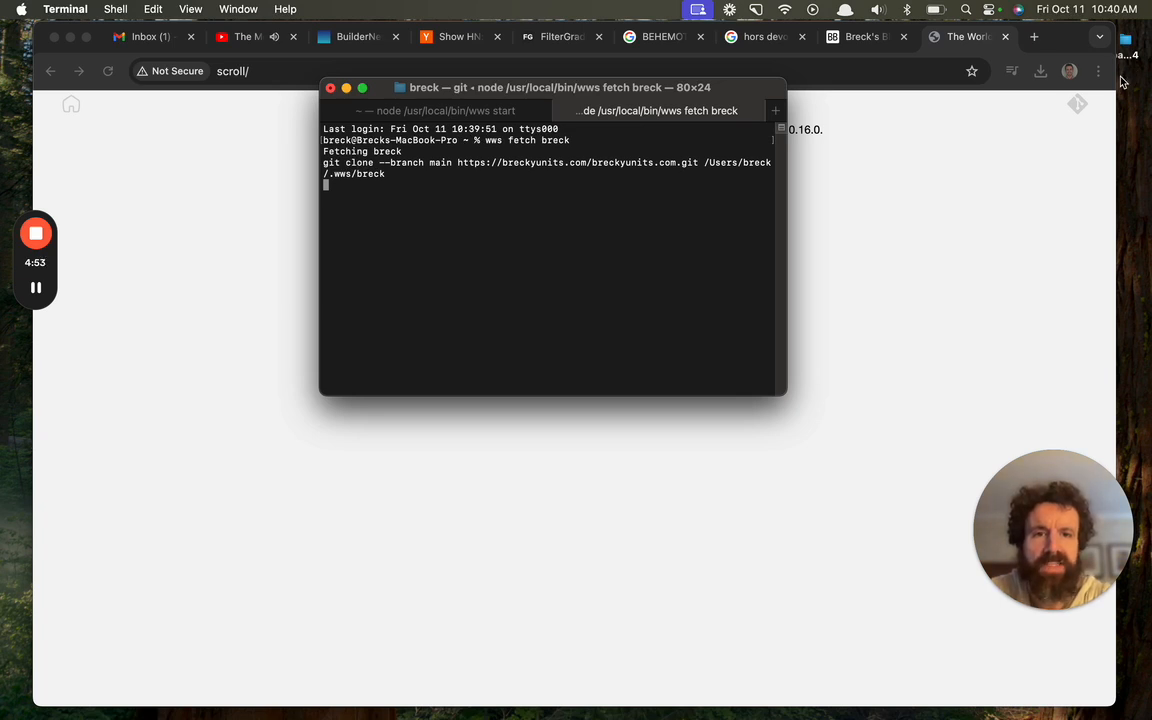
mouse_move(828, 390)
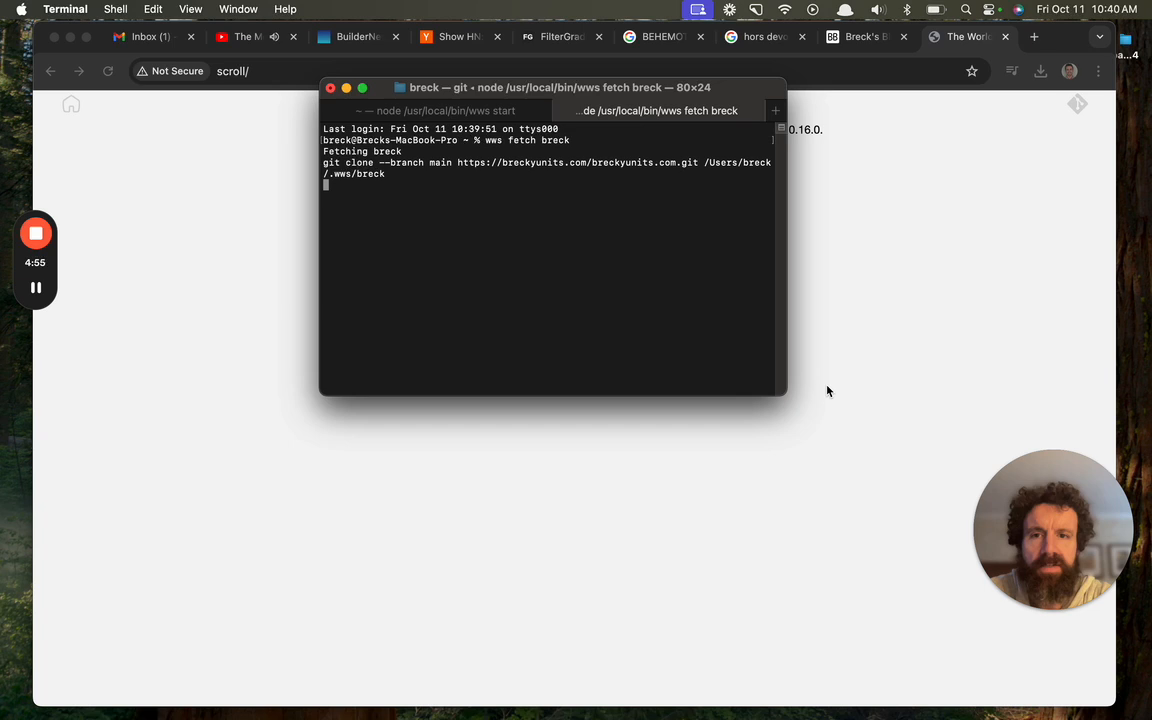
drag(788, 396, 1004, 404)
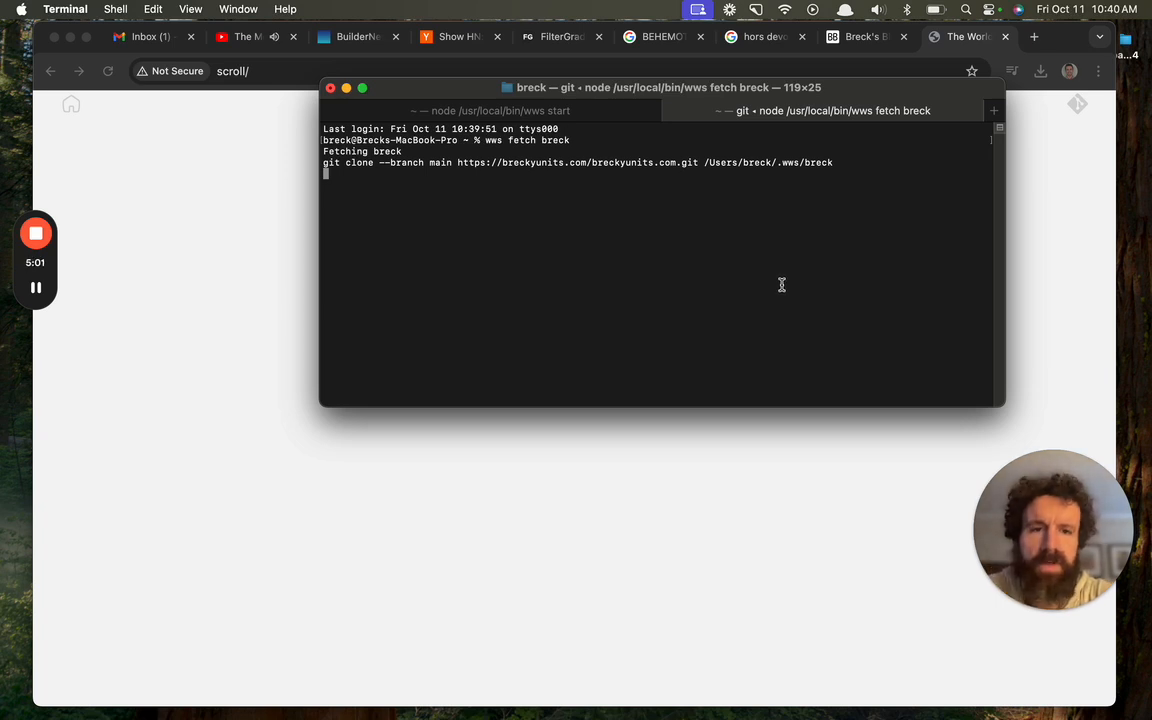
key(ctrl+c)
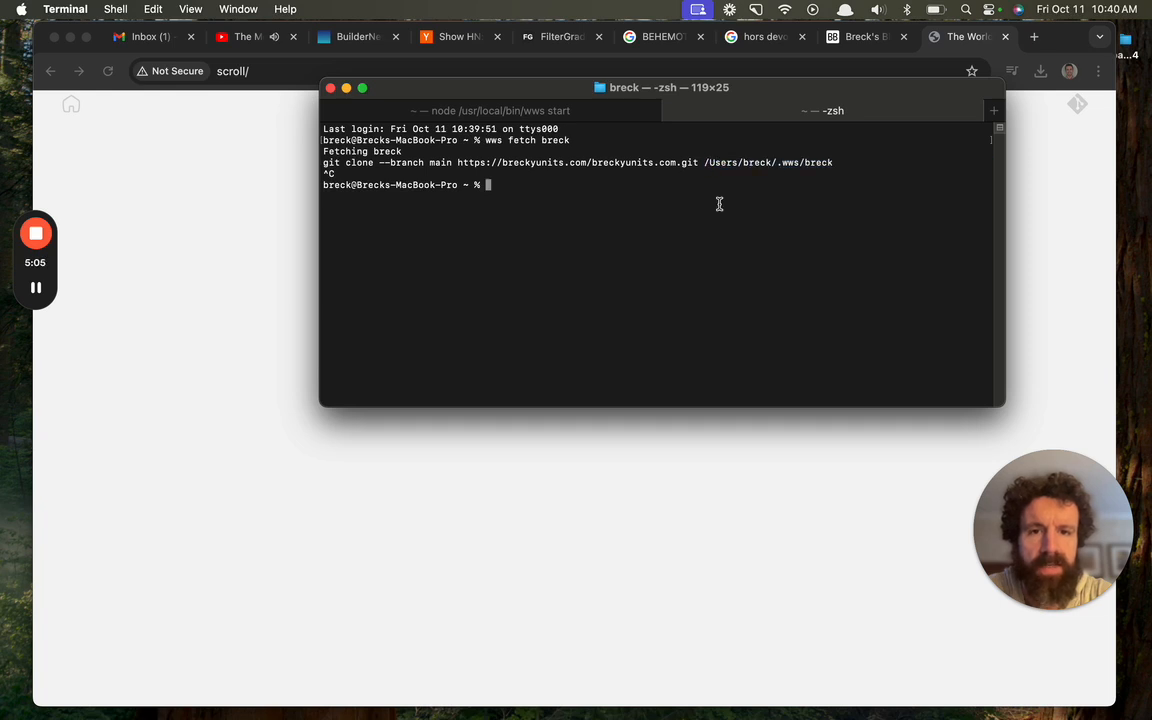
In ~/.wws remove the breck folder and retry git clone of breckyunits.com.git with and without --branch main.
text(cd https://hub.scroll.pub/)
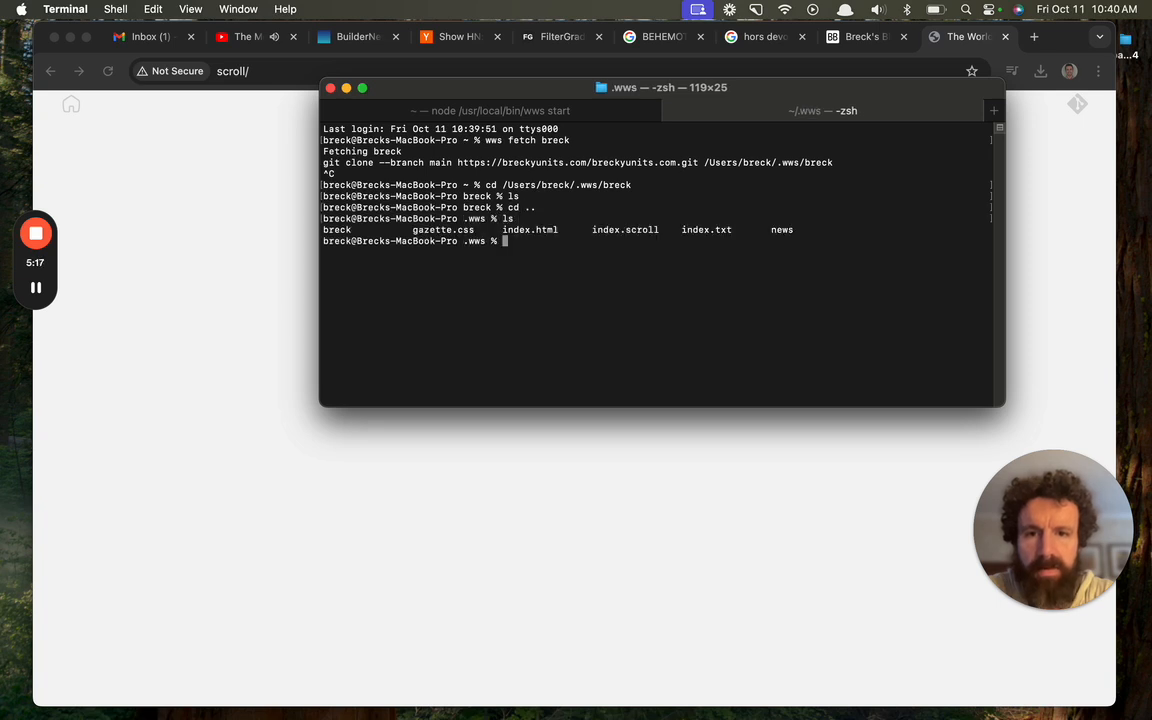
text(rm -rf breck)
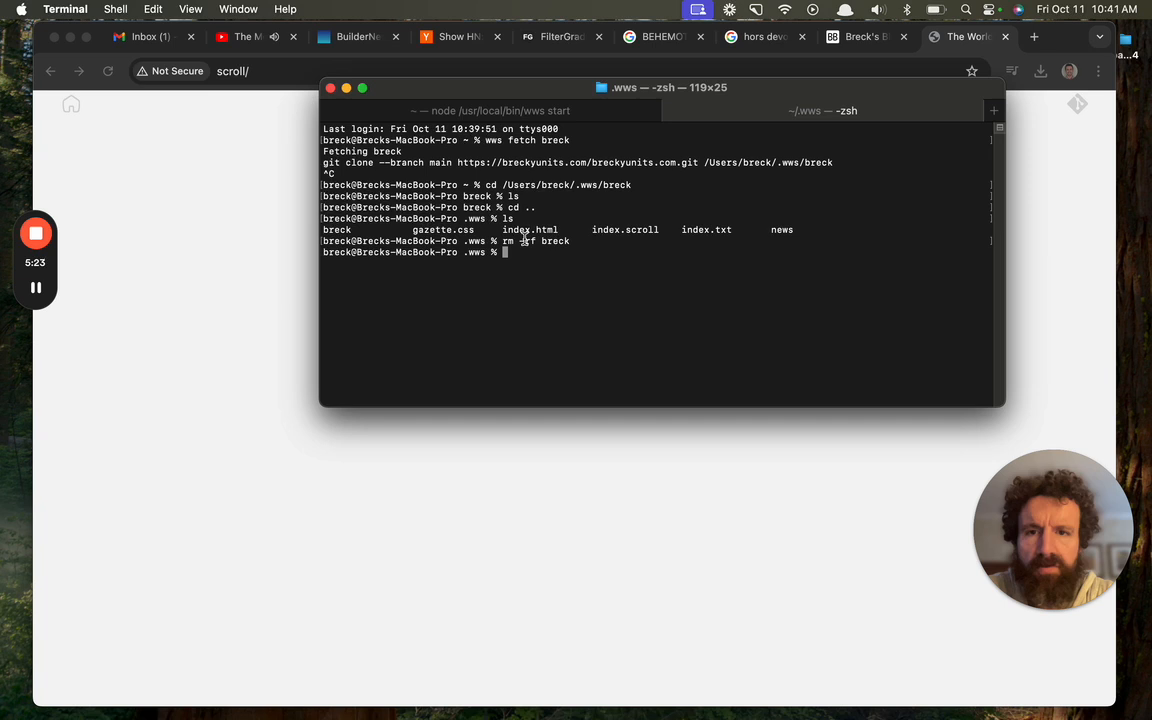
text(git clone --branch main https://breckyunits.com/breckyunits.com.git)
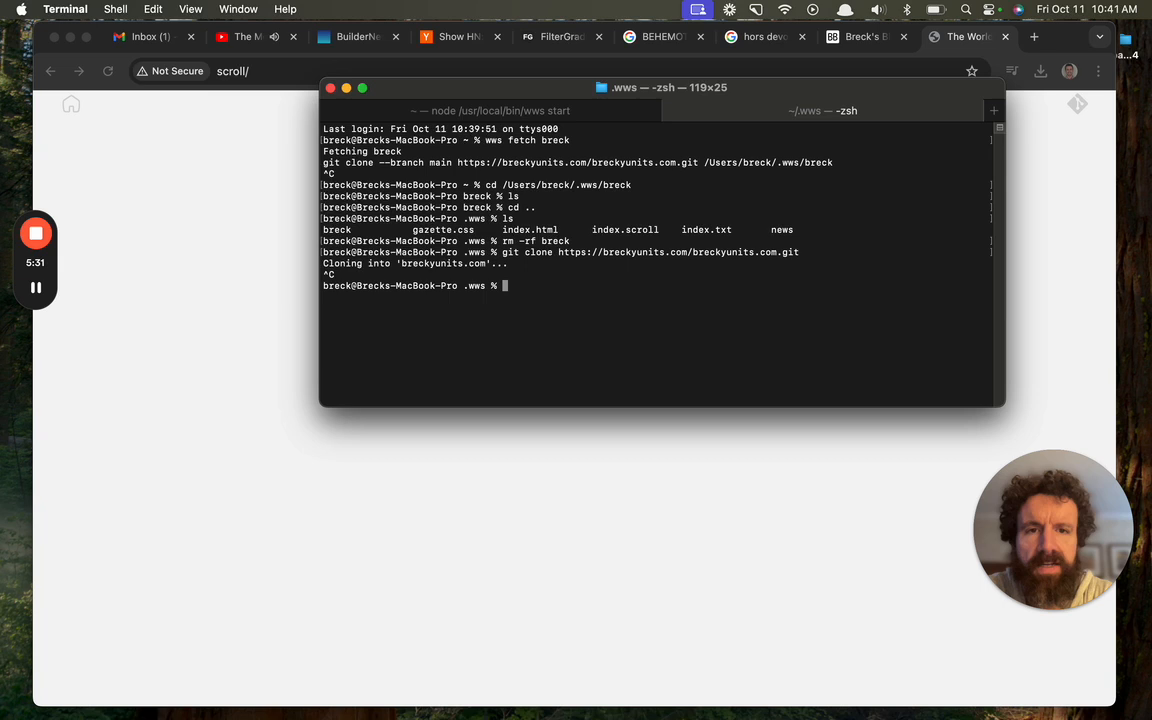
text(git clone https://breckyunits.com/breckyunits.com.git)
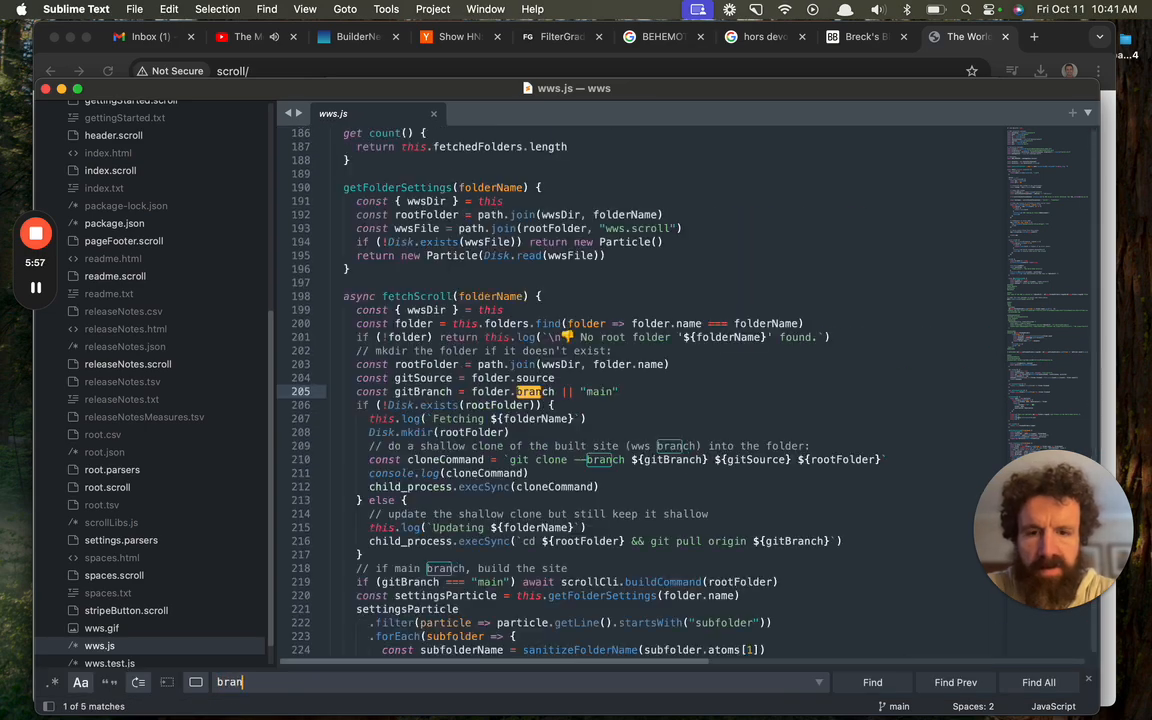
Edit wws.js line 205 so fetchFolder reads folder.branch and builds an optional --branch flag.
text(ch)
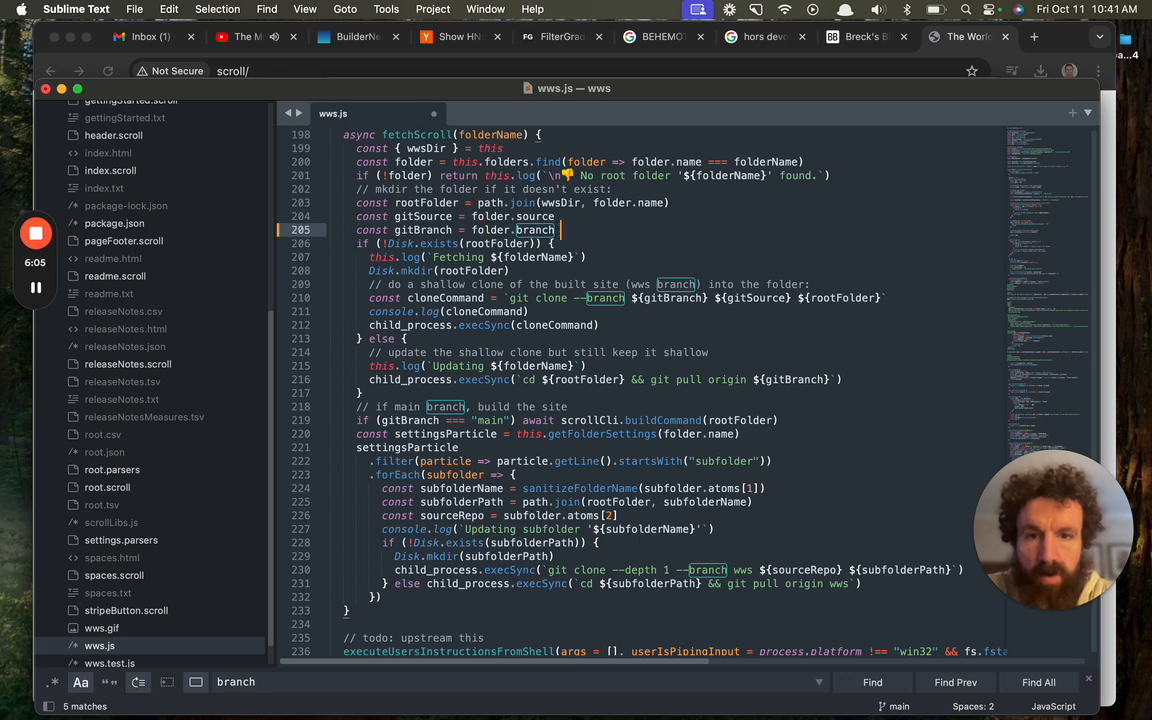
text(.)
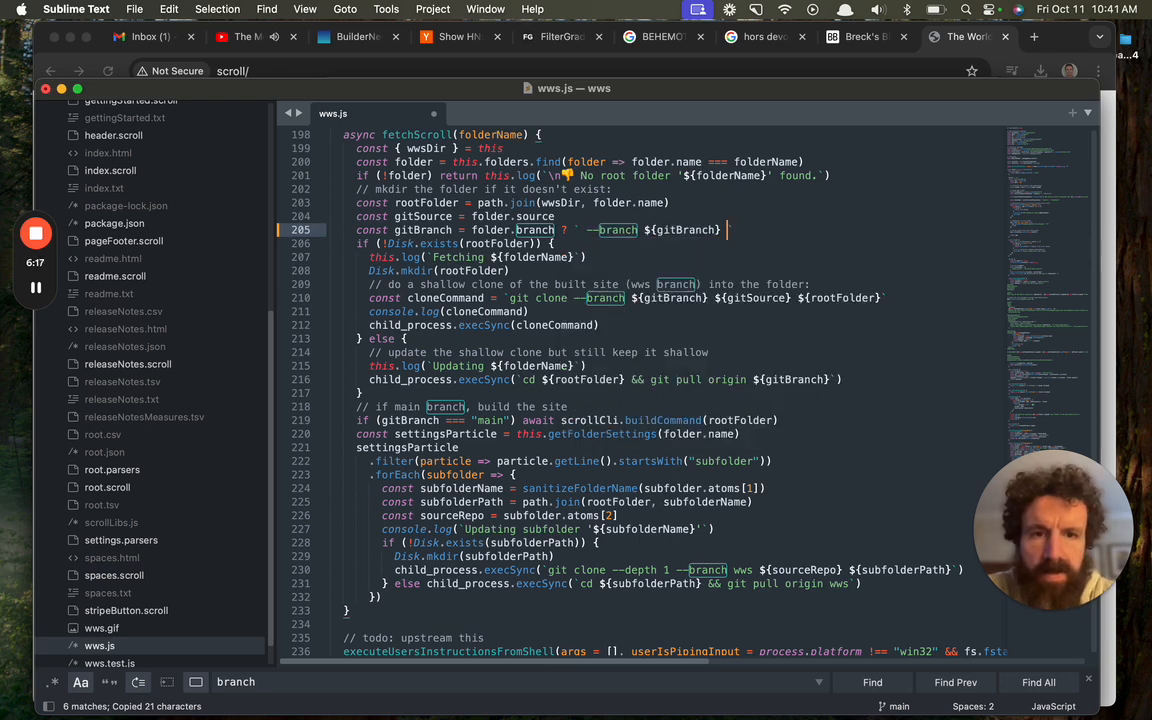
text(: ')
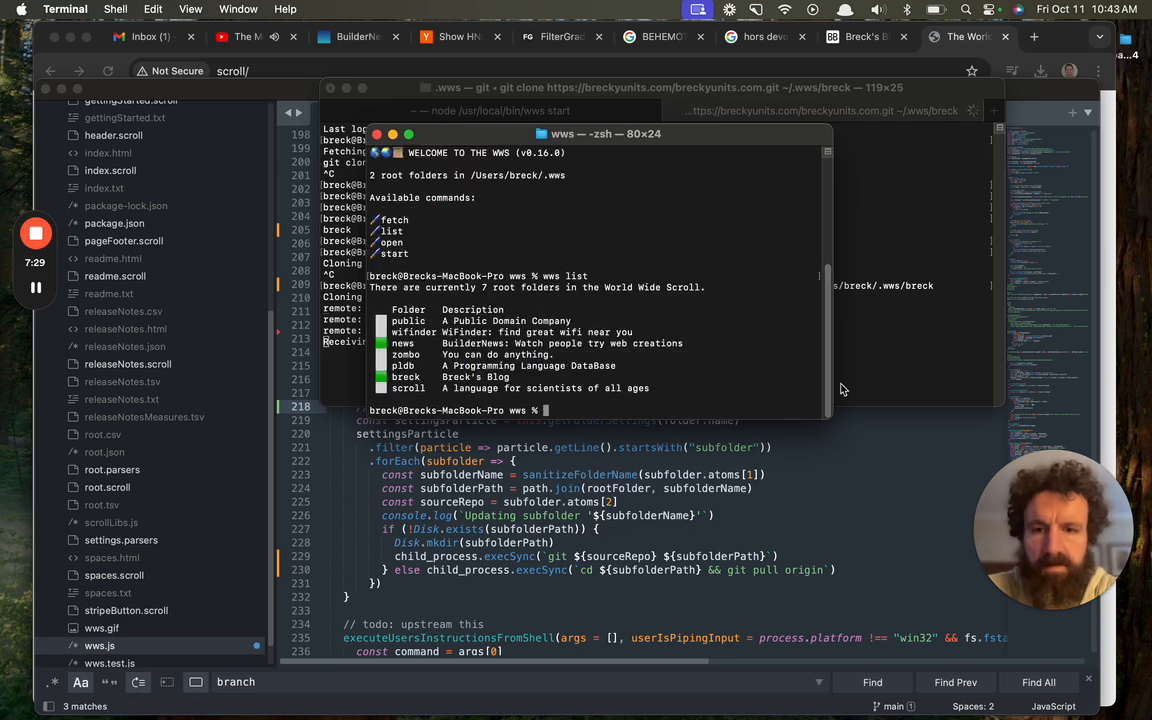
Run wws fetch zombo in Terminal to clone the zombo folder into .wws.
text(wws fetch zombo)
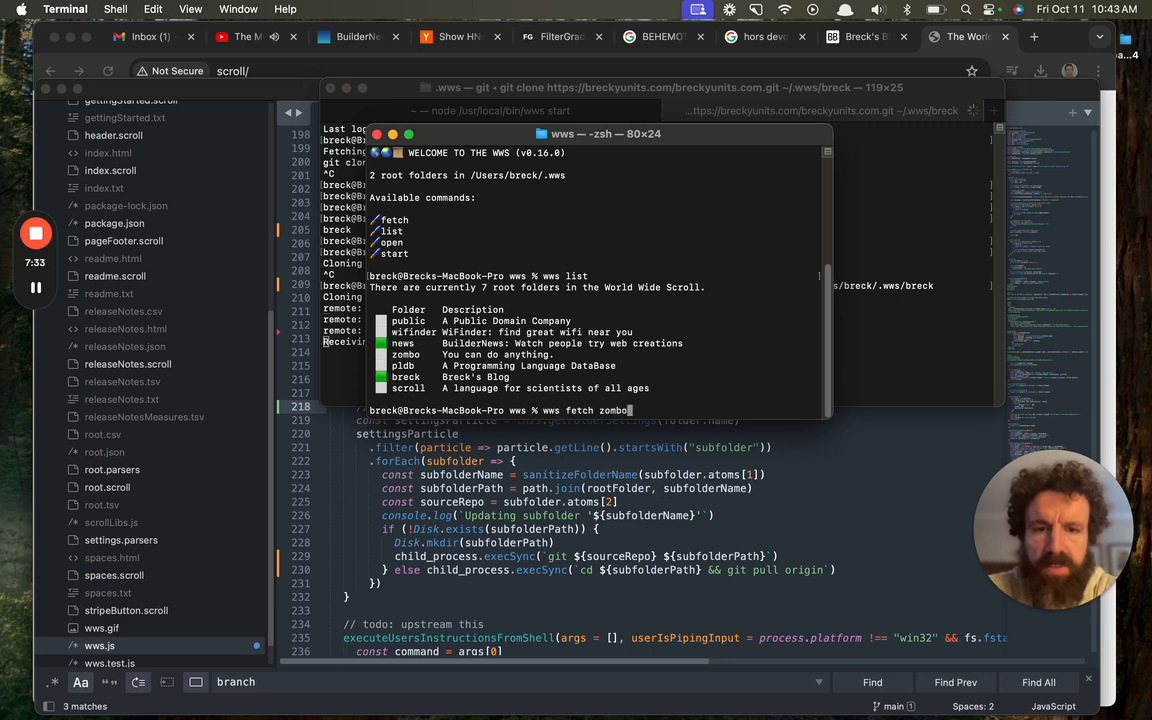
key(Return)
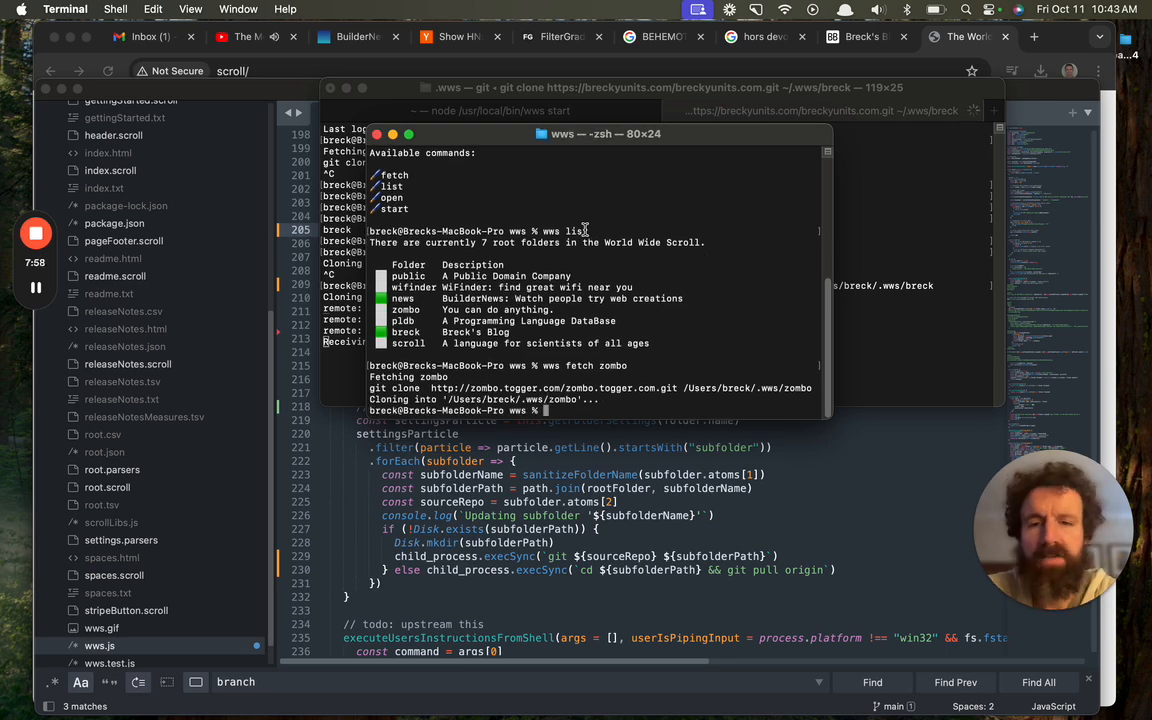
key(Return)
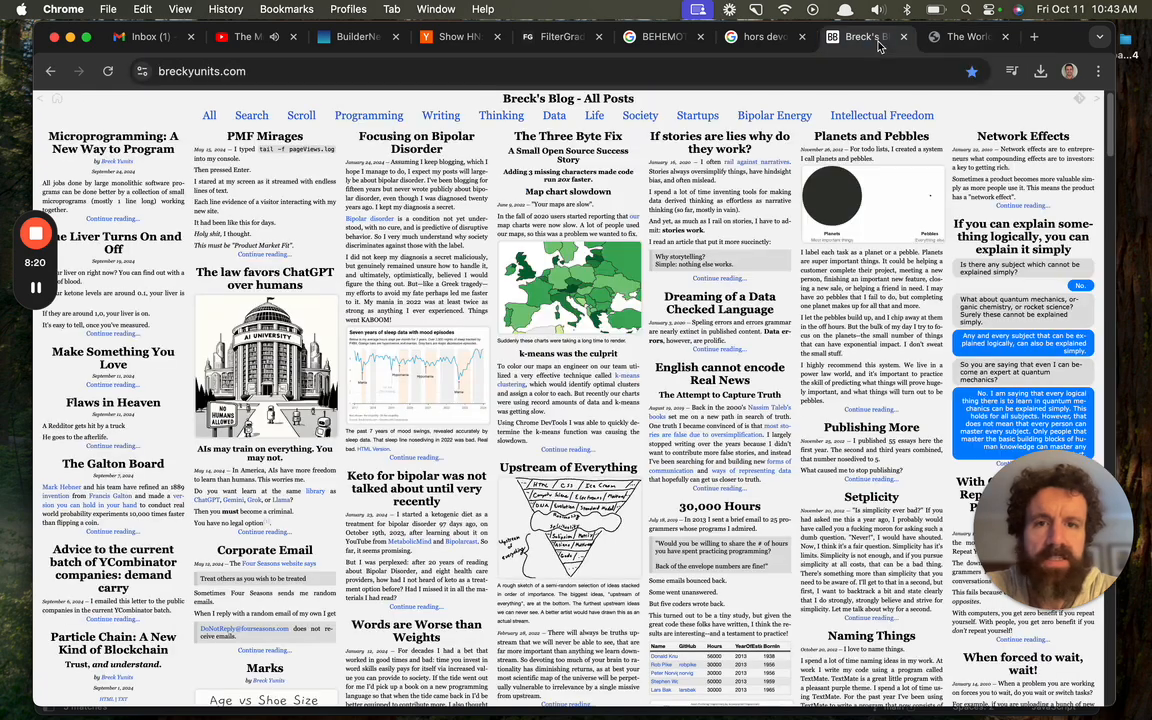
Return to the FilterGrade homepage tab and browse its product listings down to the footer and back up.
click(560, 36)
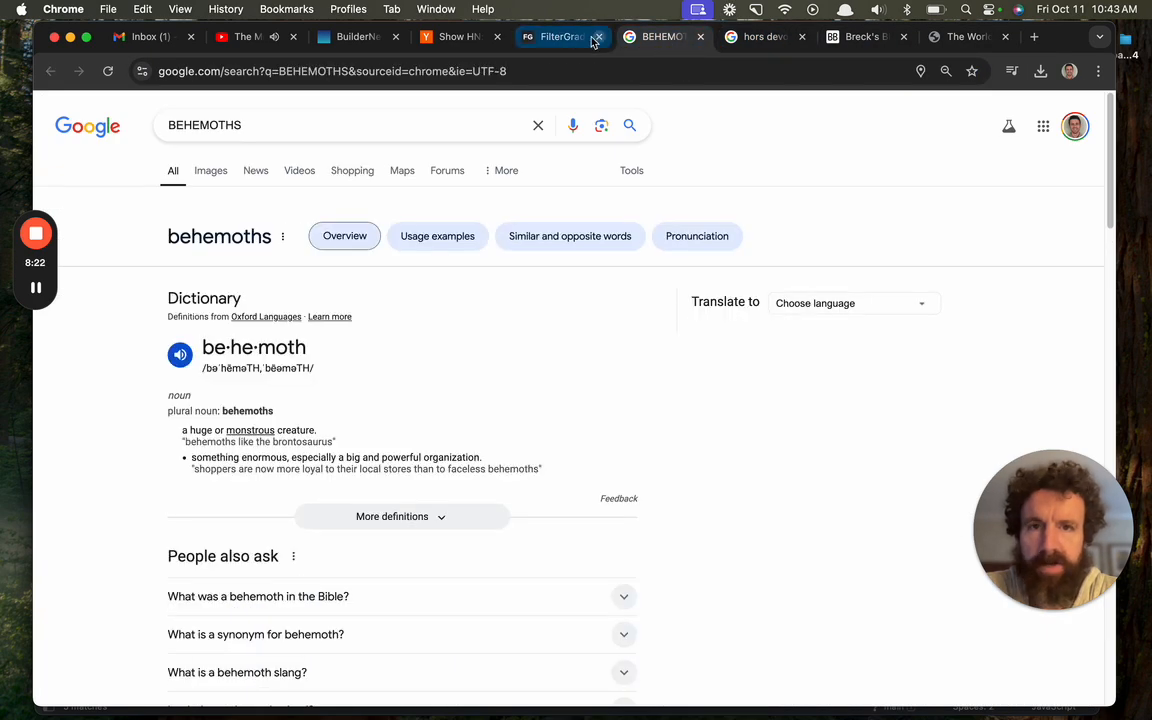
click(560, 36)
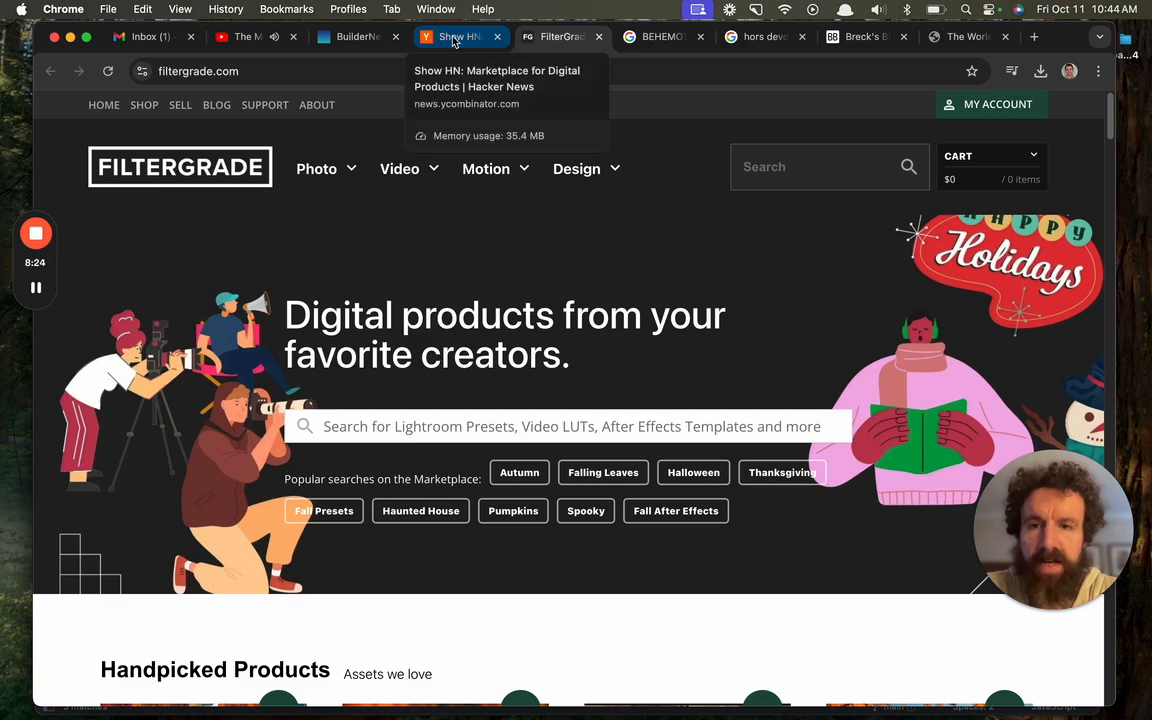
click(860, 36)
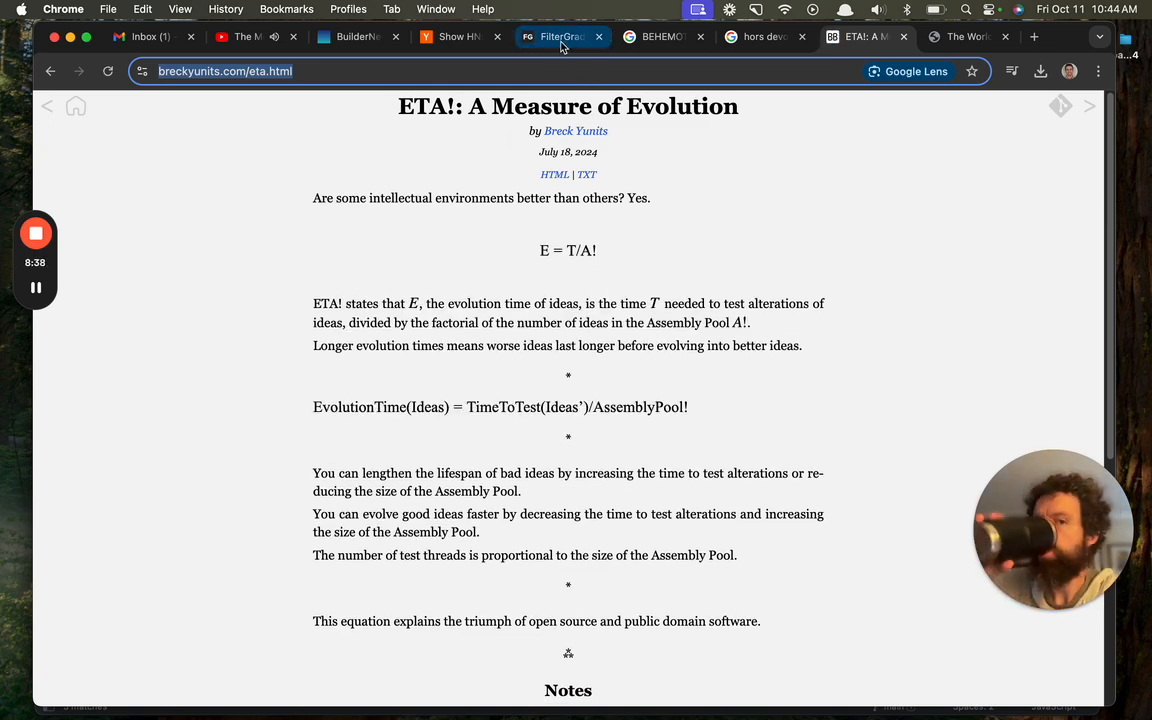
click(560, 36)
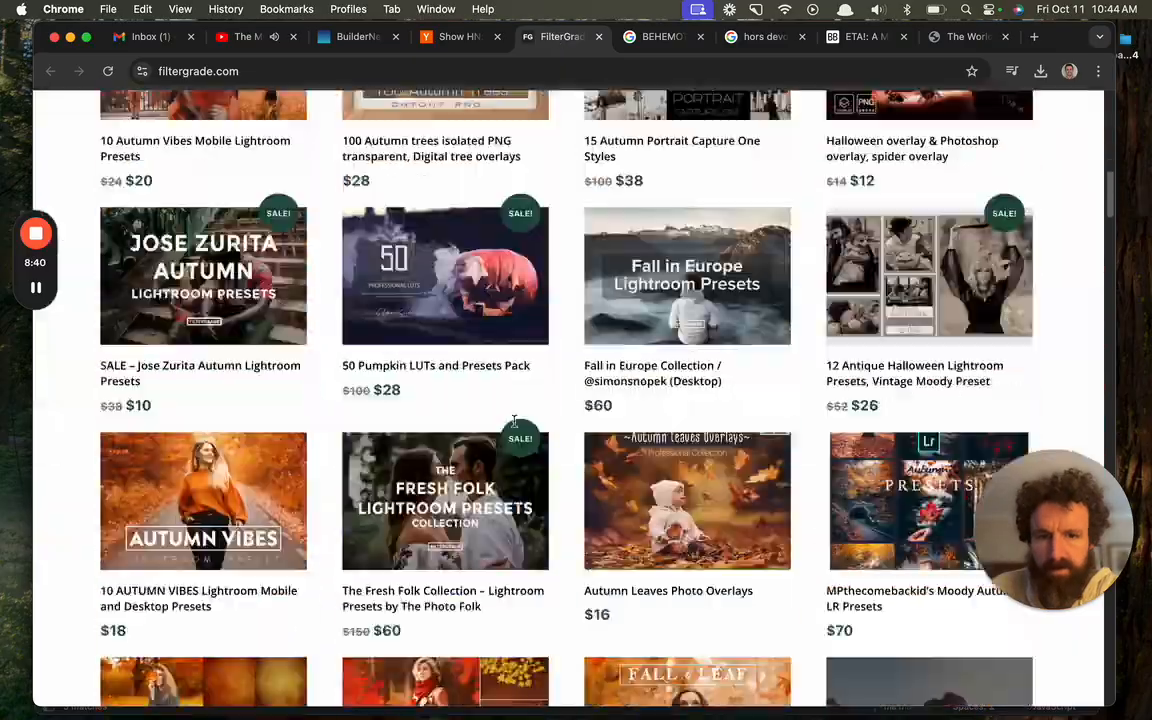
scroll(down, 3)
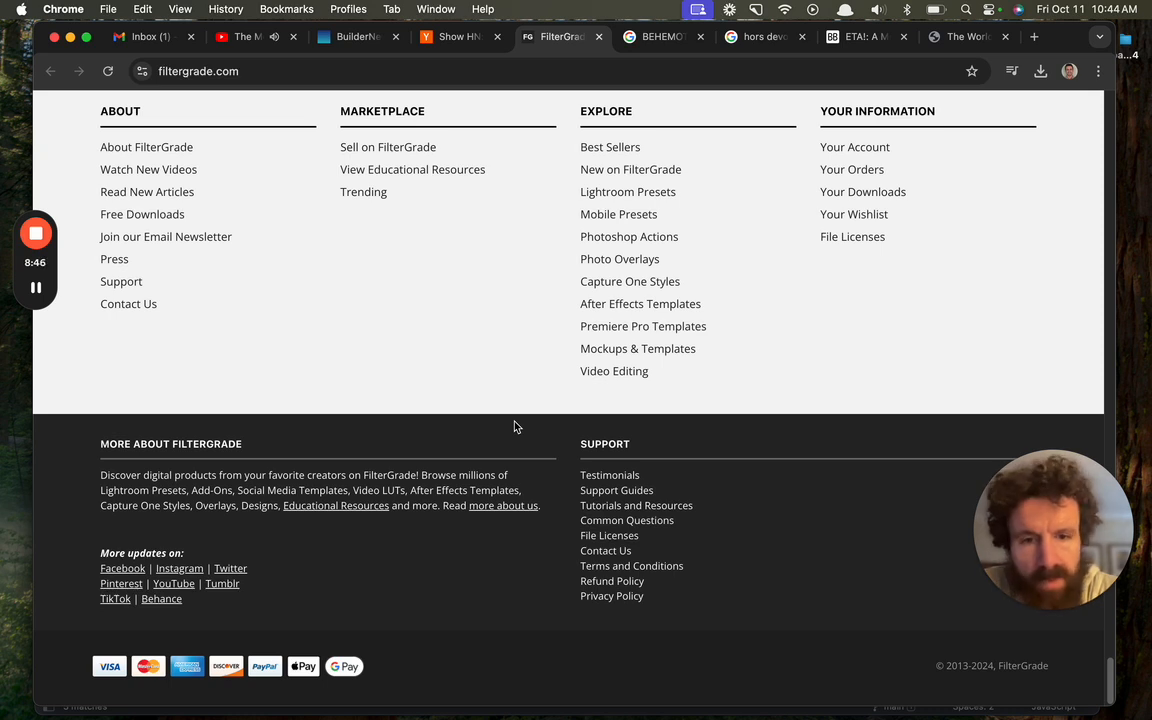
mouse_move(848, 660)
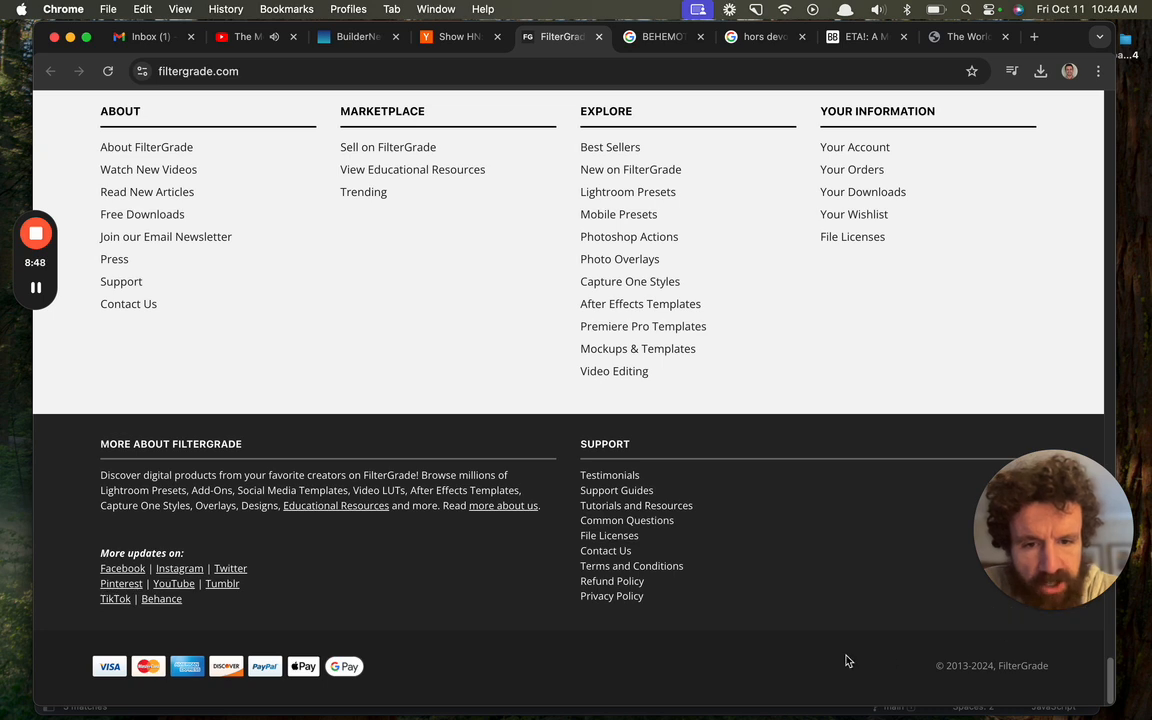
mouse_move(552, 620)
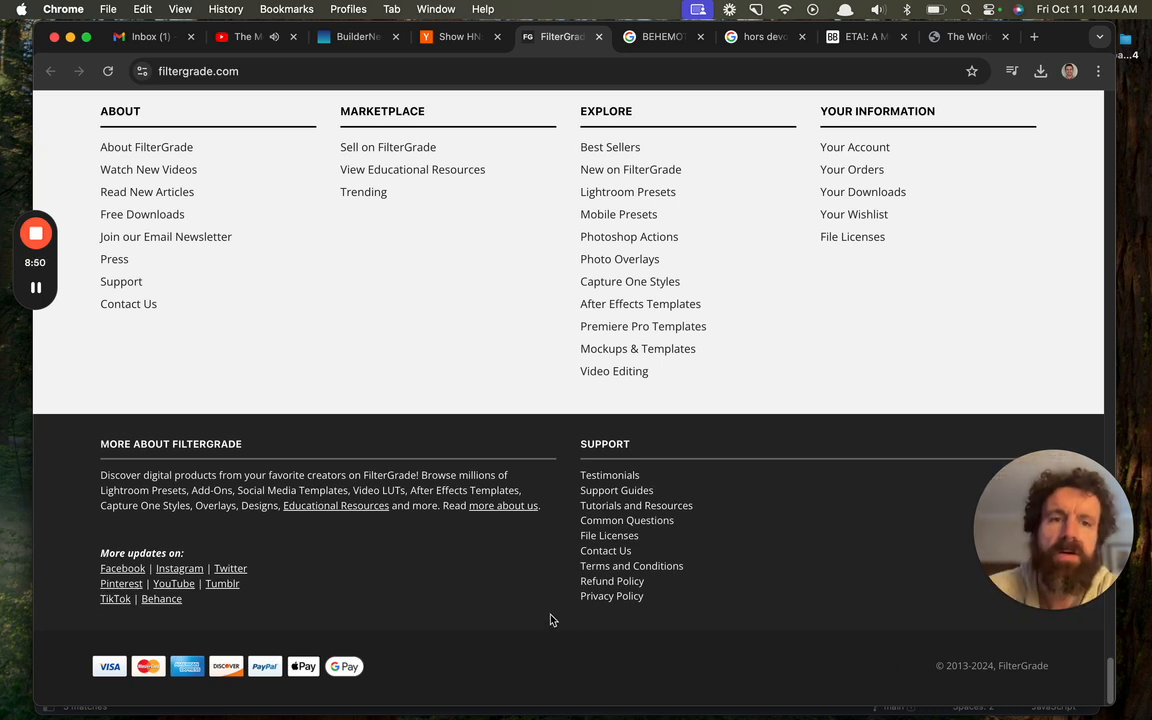
scroll(up, 3)
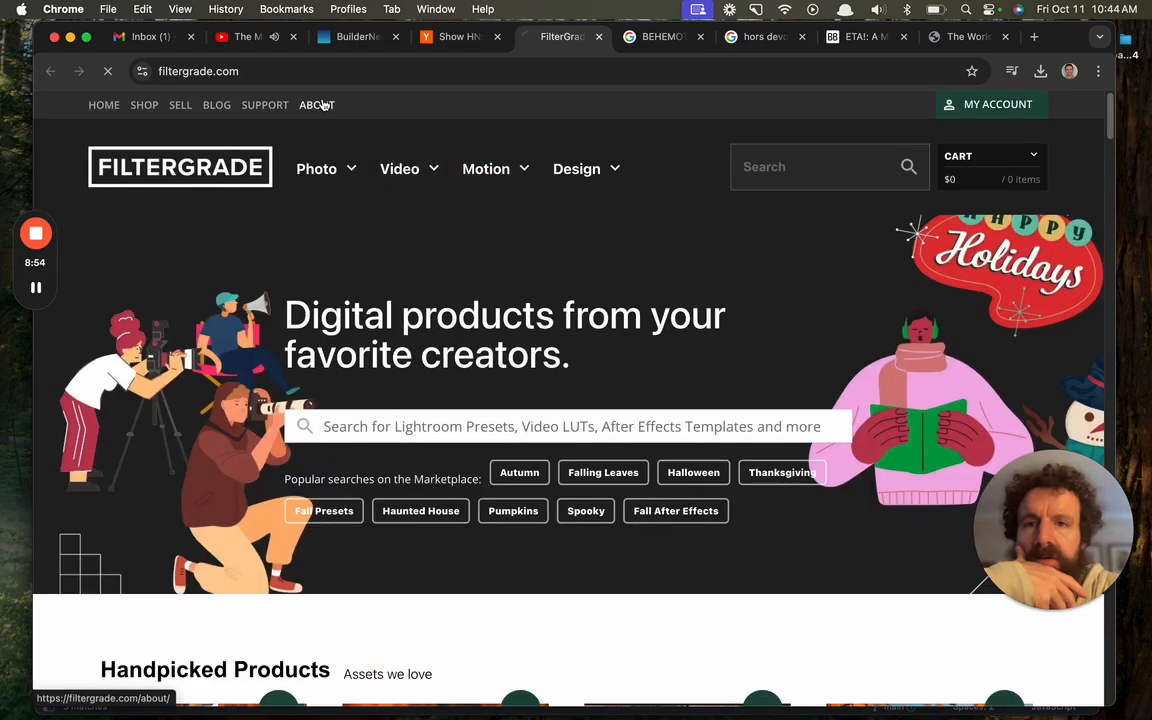
click(460, 36)
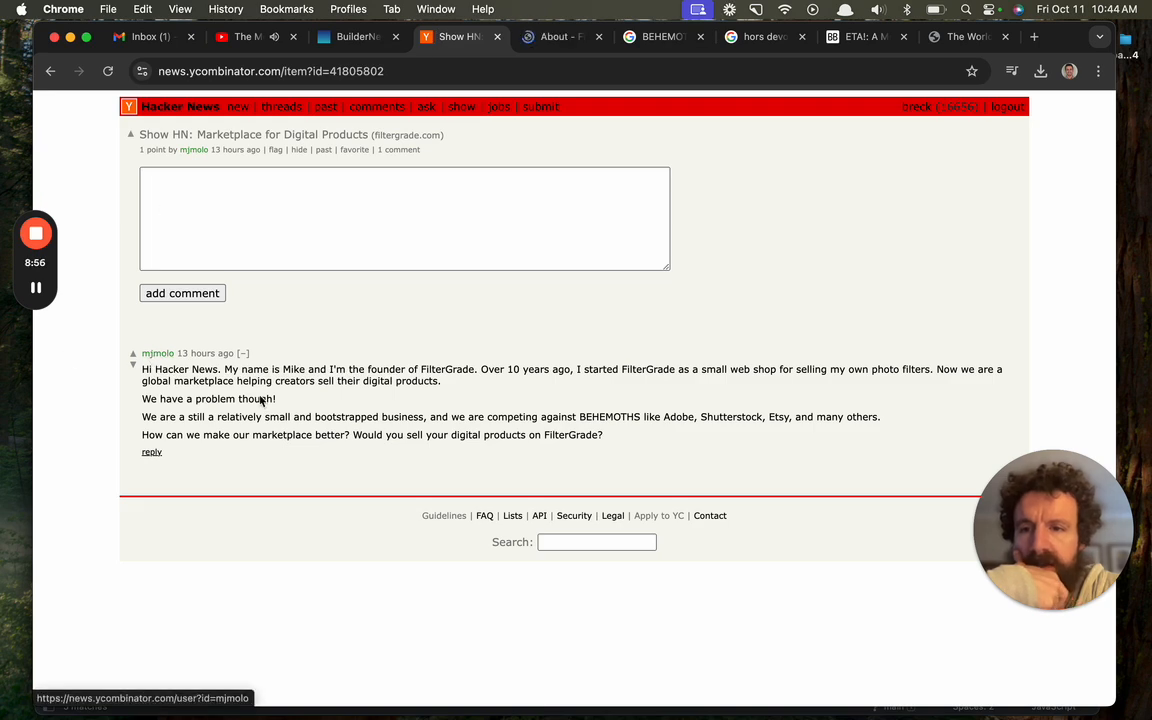
click(560, 36)
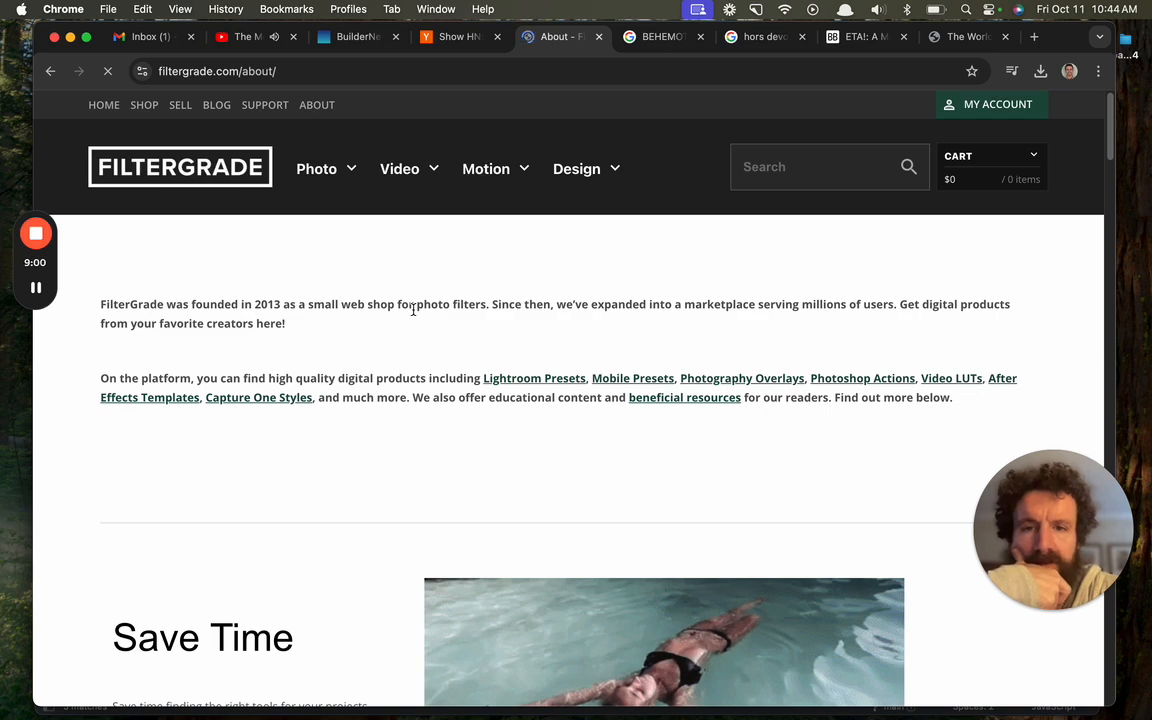
scroll(down, 3)
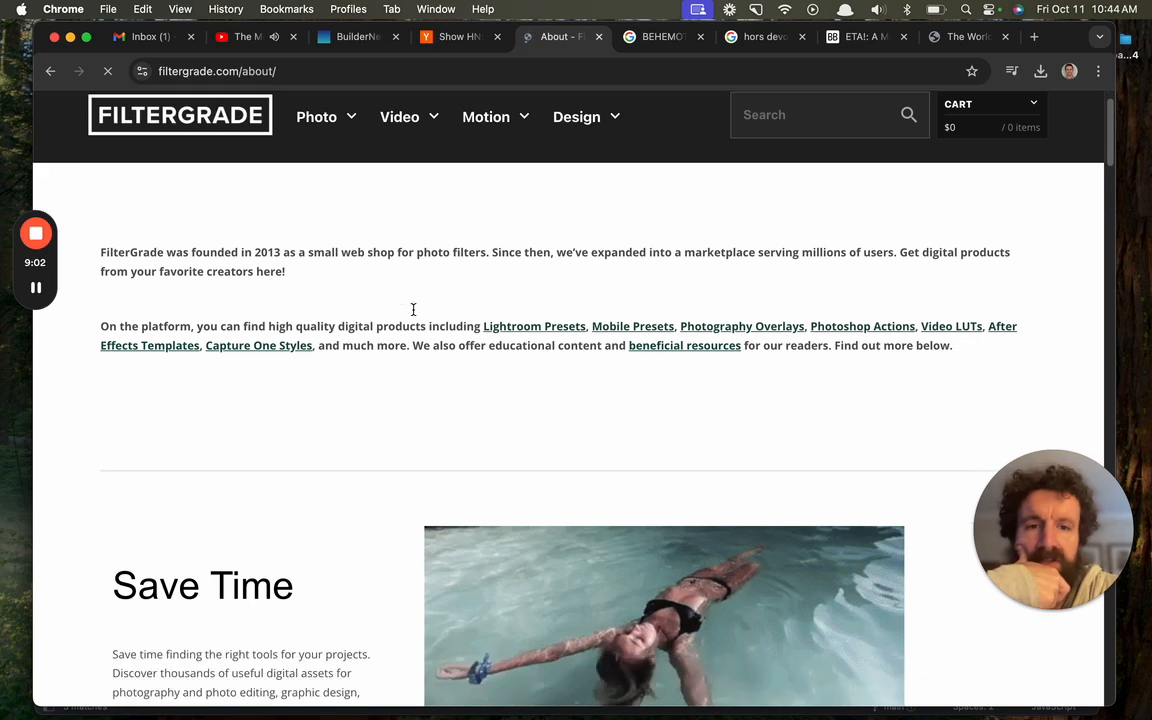
mouse_move(416, 316)
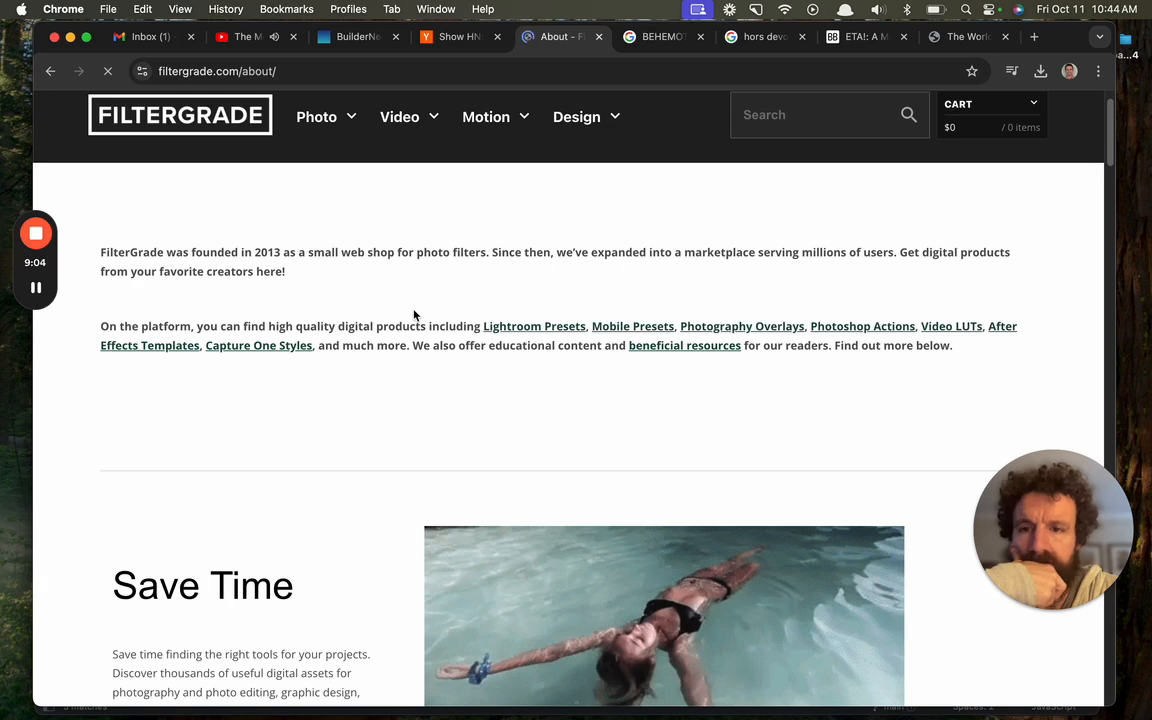
scroll(down, 3)
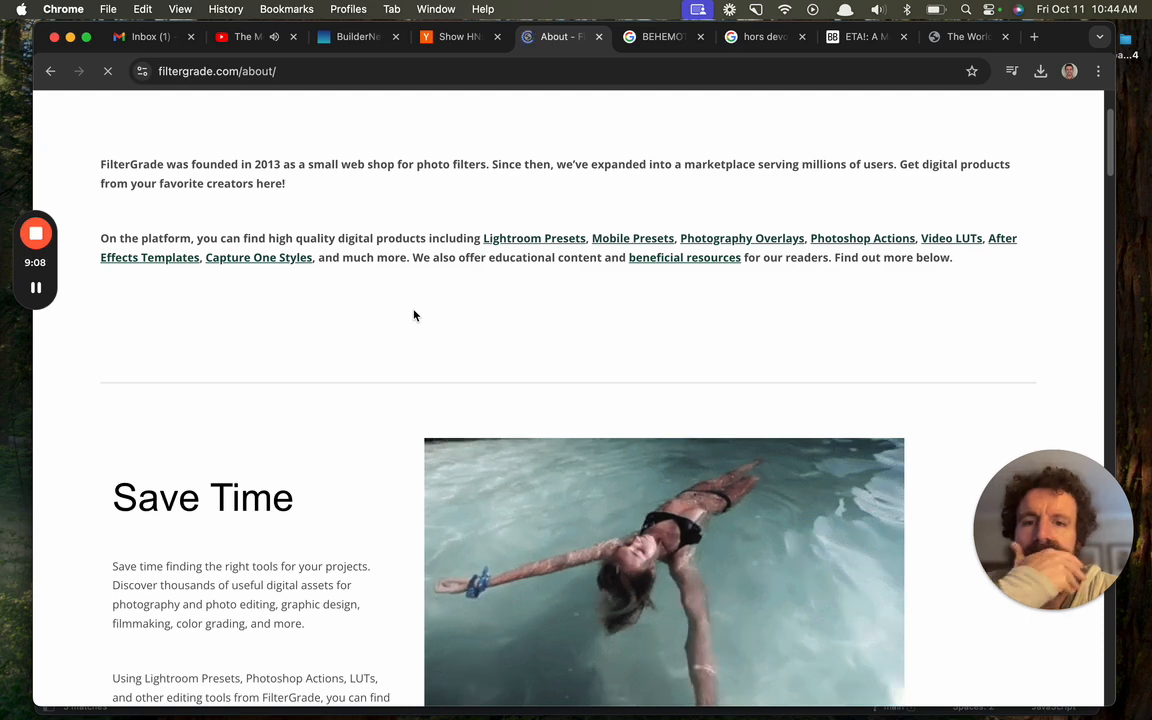
scroll(down, 3)
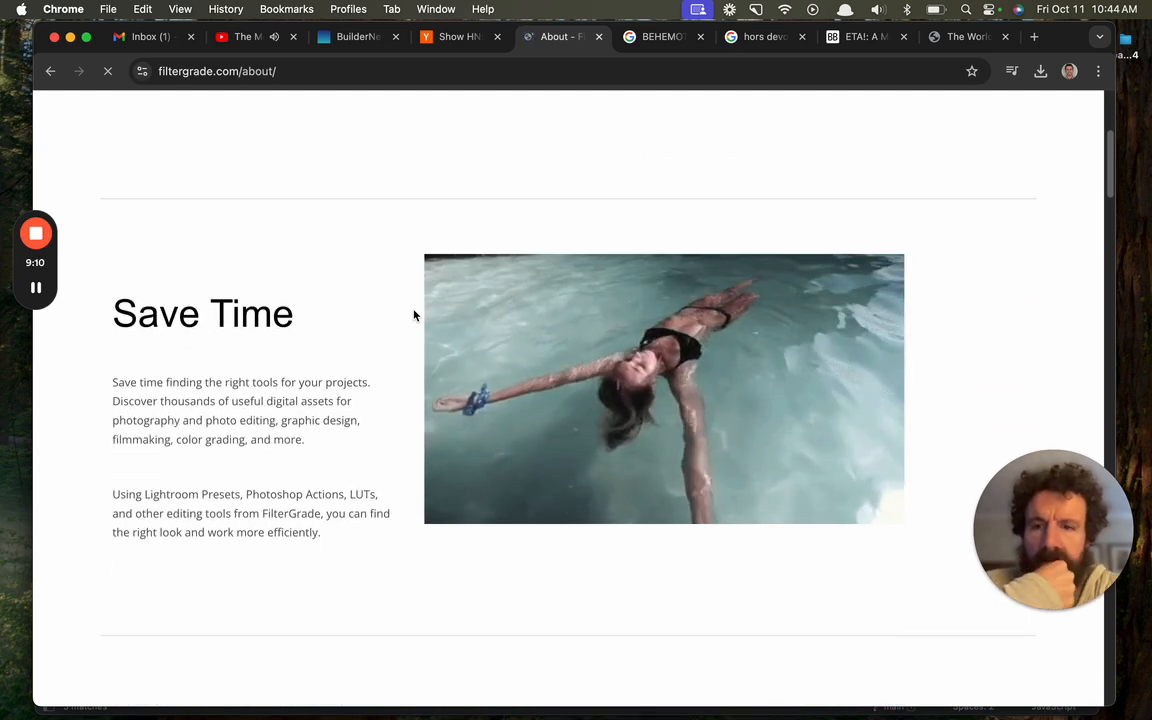
scroll(down, 3)
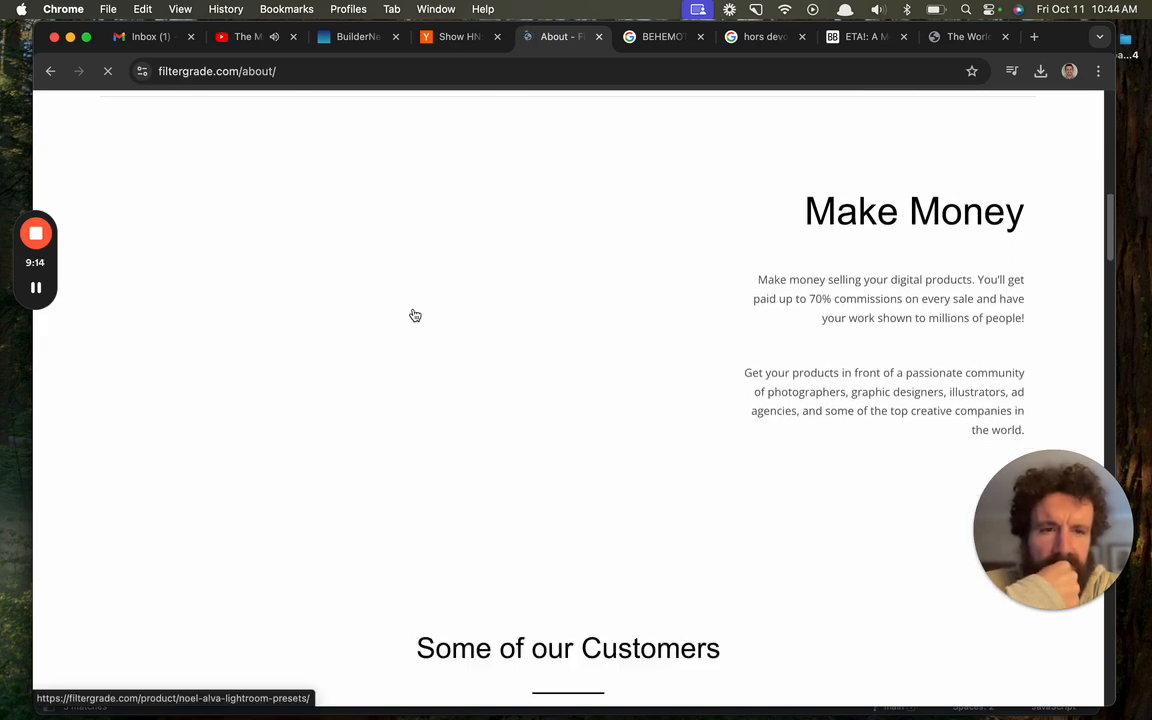
scroll(down, 3)
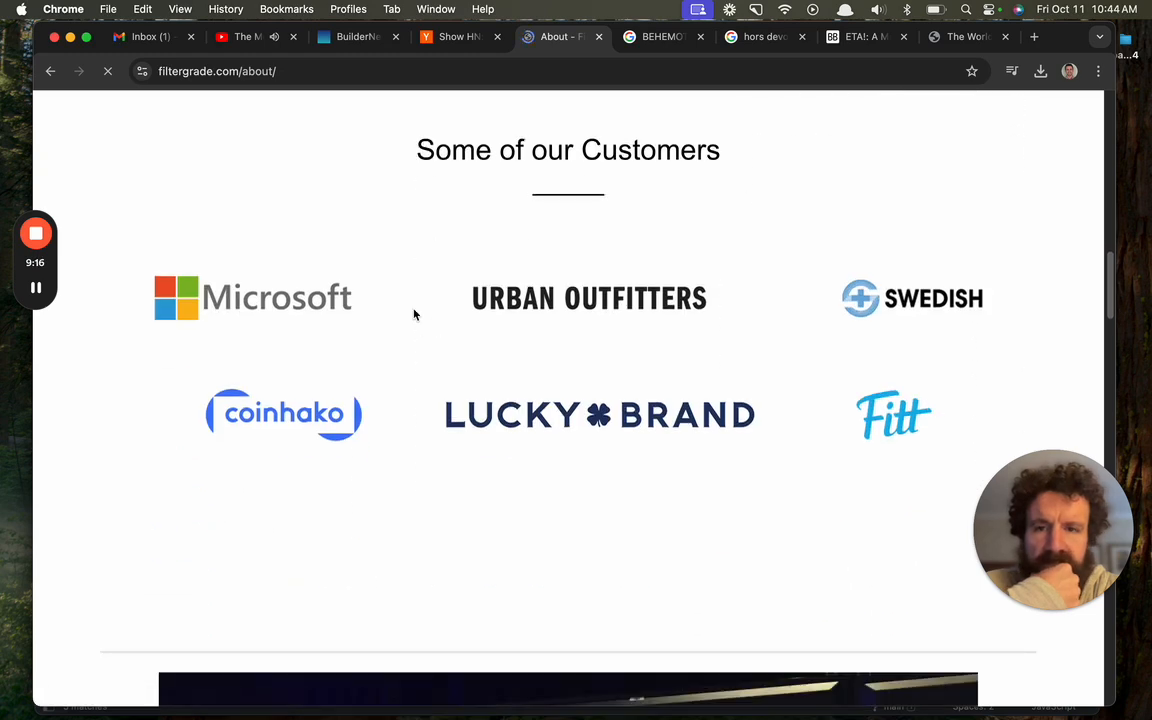
scroll(down, 3)
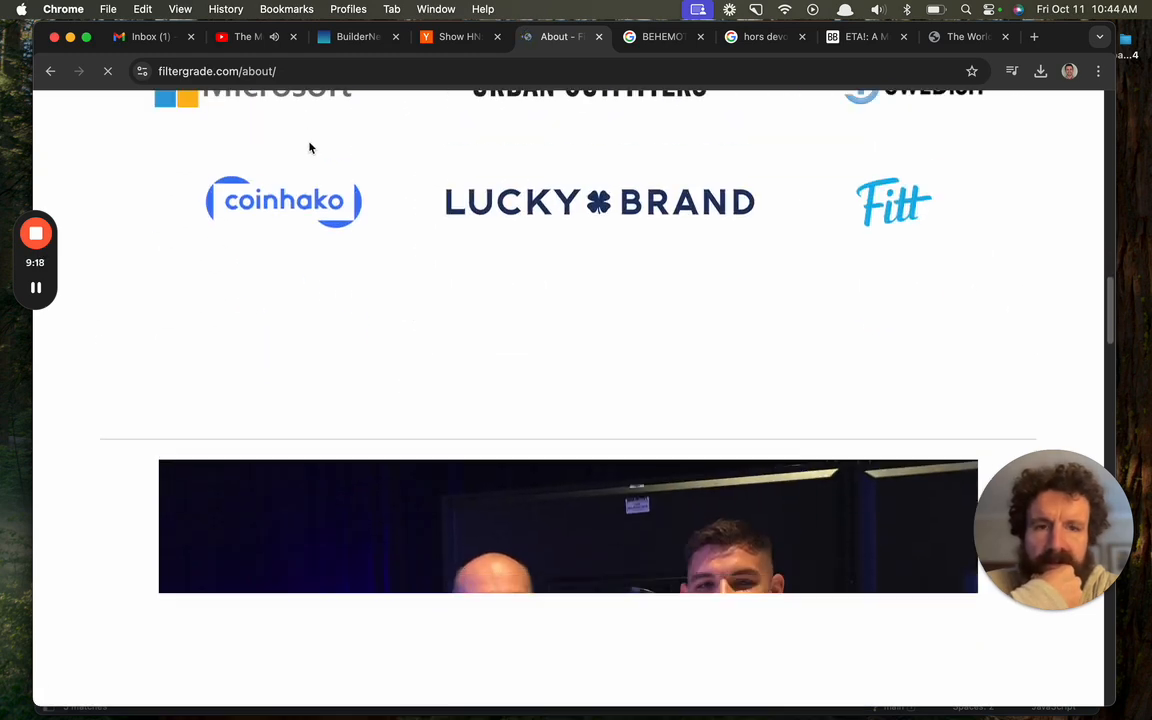
scroll(down, 3)
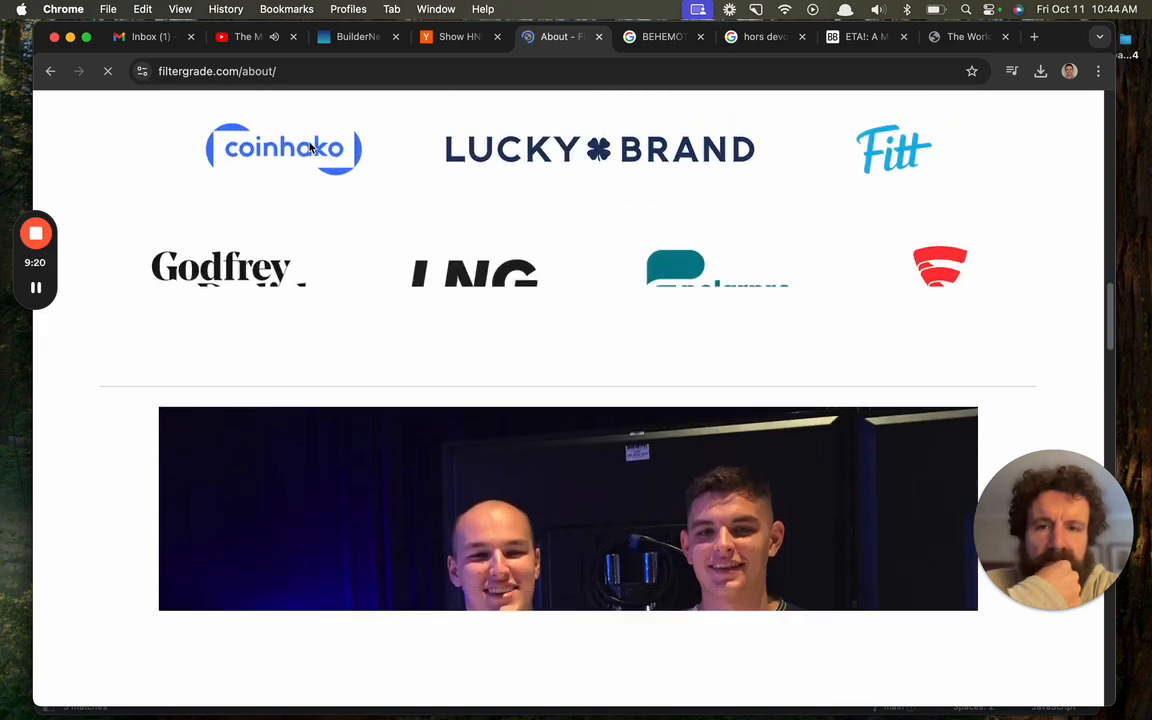
scroll(down, 3)
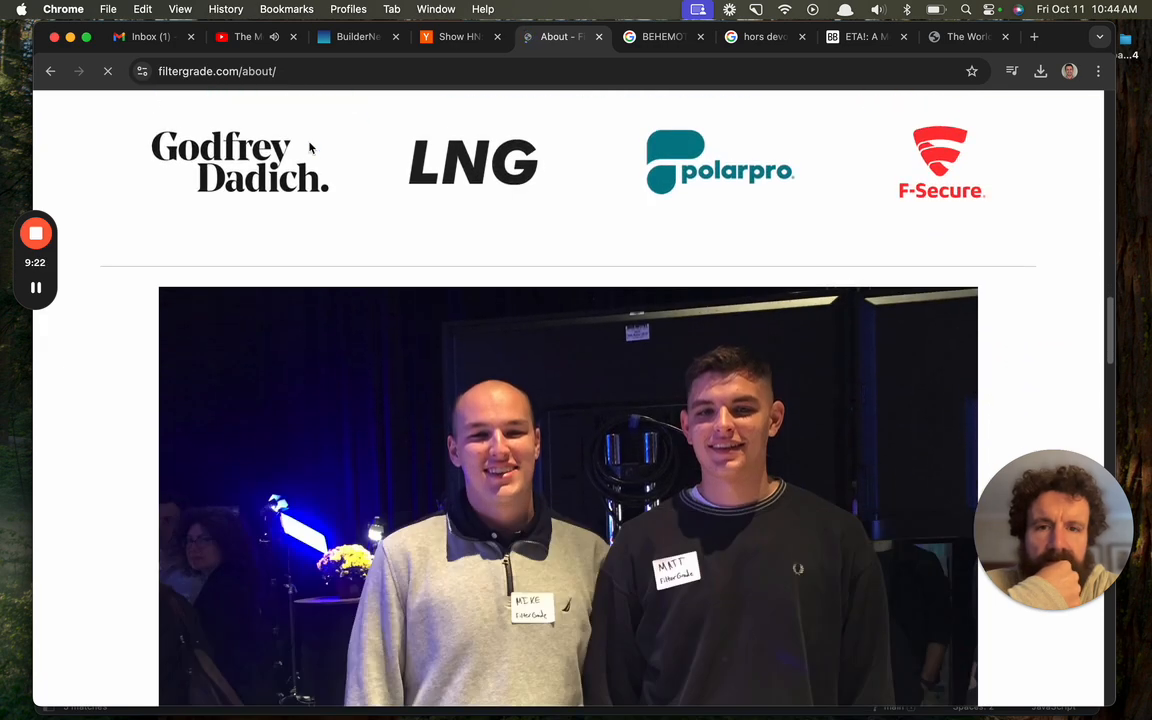
scroll(down, 3)
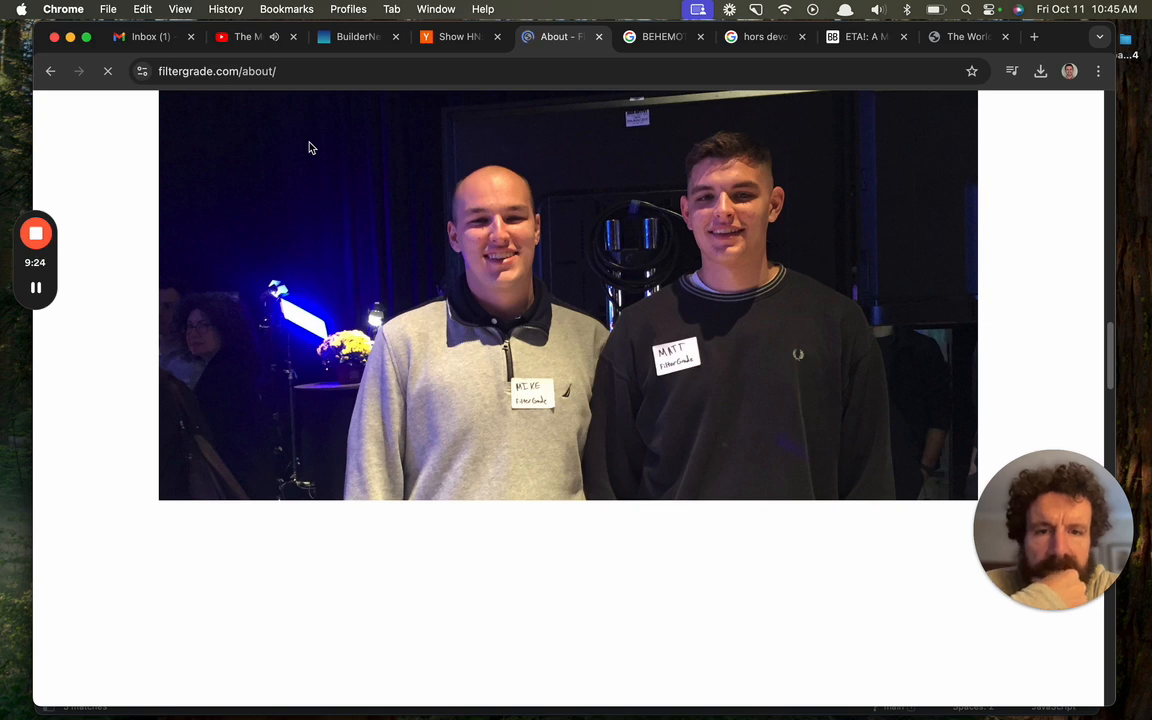
scroll(down, 3)
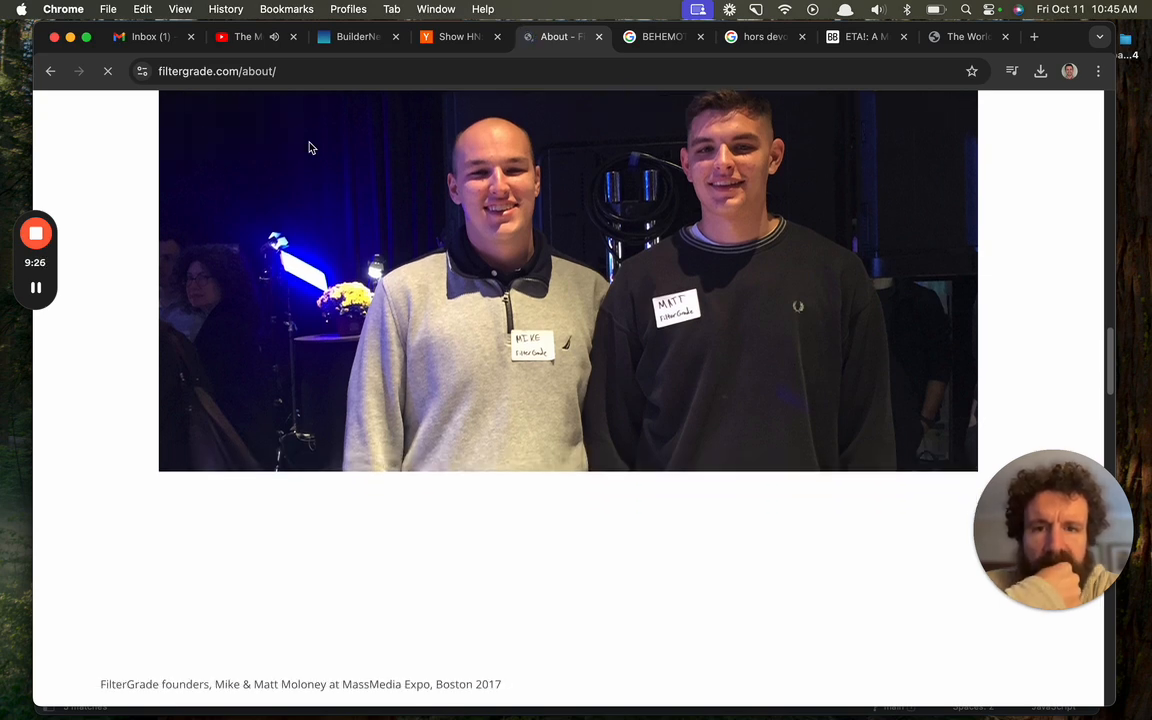
scroll(down, 3)
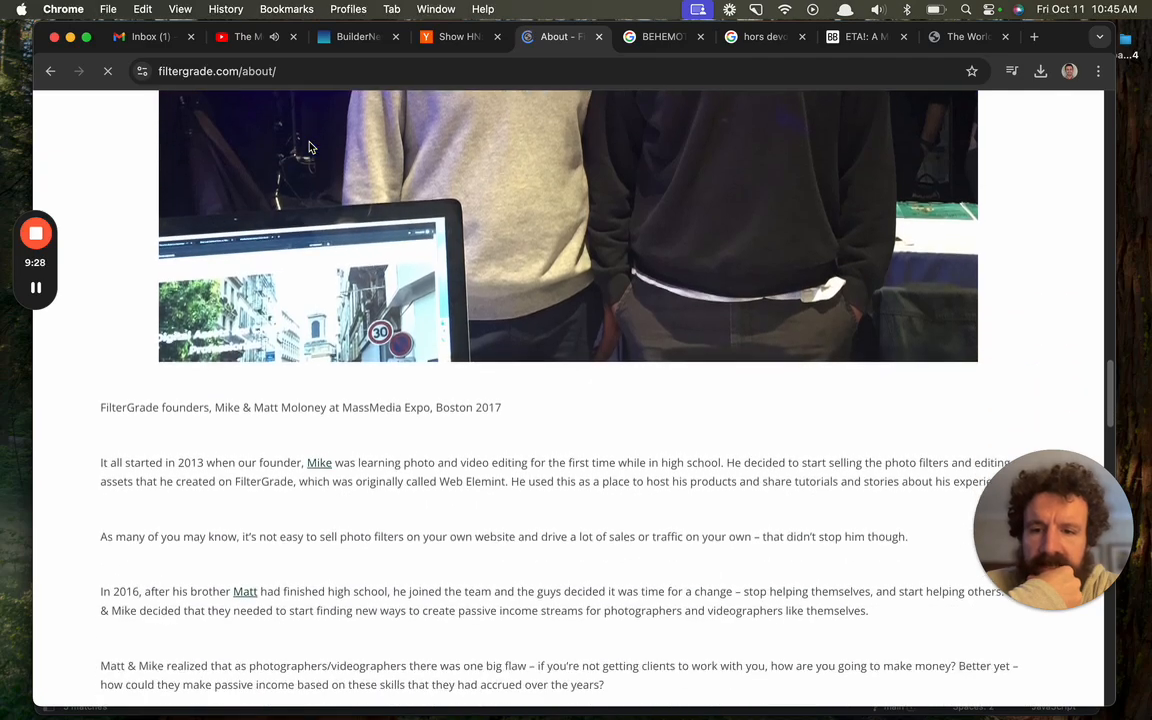
scroll(down, 3)
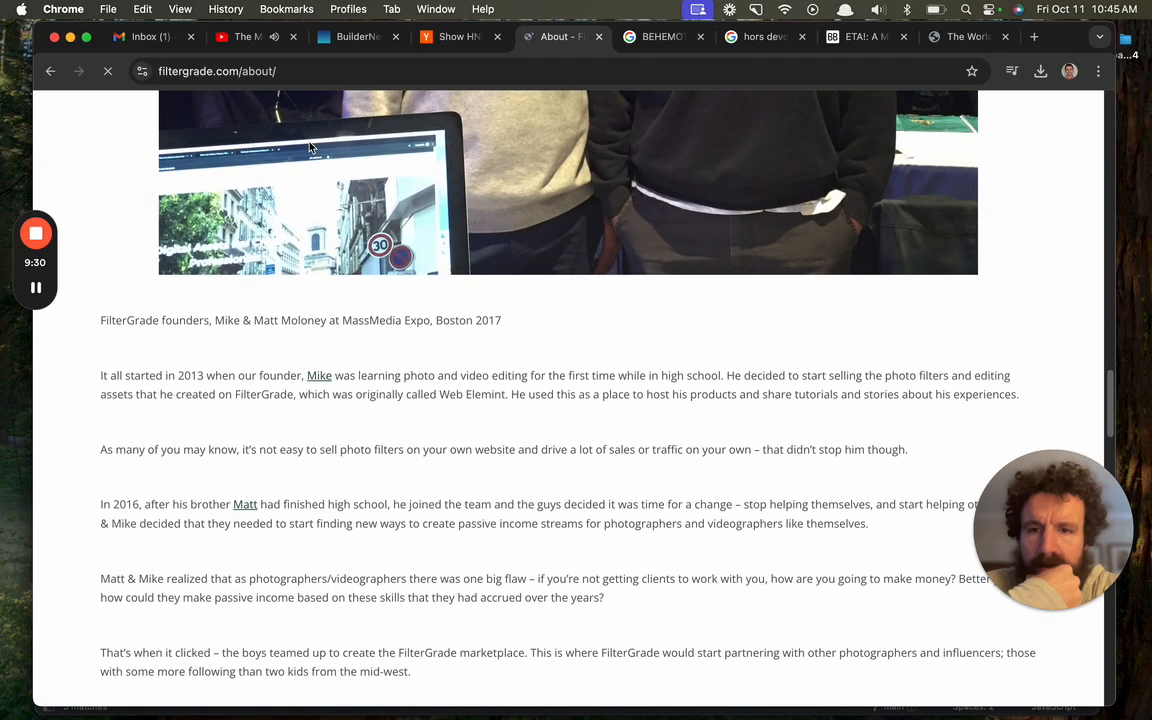
scroll(up, 3)
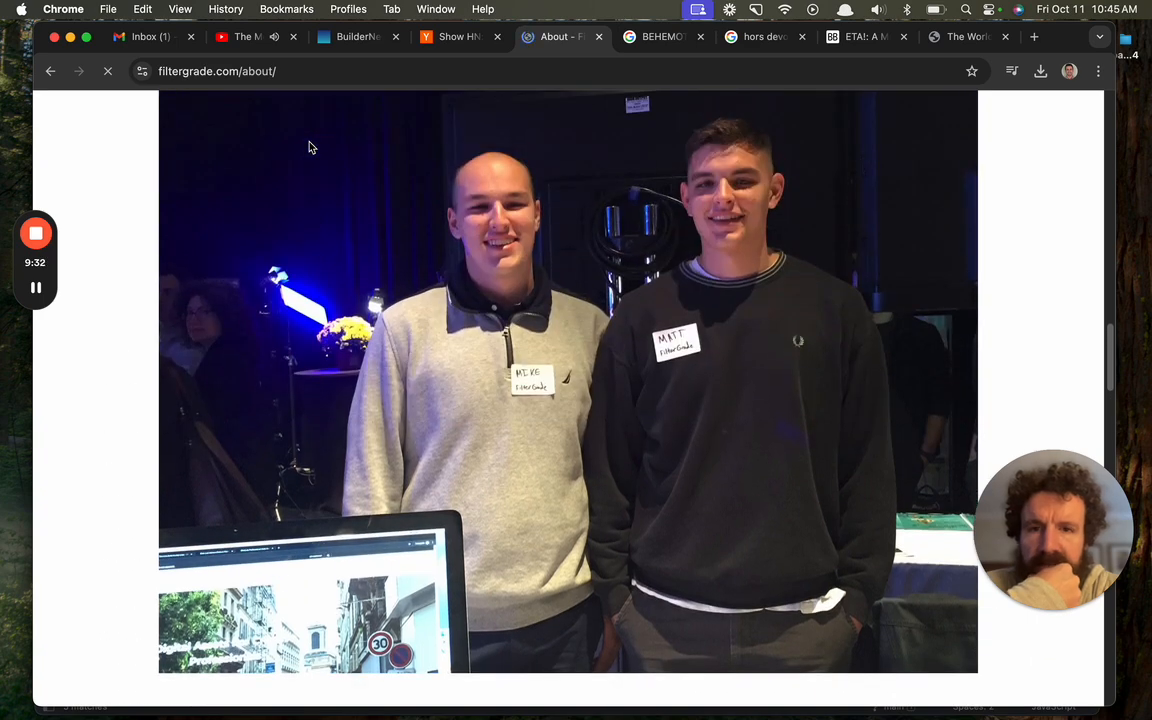
scroll(down, 3)
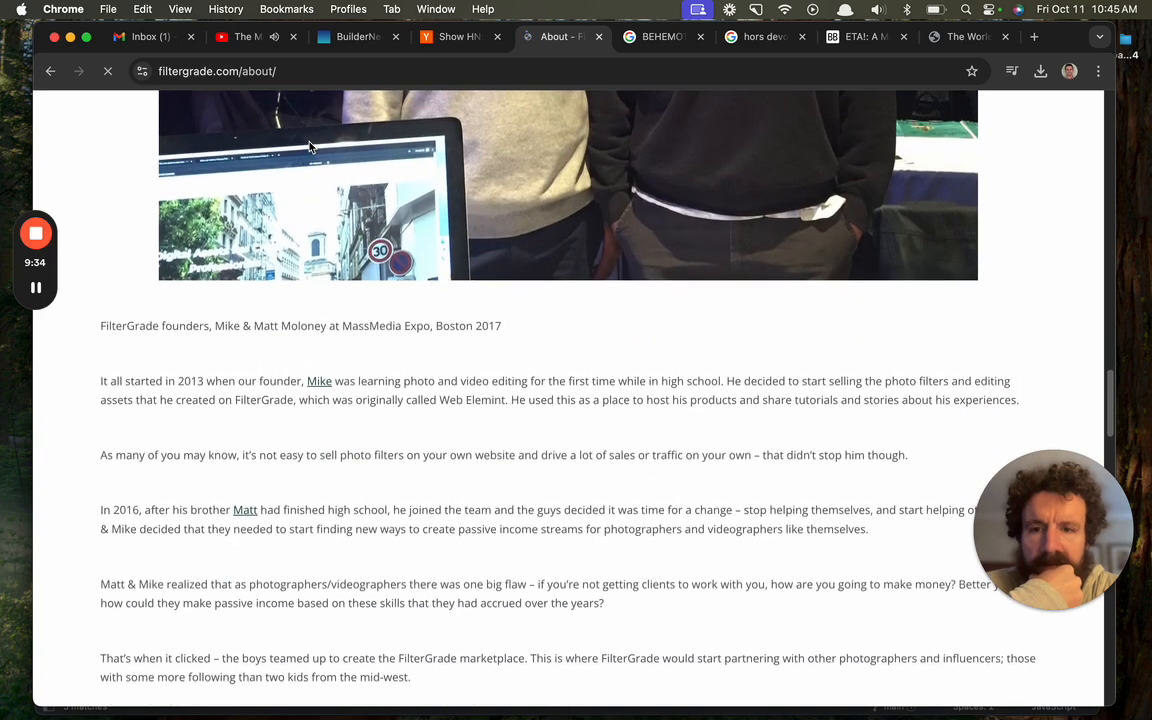
scroll(down, 3)
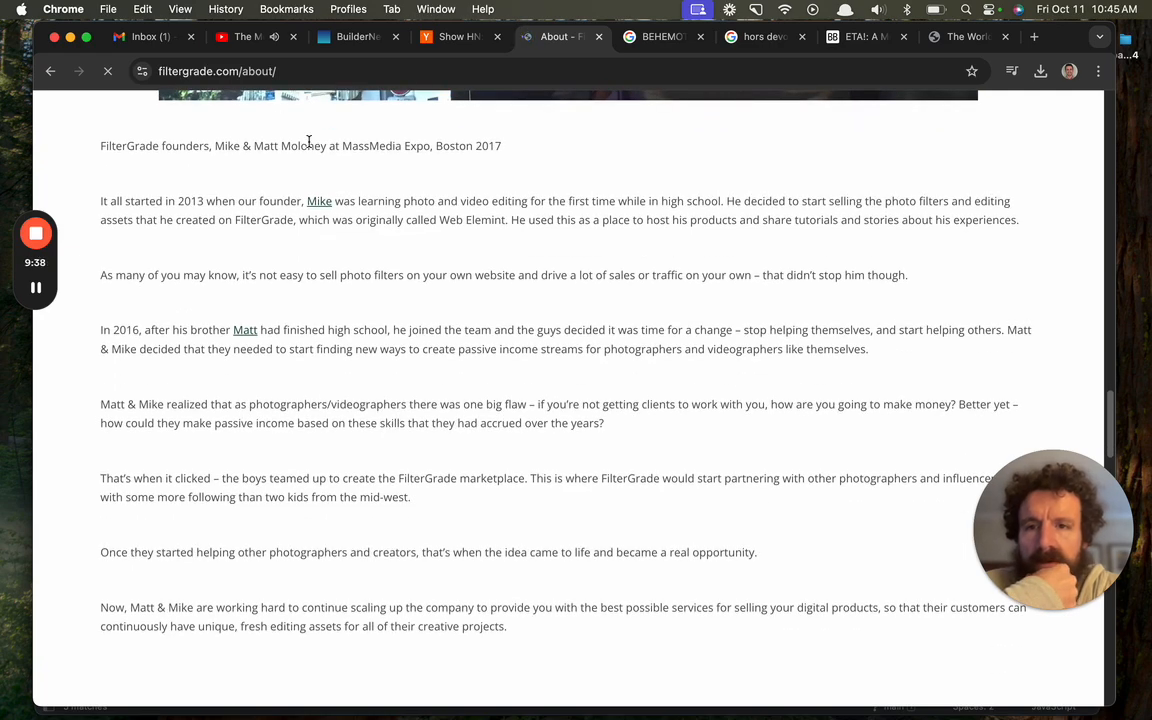
scroll(up, 3)
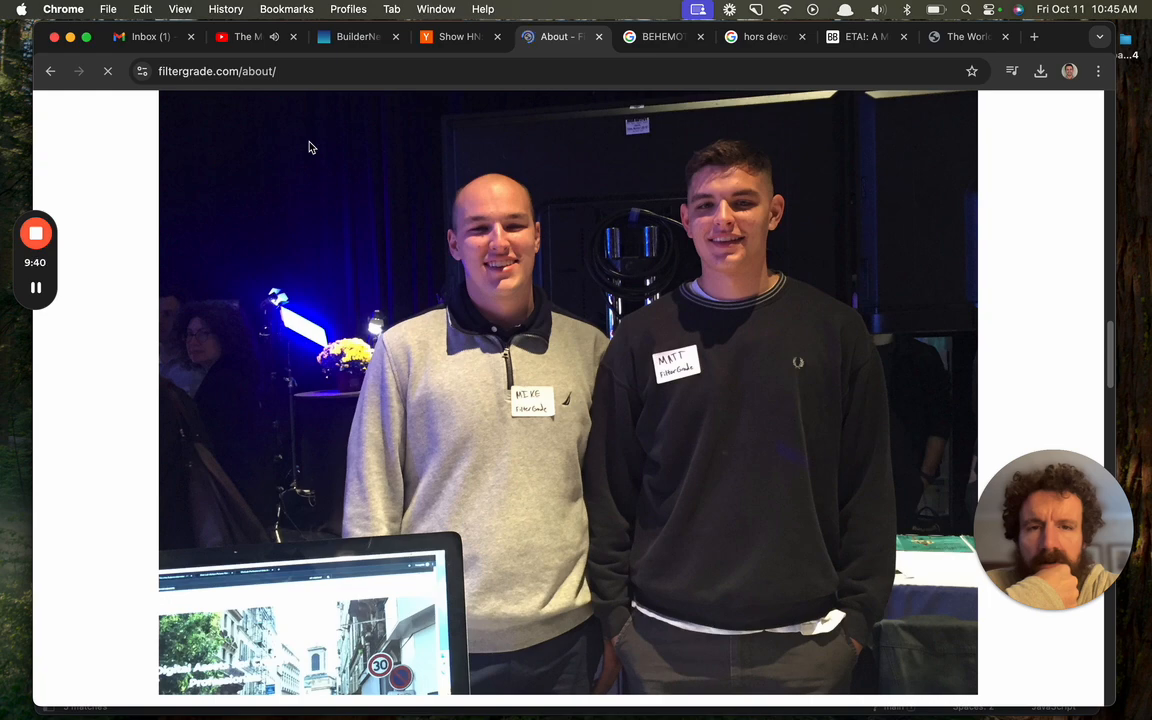
scroll(down, 3)
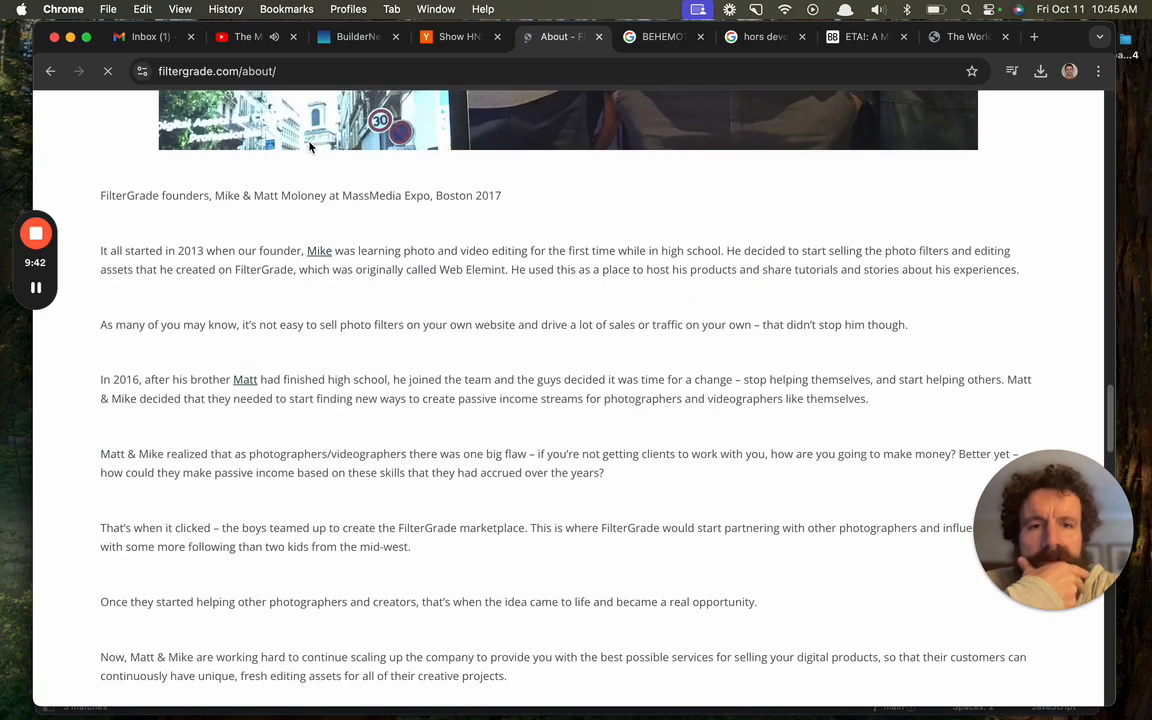
scroll(down, 3)
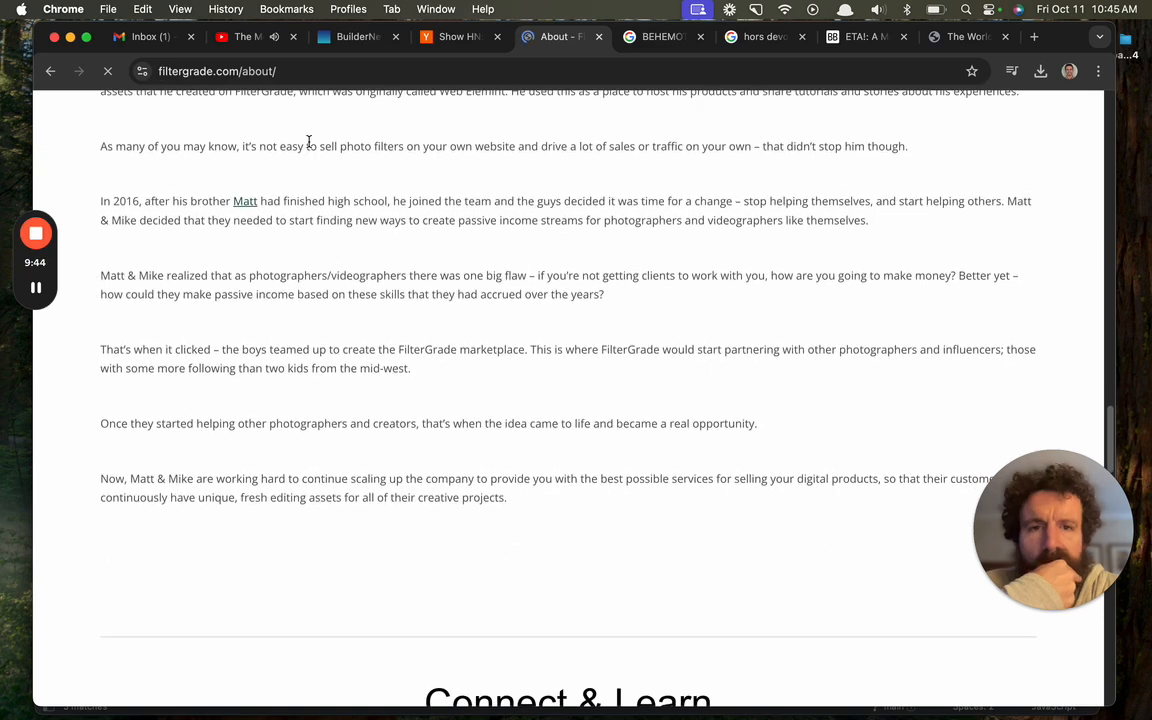
scroll(down, 3)
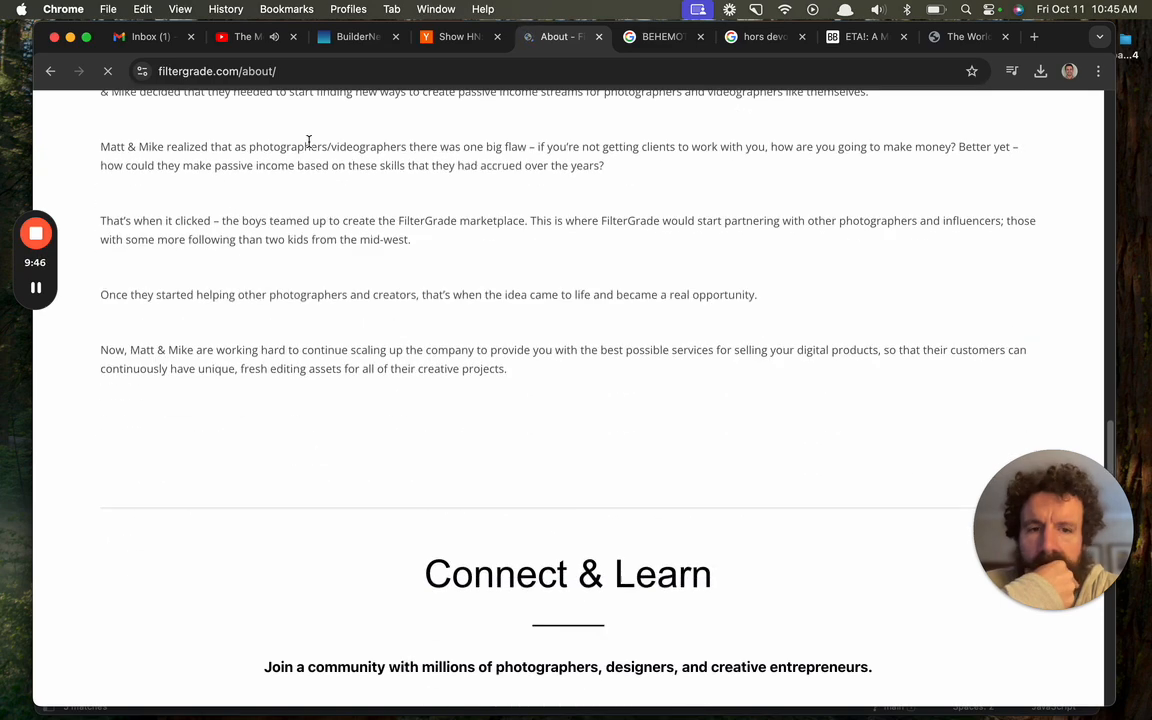
scroll(down, 3)
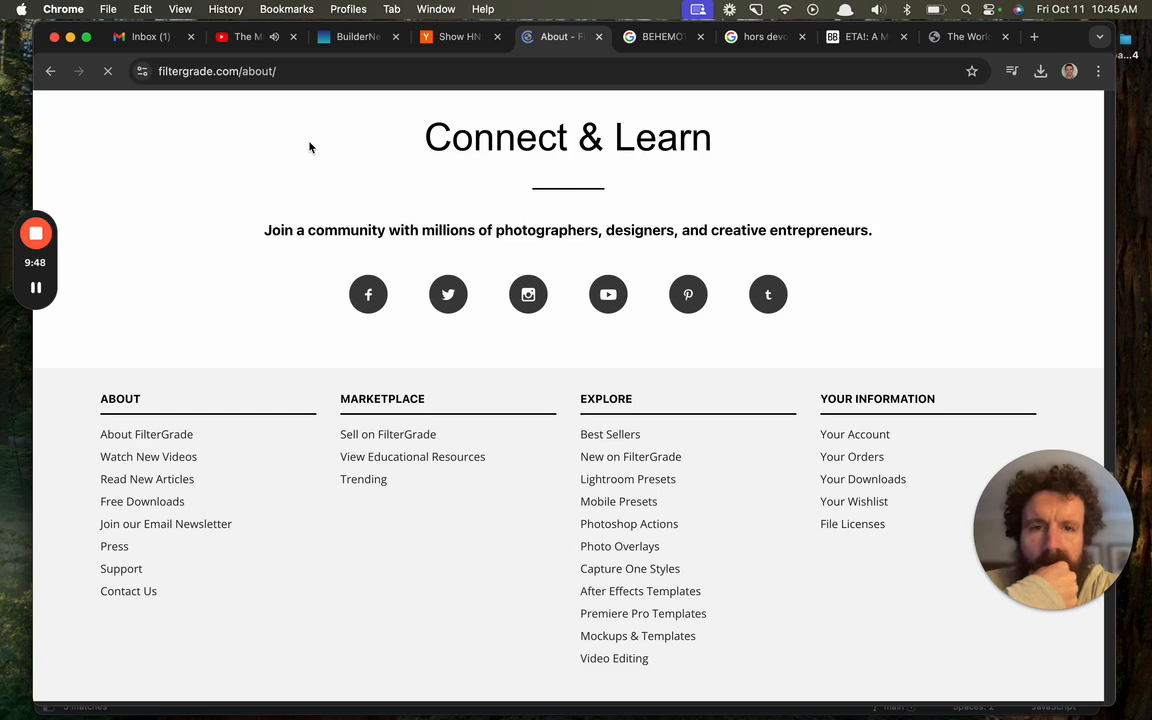
scroll(down, 3)
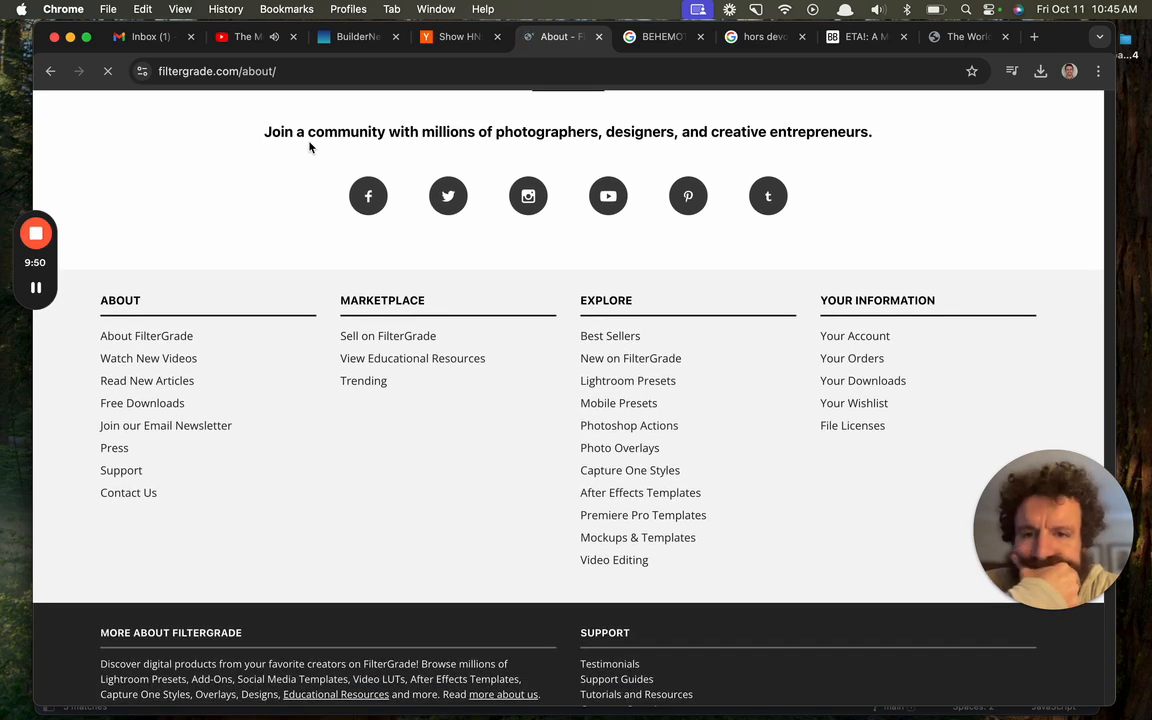
scroll(down, 3)
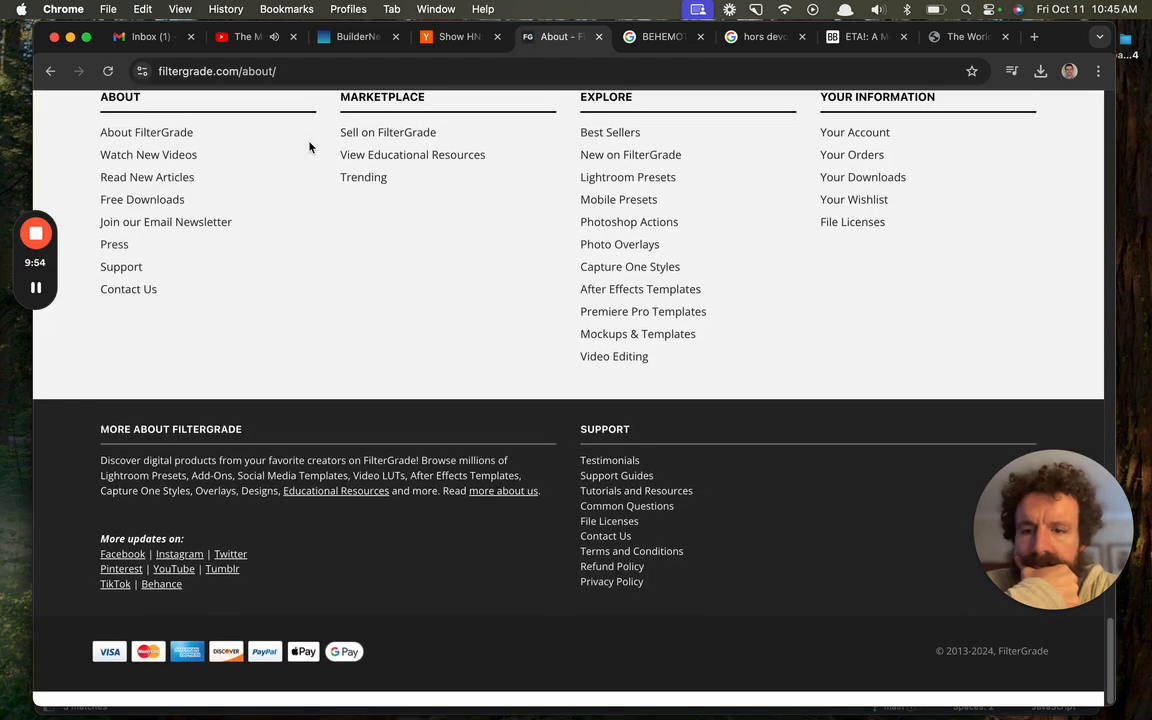
scroll(up, 3)
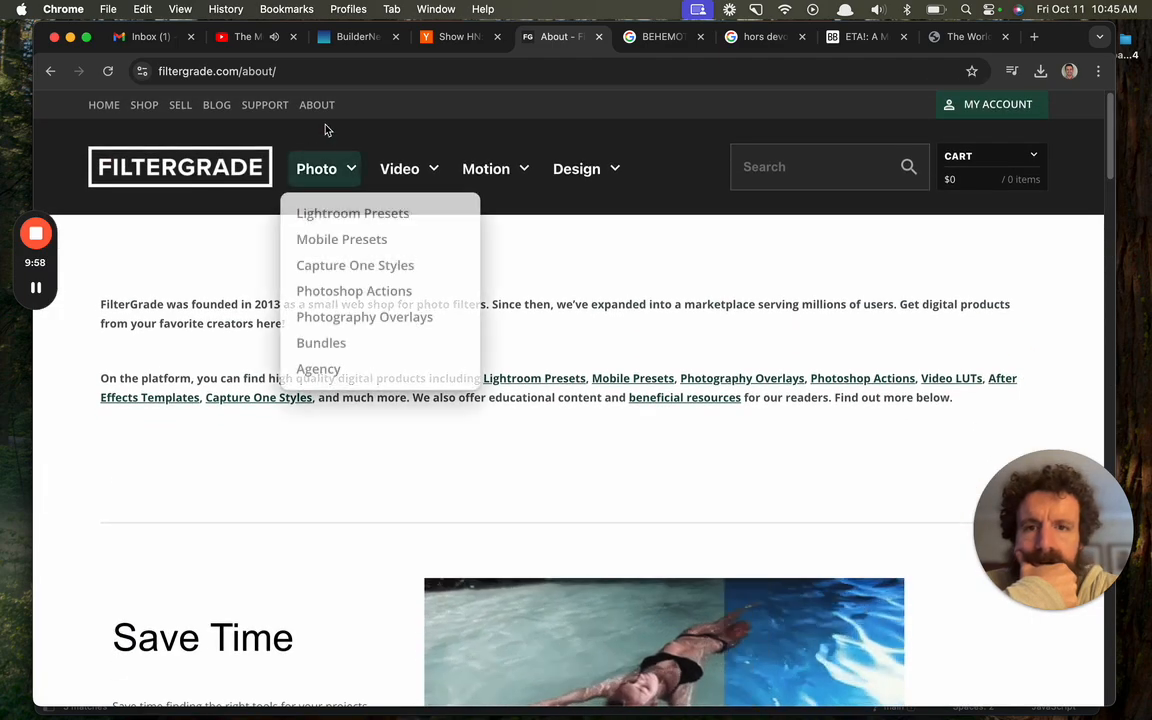
click(460, 36)
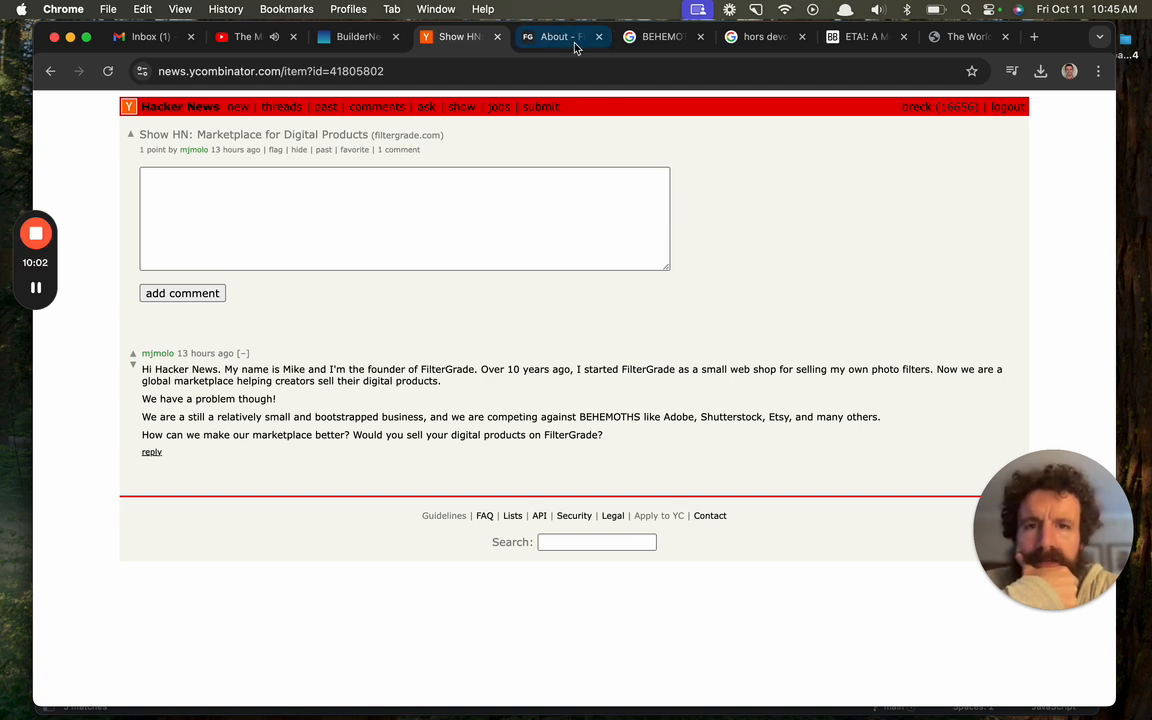
click(560, 36)
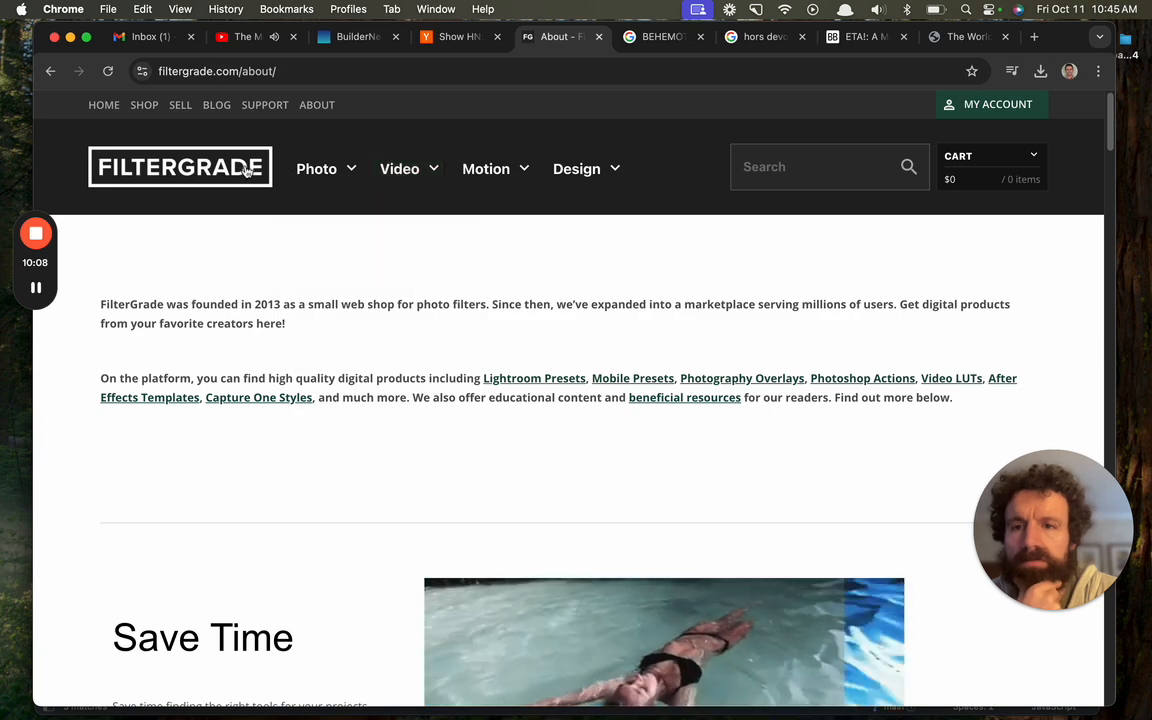
click(316, 168)
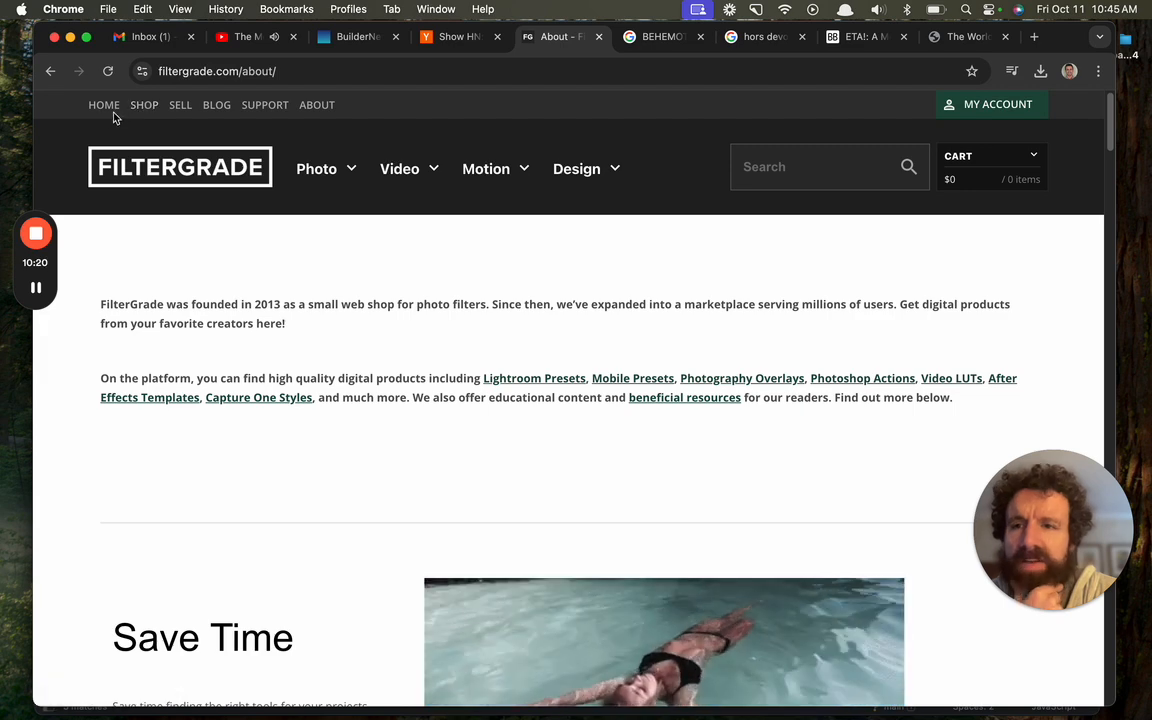
click(316, 104)
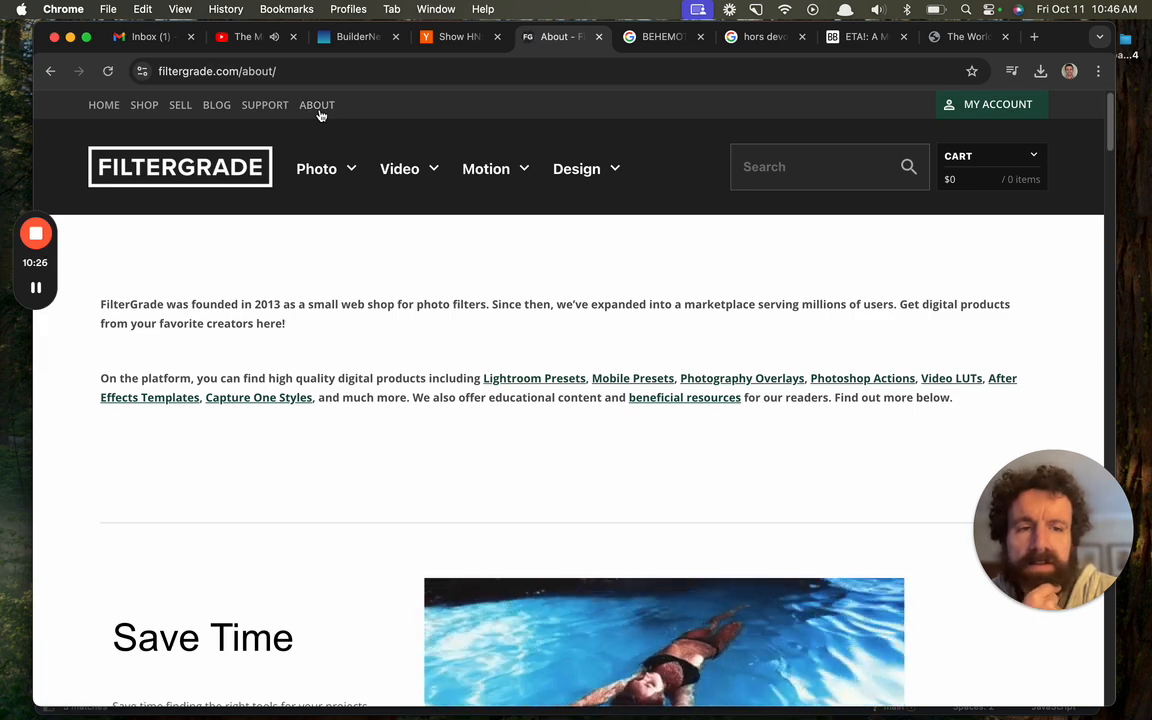
mouse_move(322, 444)
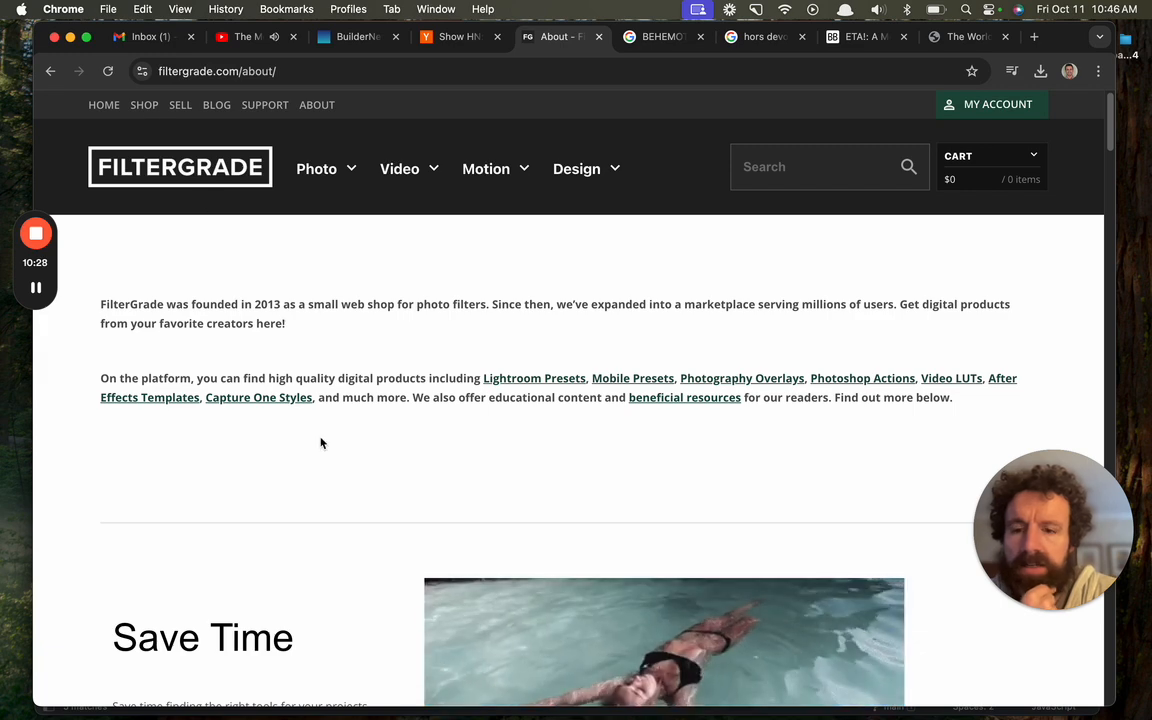
scroll(down, 3)
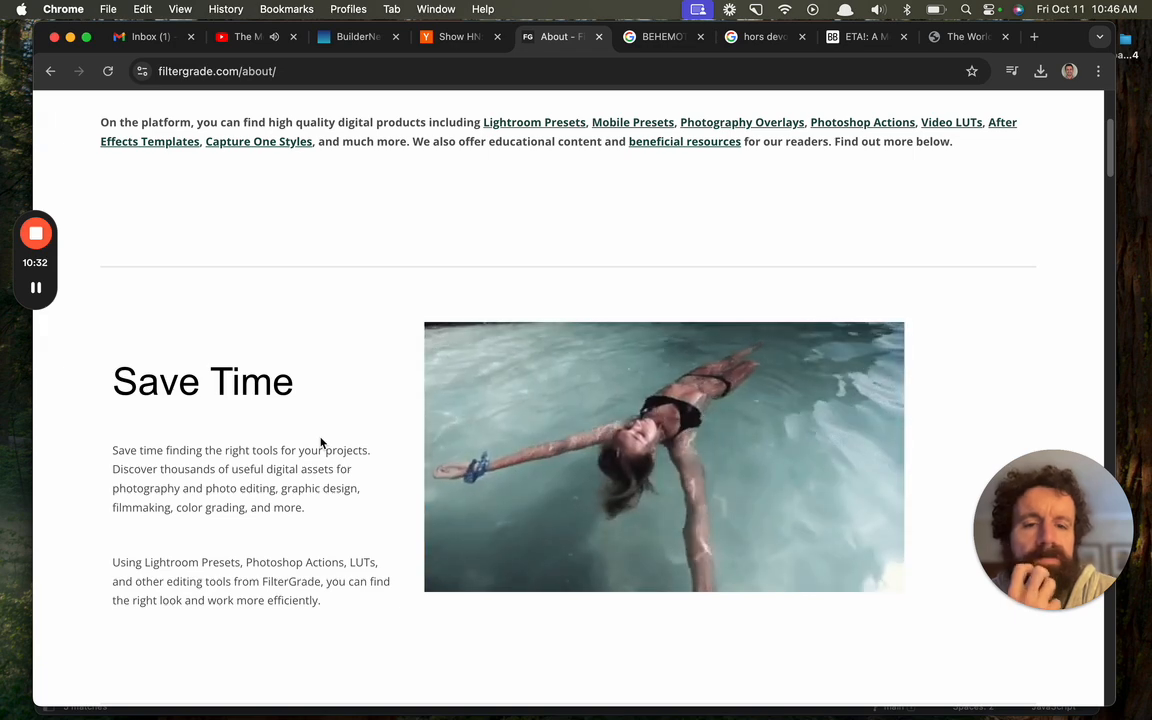
scroll(down, 3)
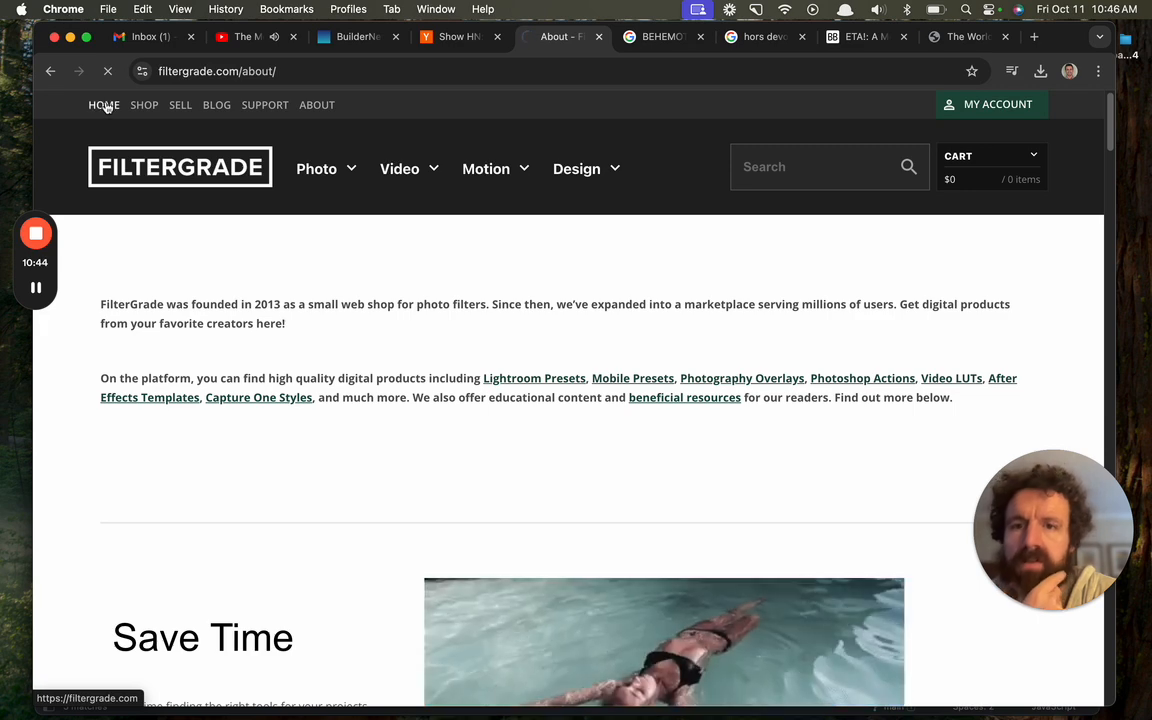
Go to the FilterGrade homepage, launch the Autumn popular search in a new tab, then browse Handpicked Products.
click(104, 104)
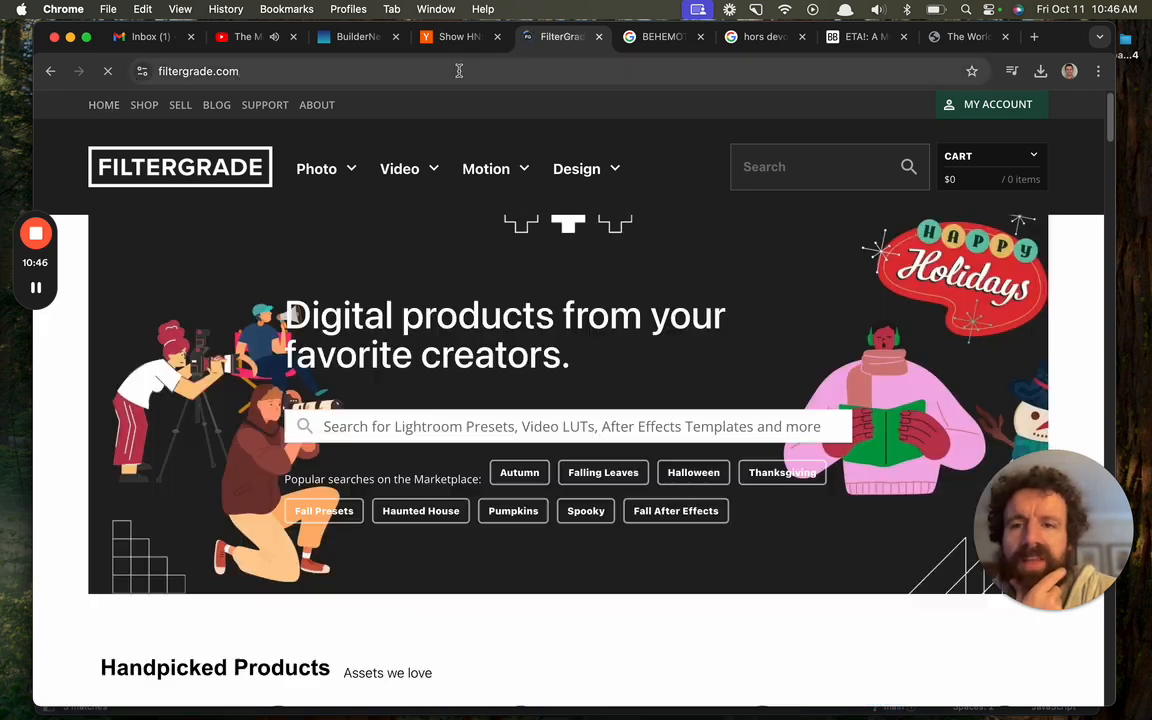
scroll(down, 3)
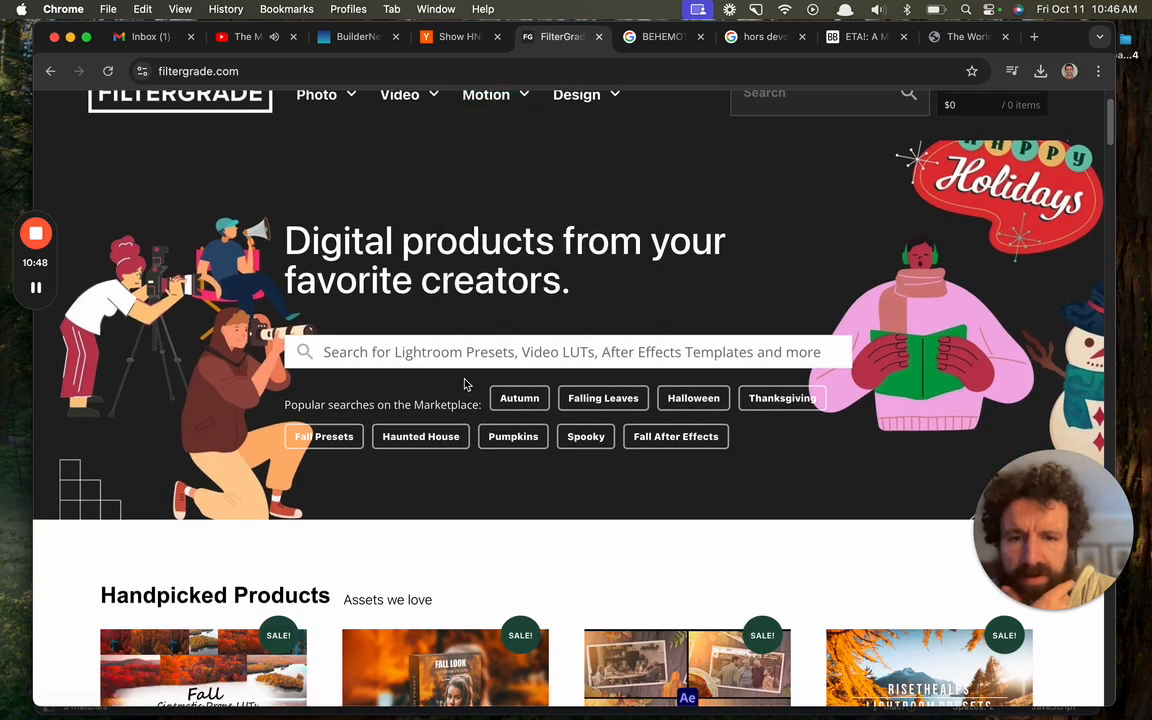
click(1032, 36)
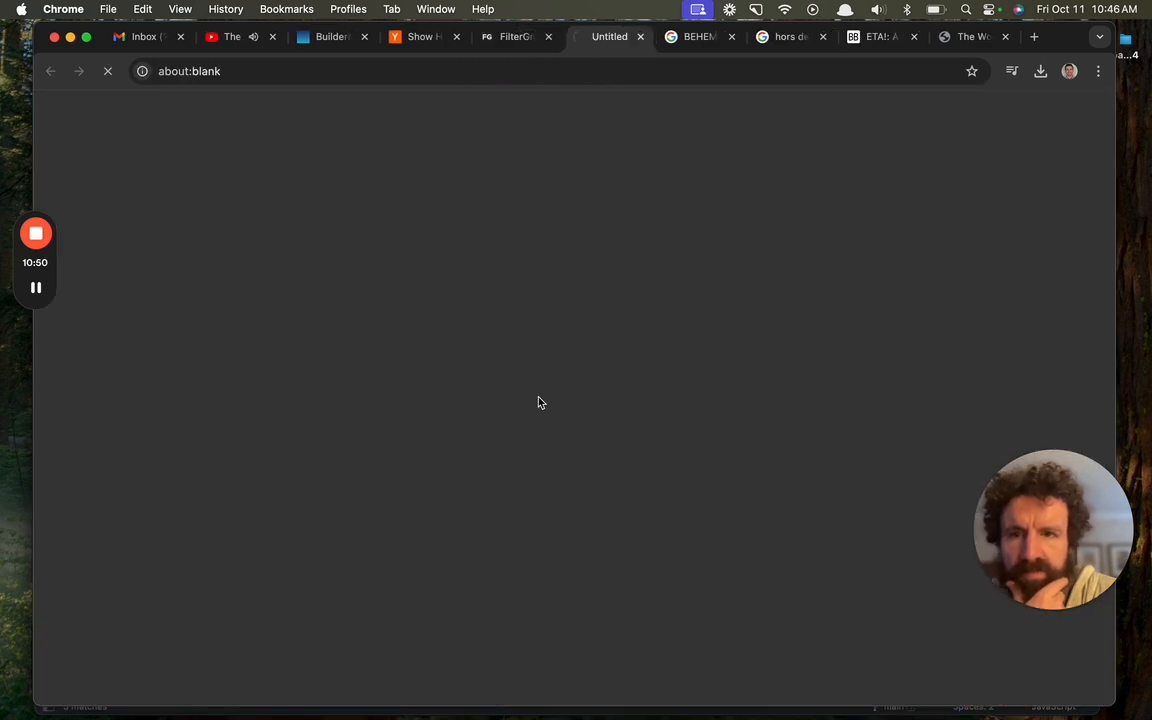
click(516, 36)
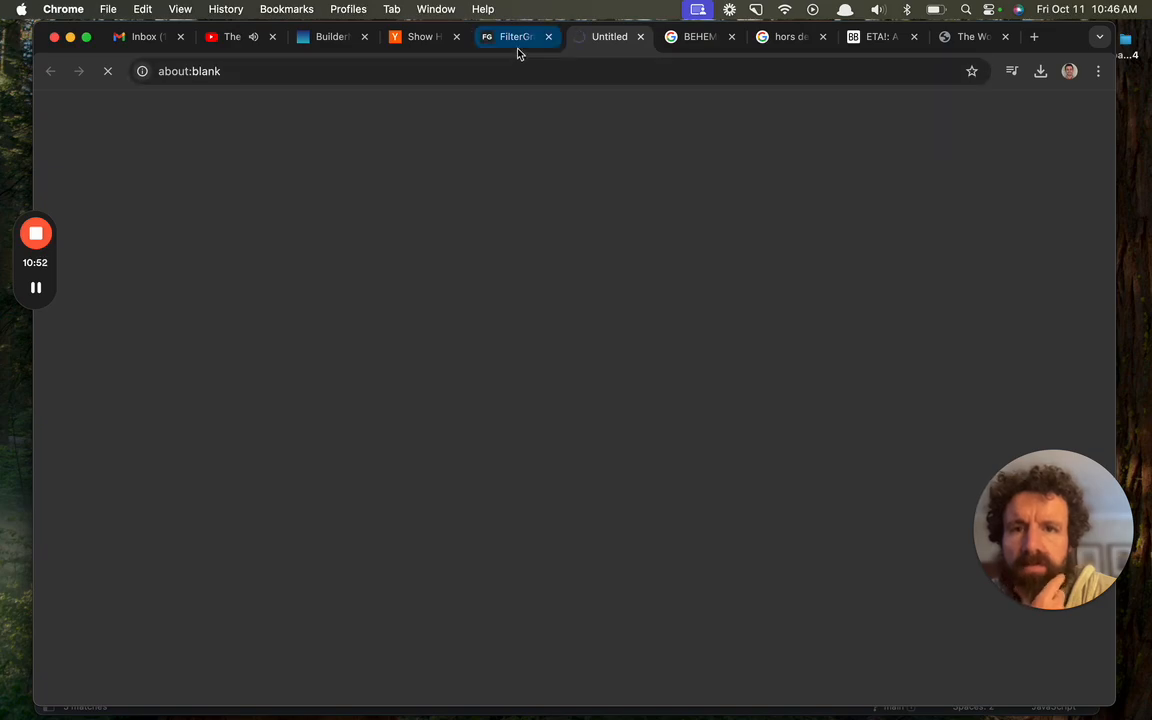
click(512, 36)
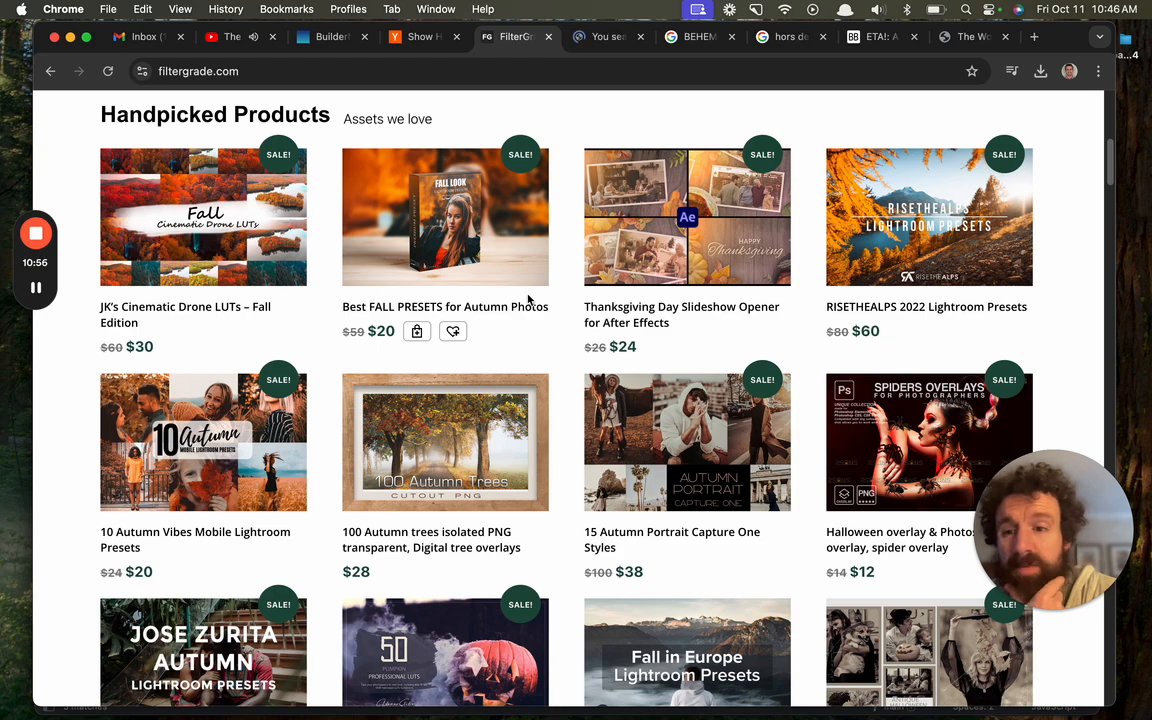
scroll(down, 3)
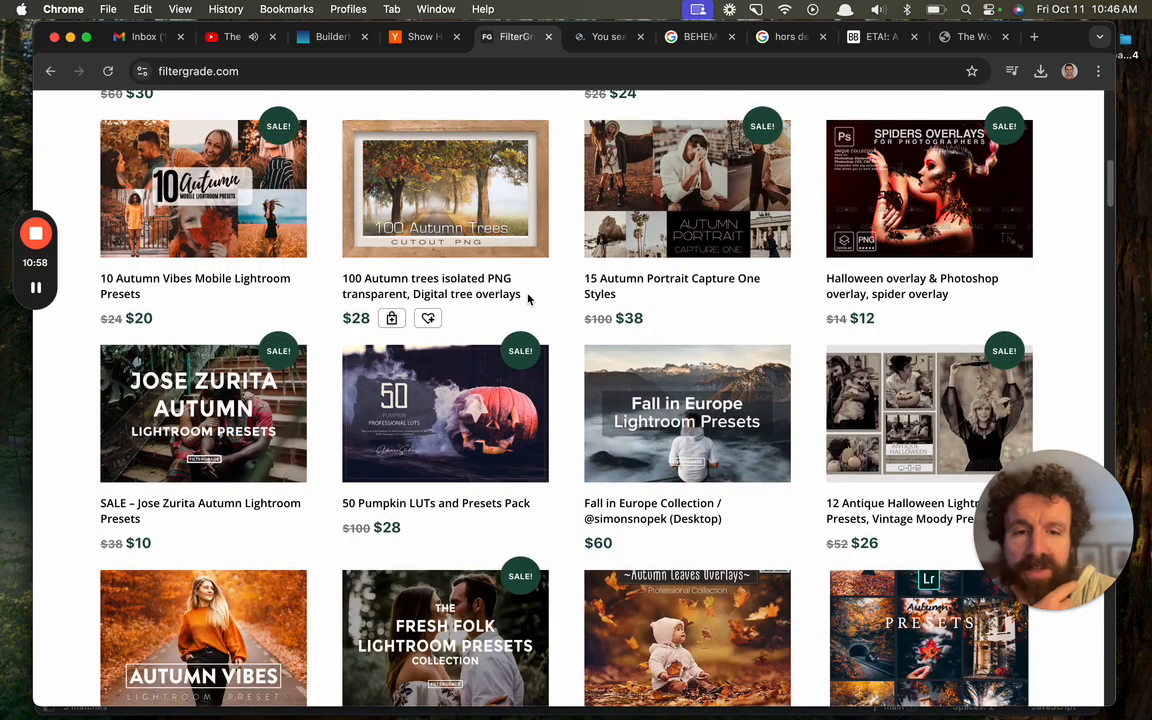
scroll(down, 3)
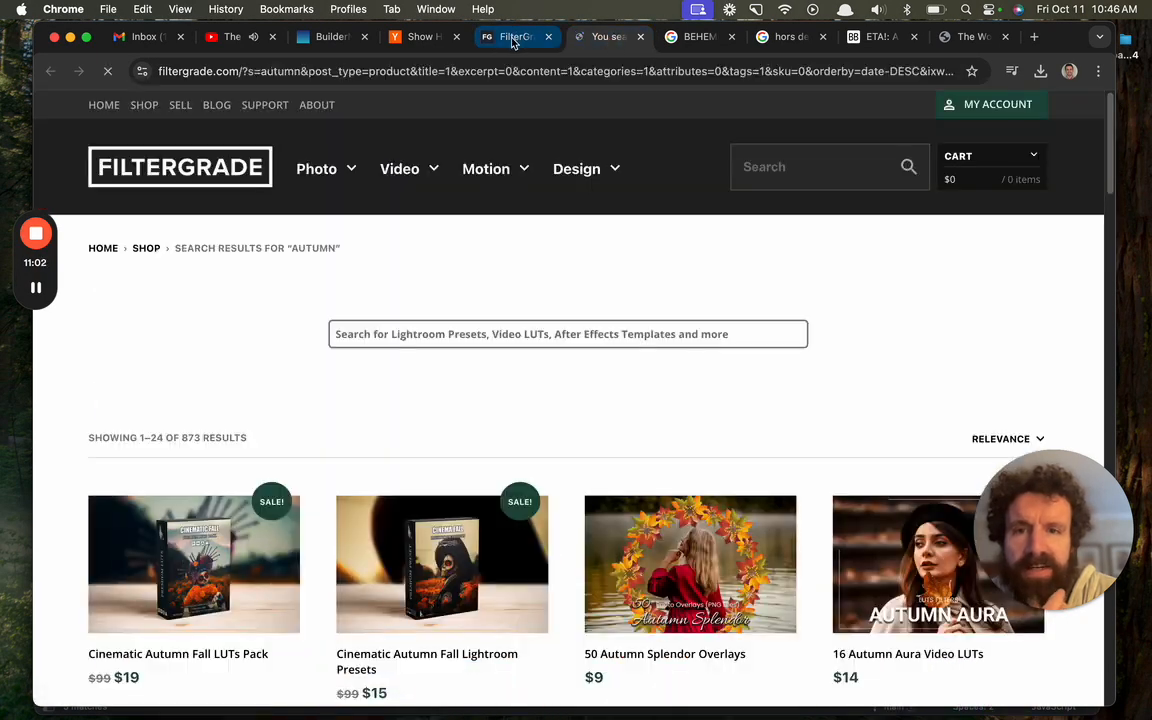
Look through Popular and New Products and the autumn results, then return to the Show HN thread.
scroll(down, 3)
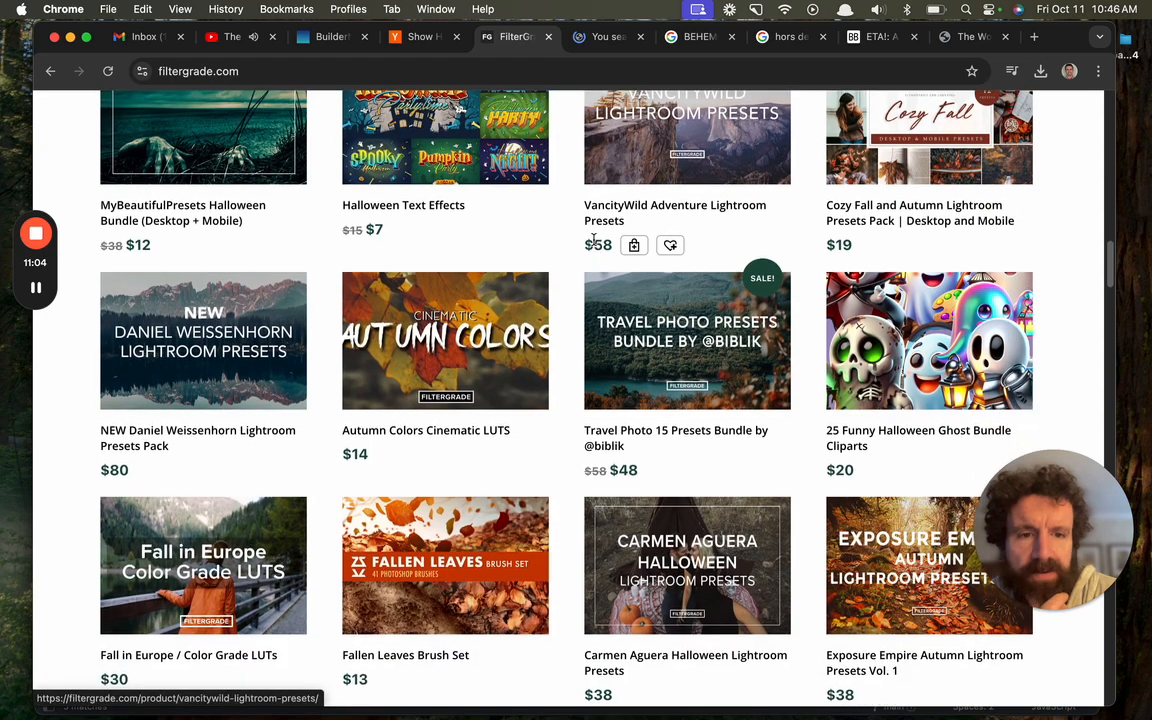
scroll(down, 3)
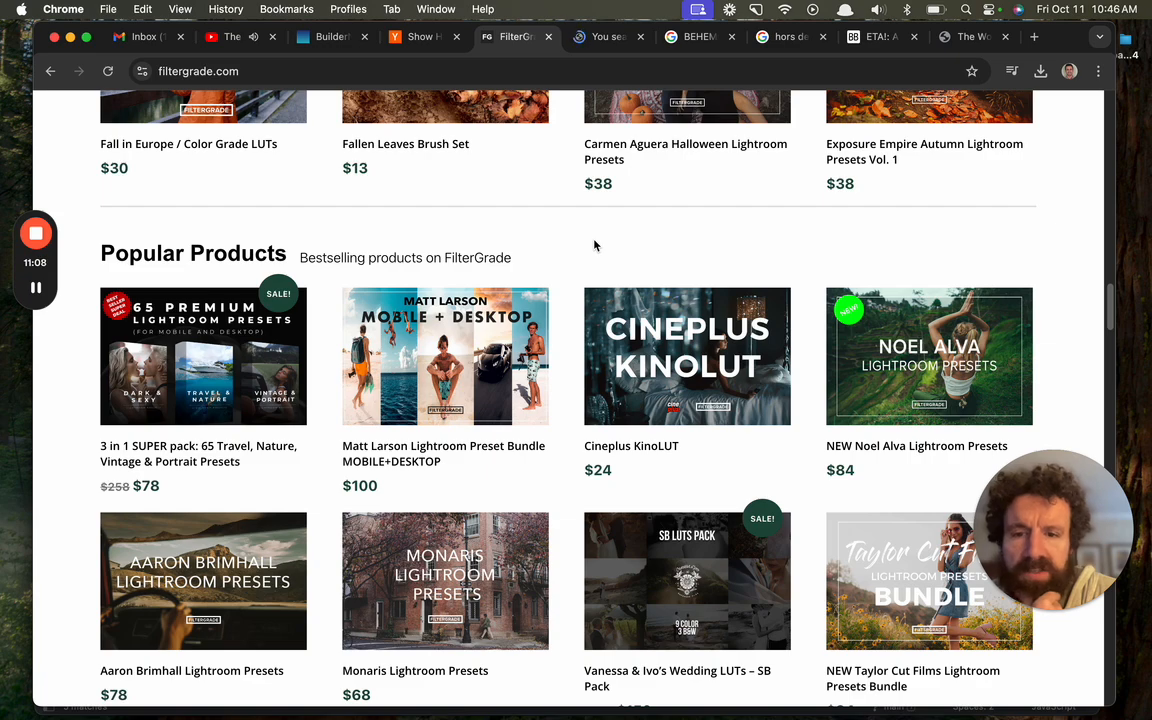
scroll(down, 3)
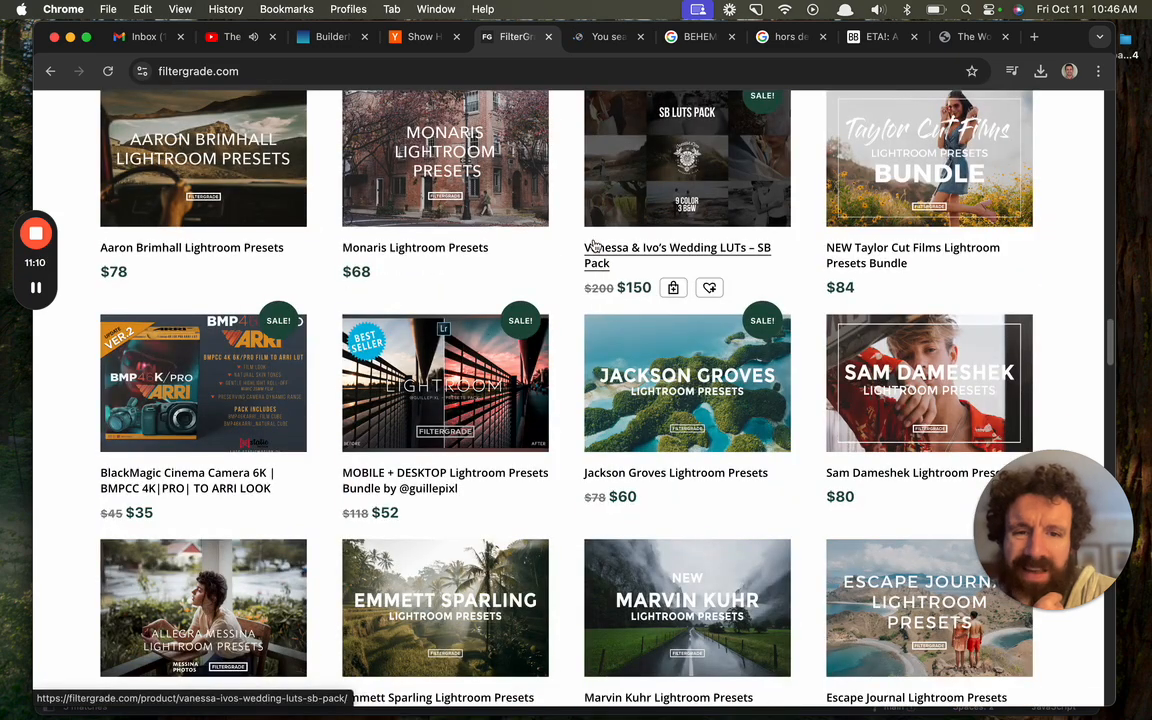
scroll(down, 3)
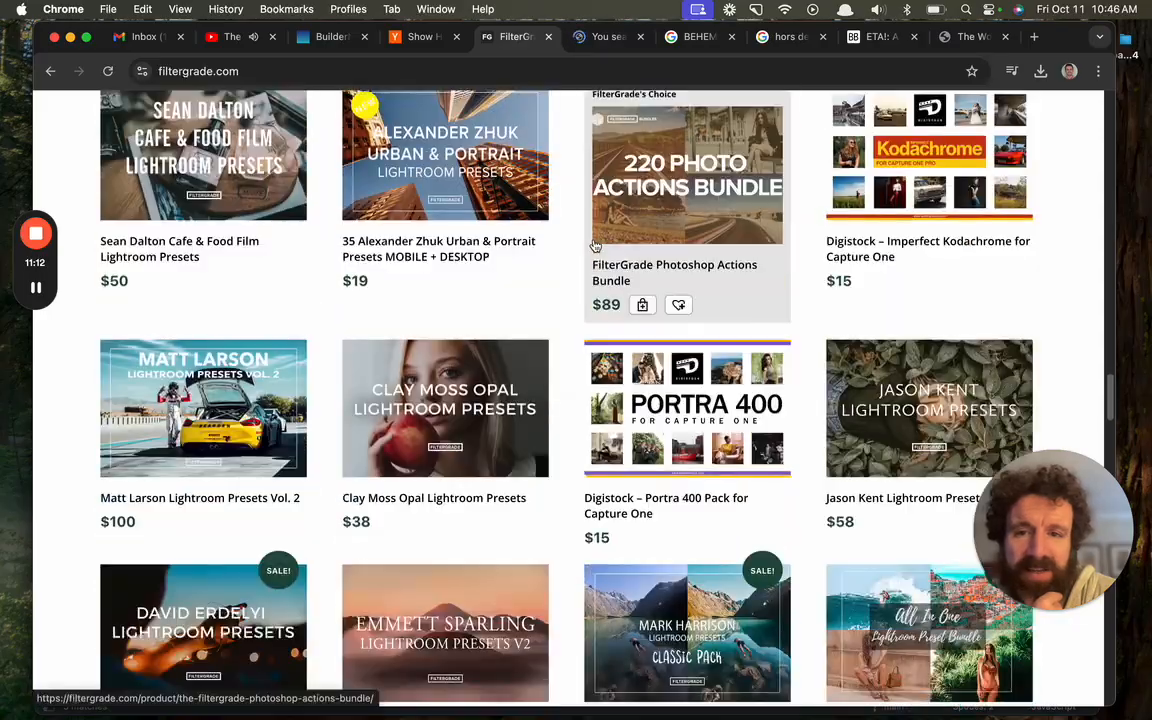
scroll(down, 3)
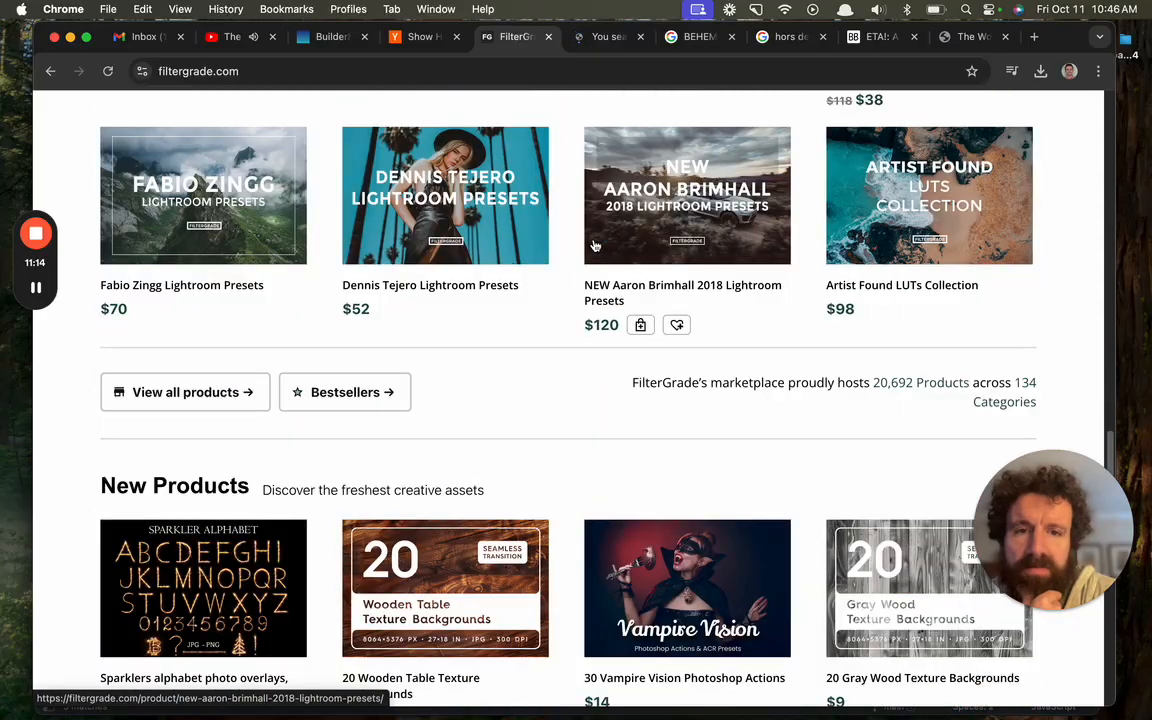
scroll(down, 3)
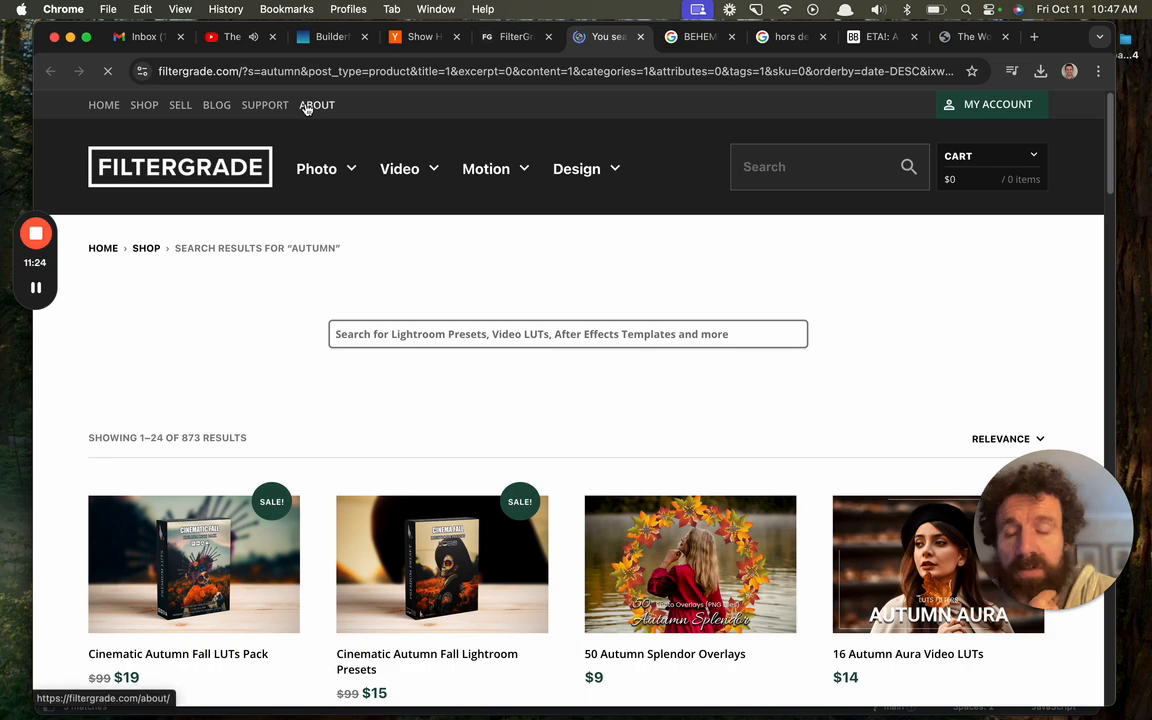
scroll(down, 3)
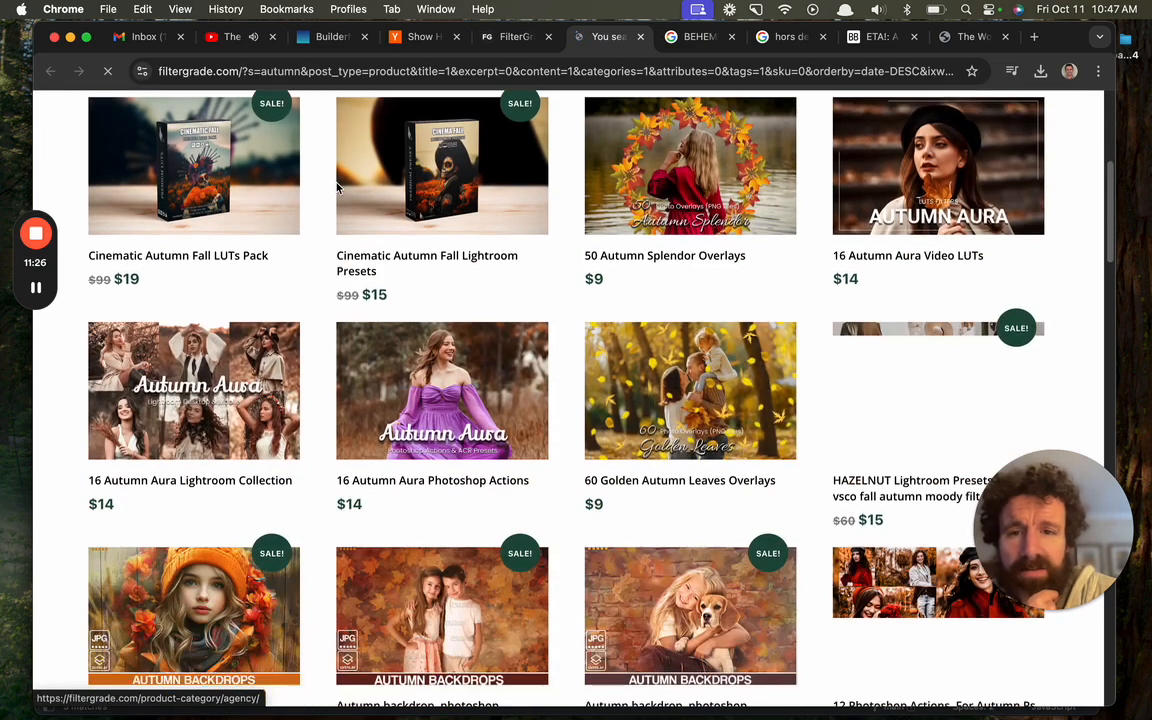
scroll(down, 3)
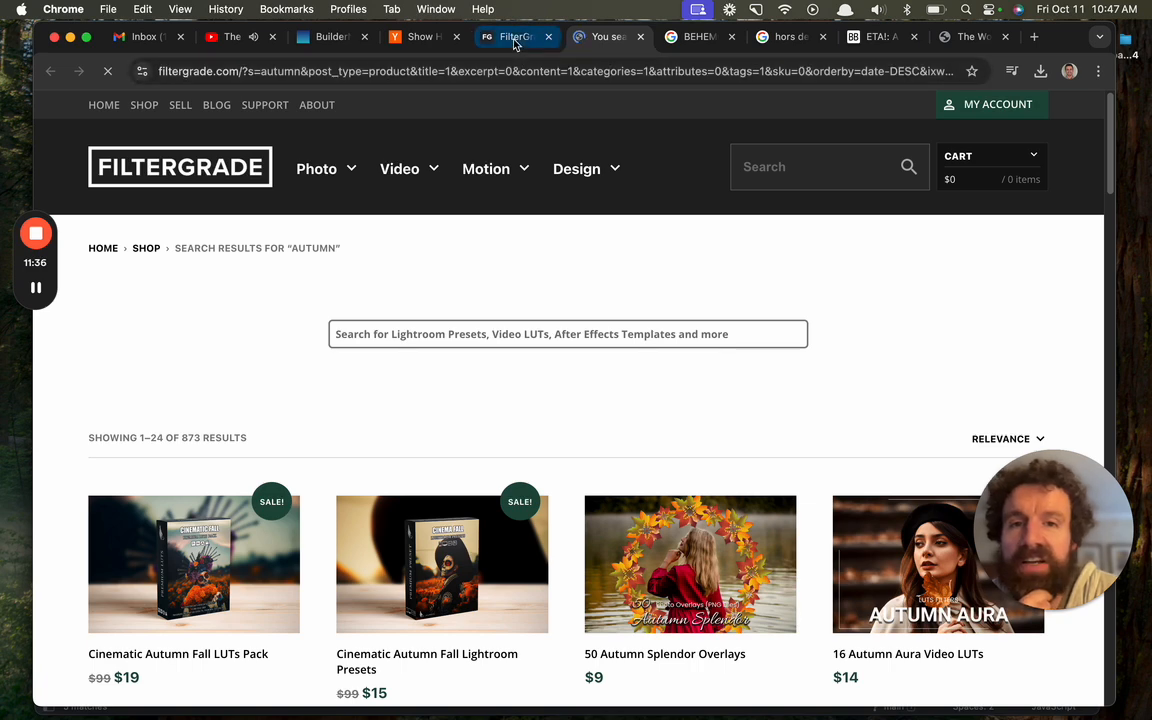
click(420, 36)
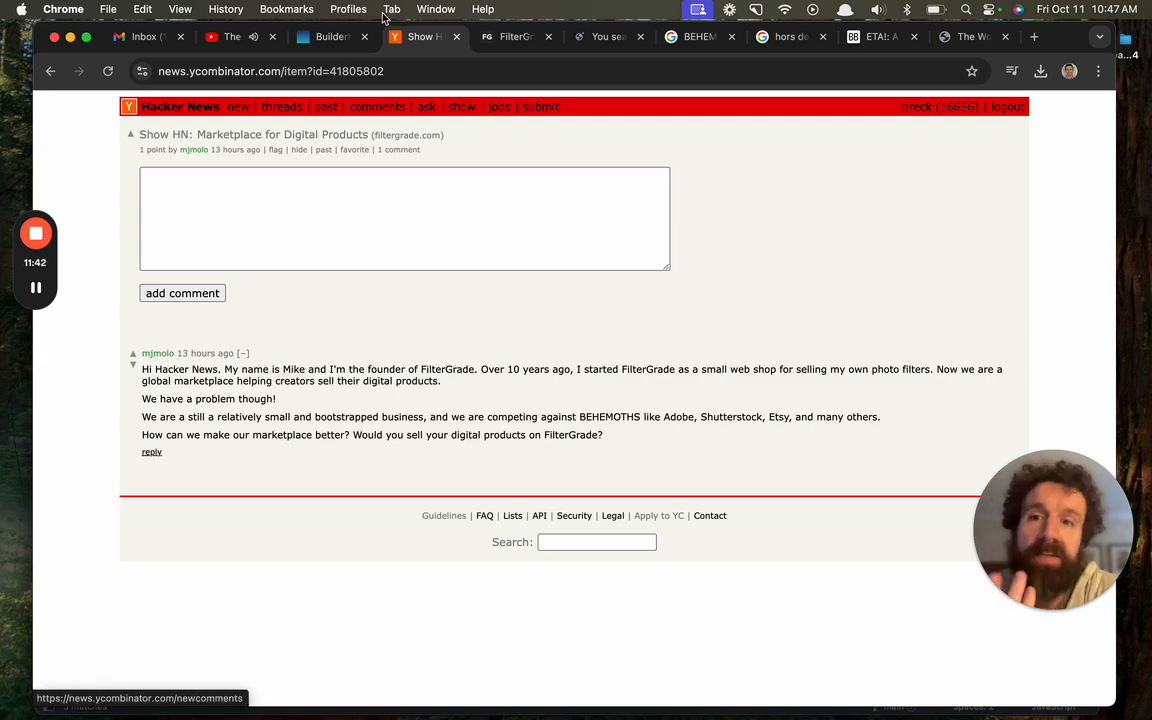
click(330, 36)
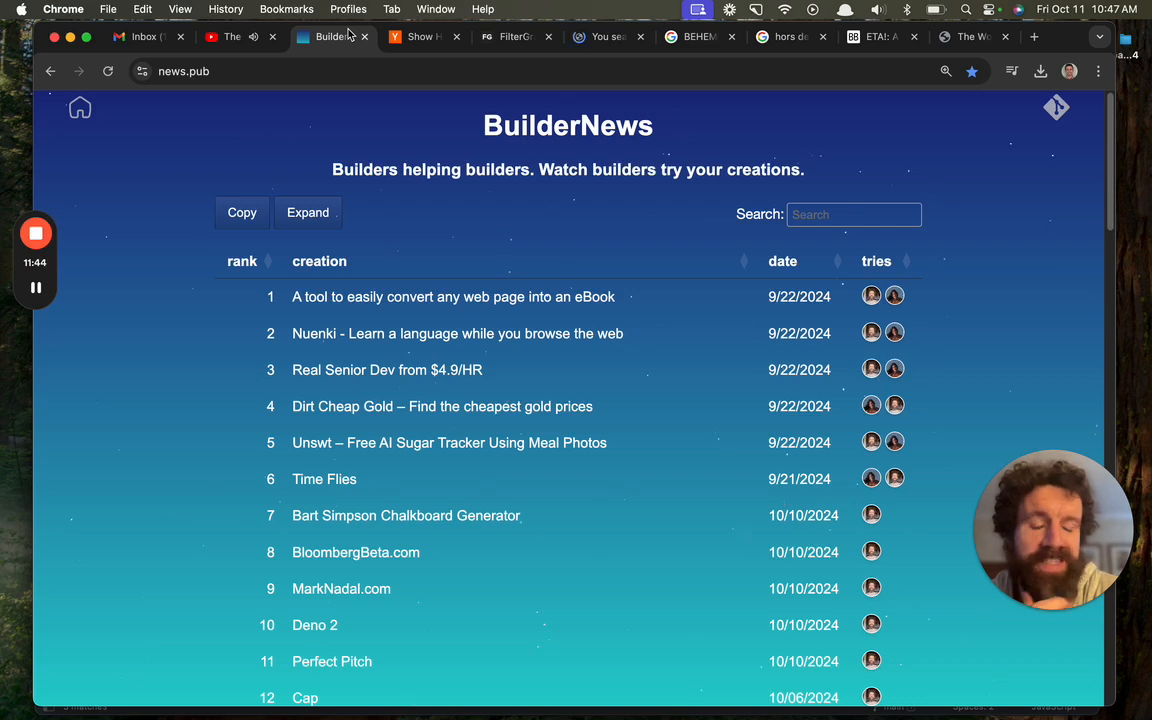
mouse_move(420, 36)
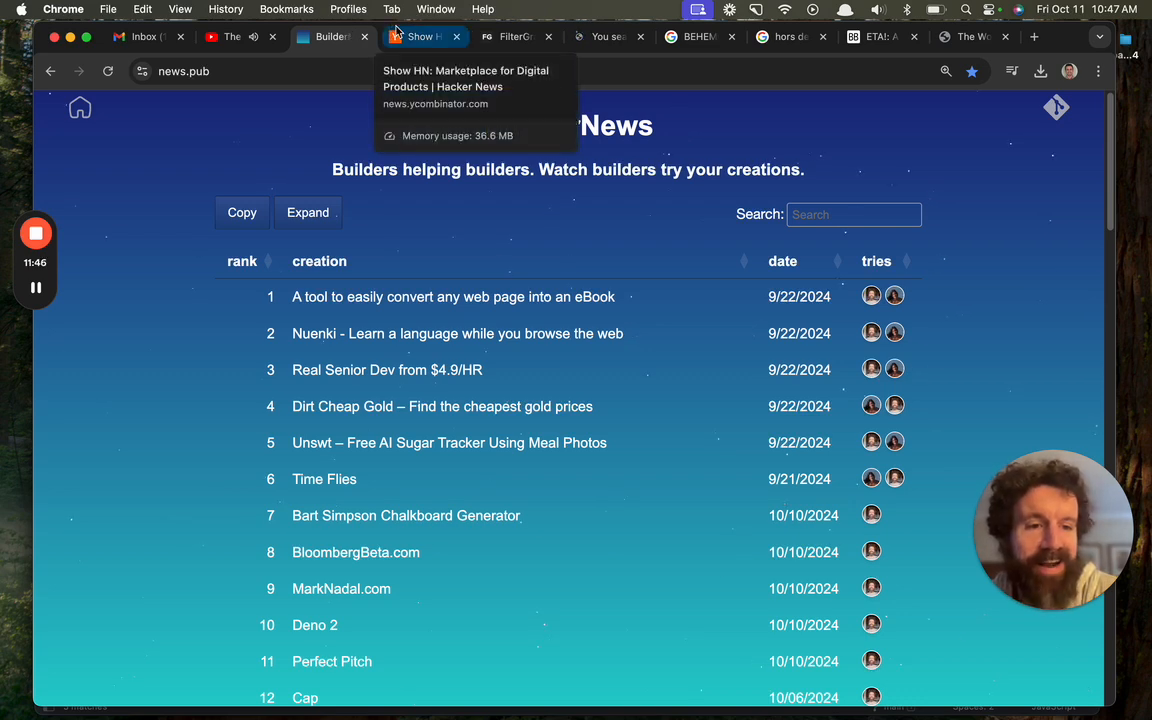
click(424, 36)
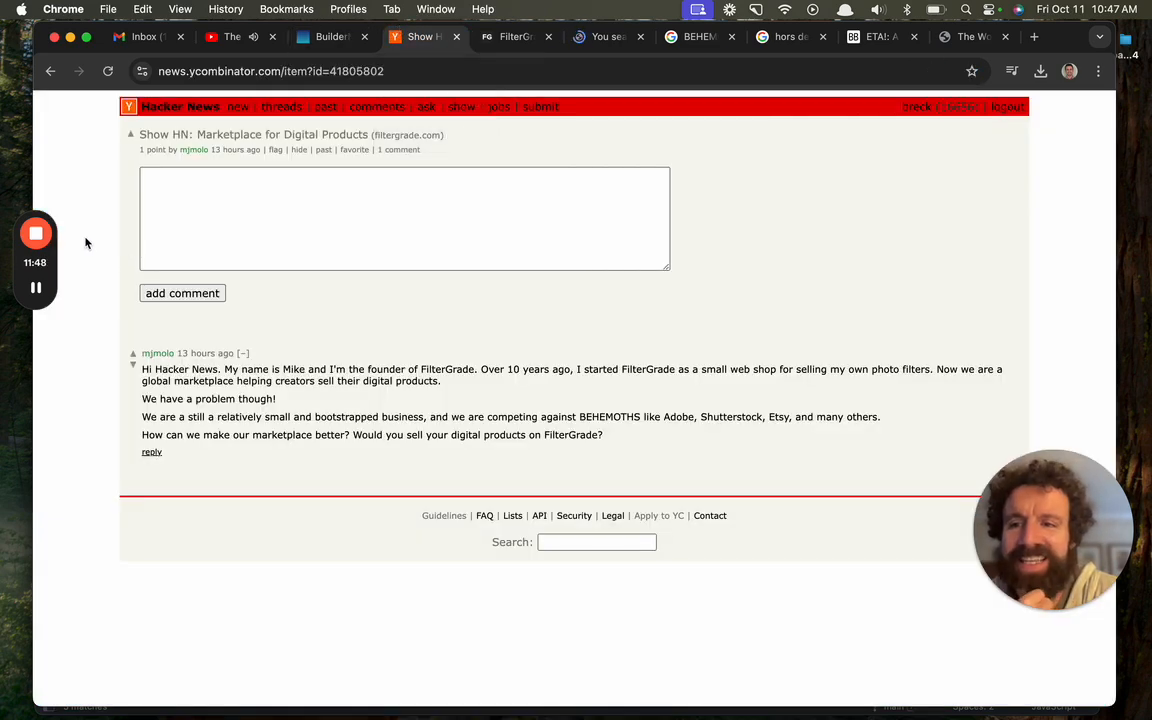